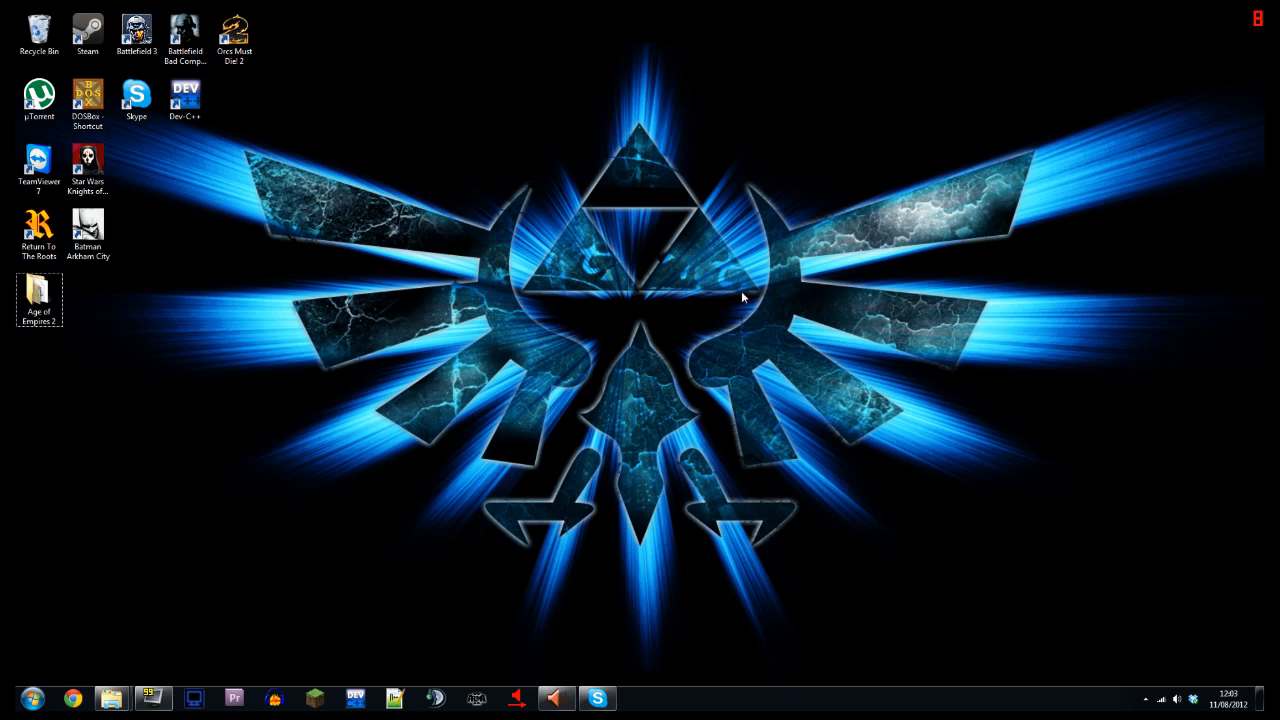
mouse_move(950, 126)
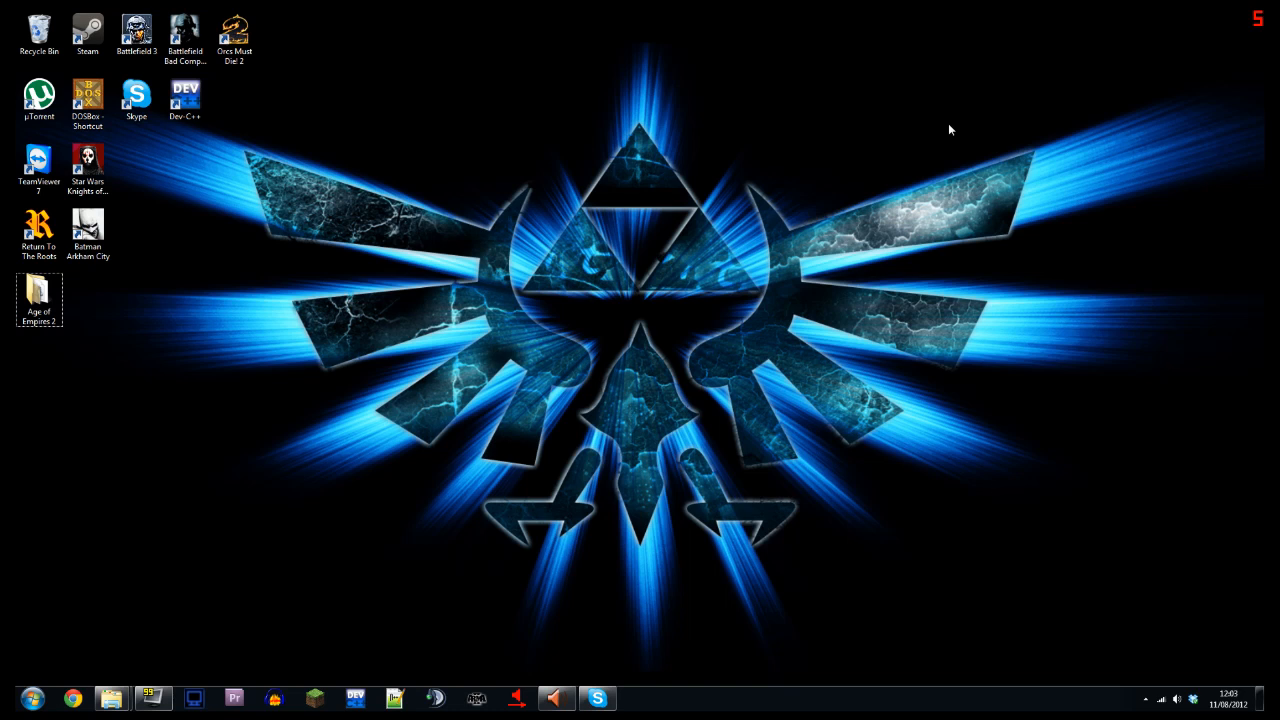
mouse_move(946, 139)
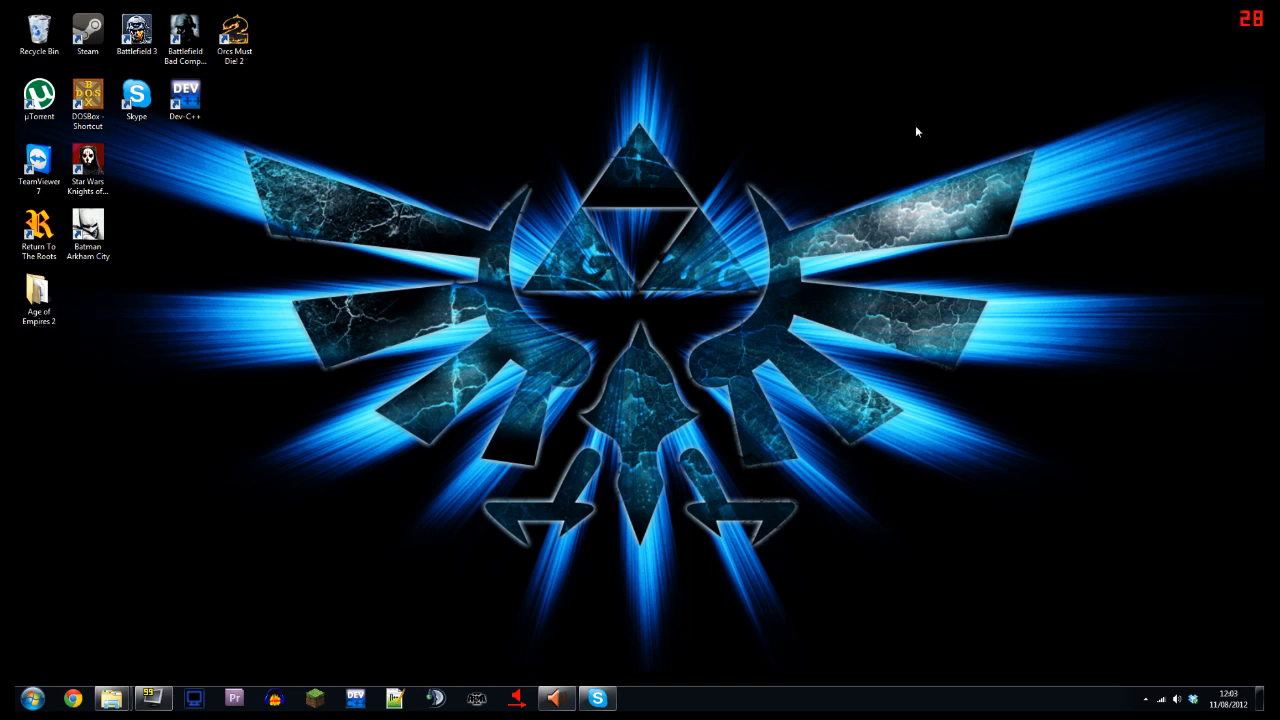
mouse_move(760, 320)
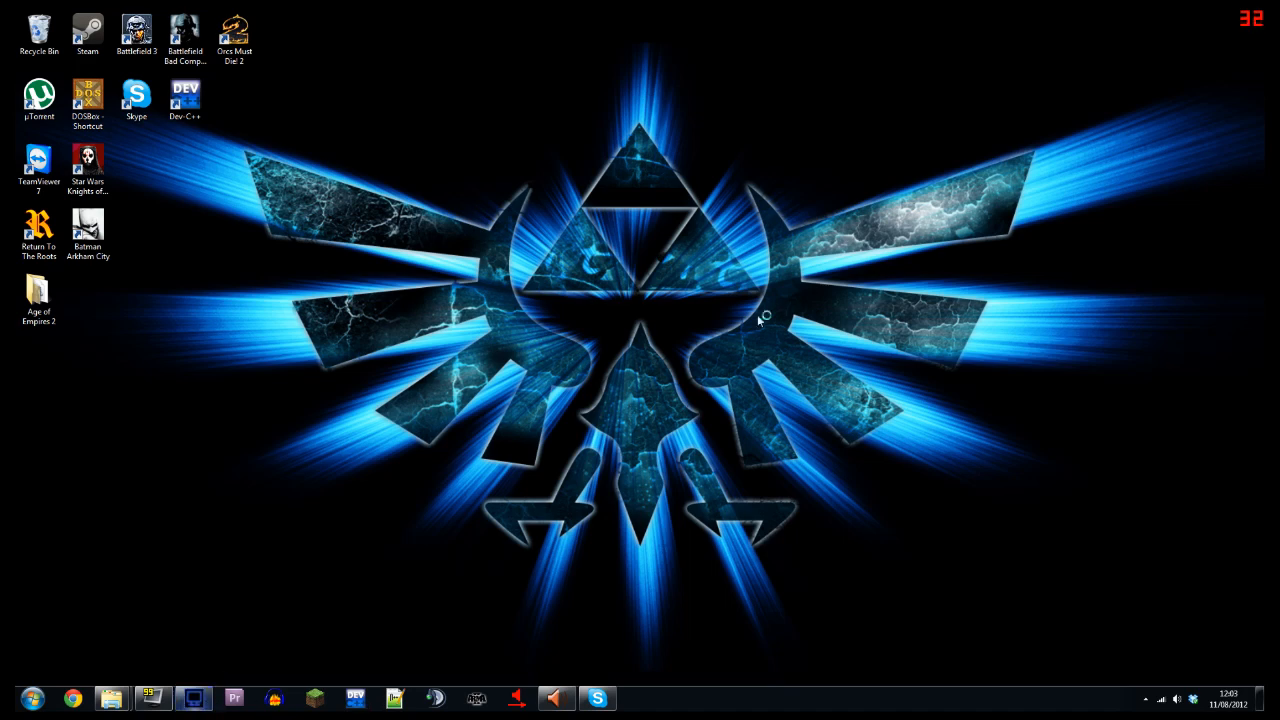
mouse_move(735, 320)
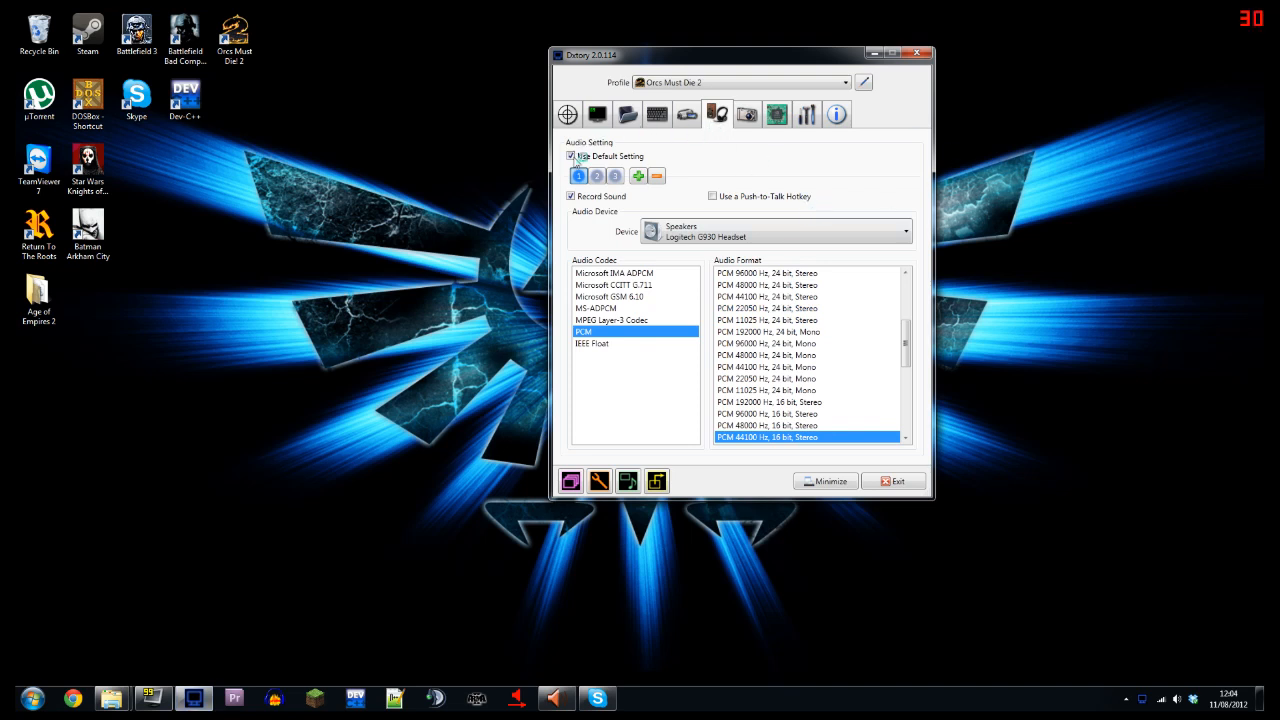
- View the third audio stream settings, close Dxtory, and preview the x64 and Game Footage windows
click(571, 156)
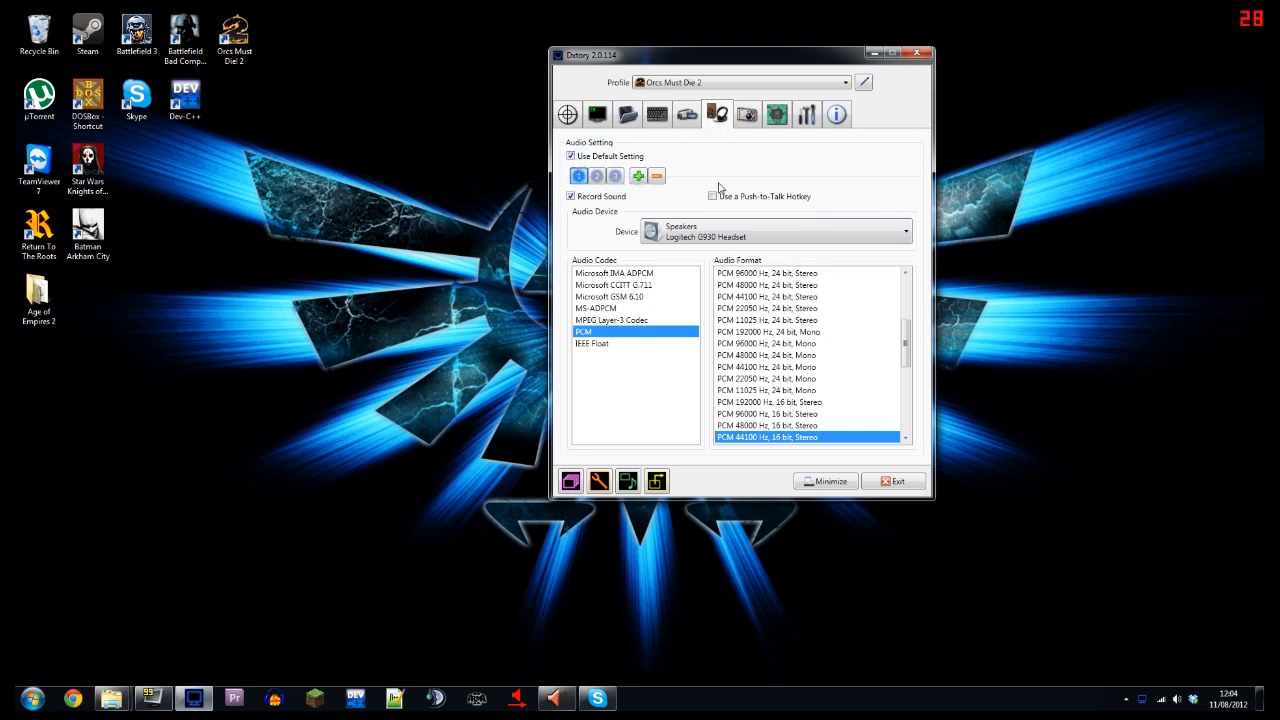
mouse_move(820, 168)
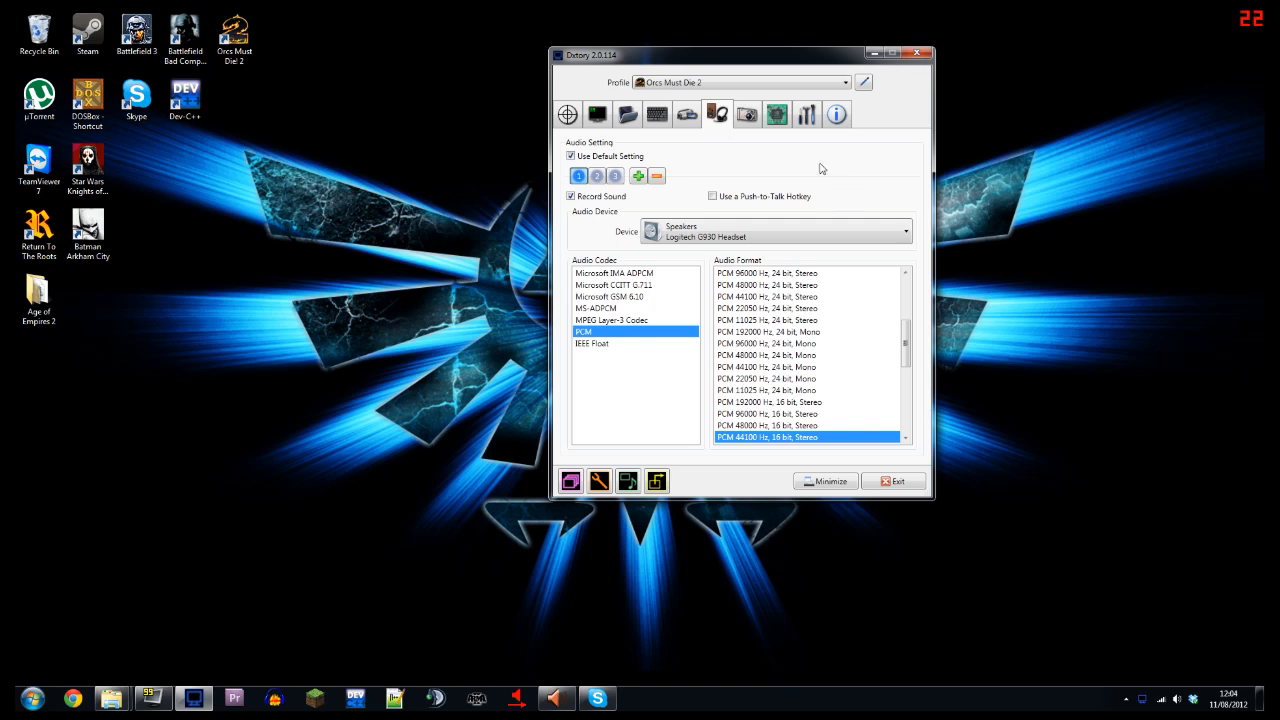
mouse_move(843, 157)
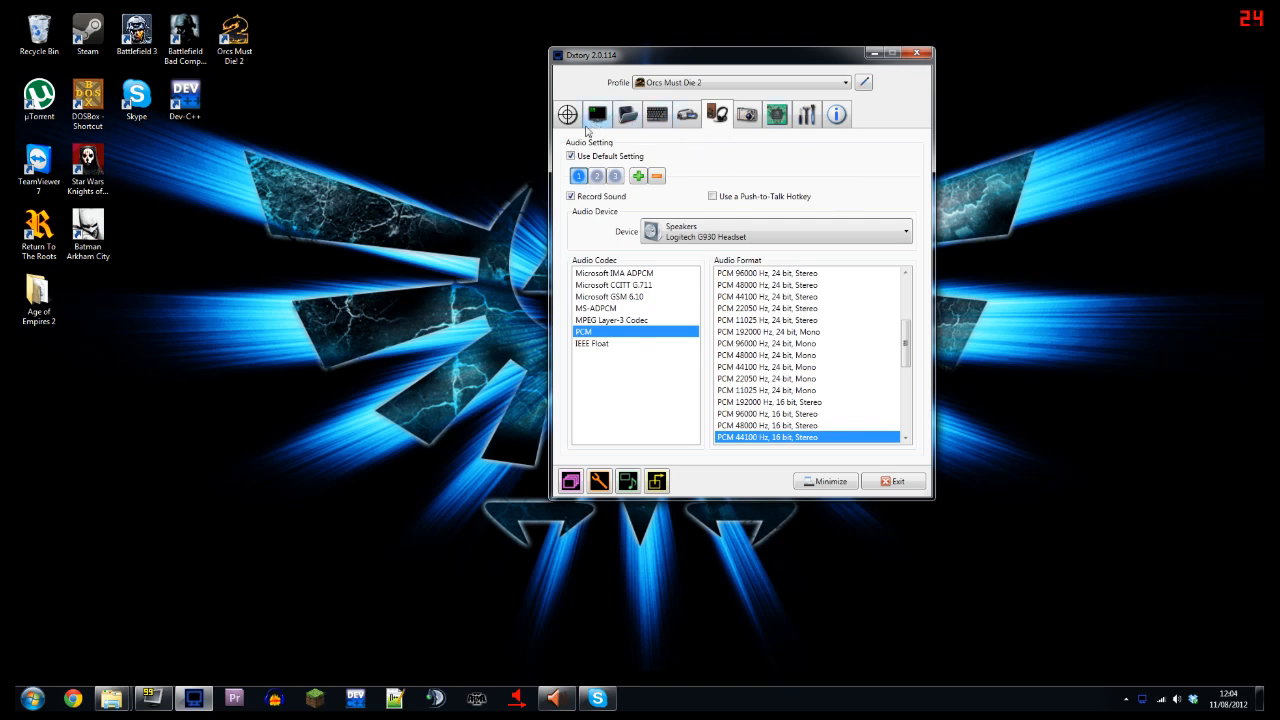
mouse_move(617, 176)
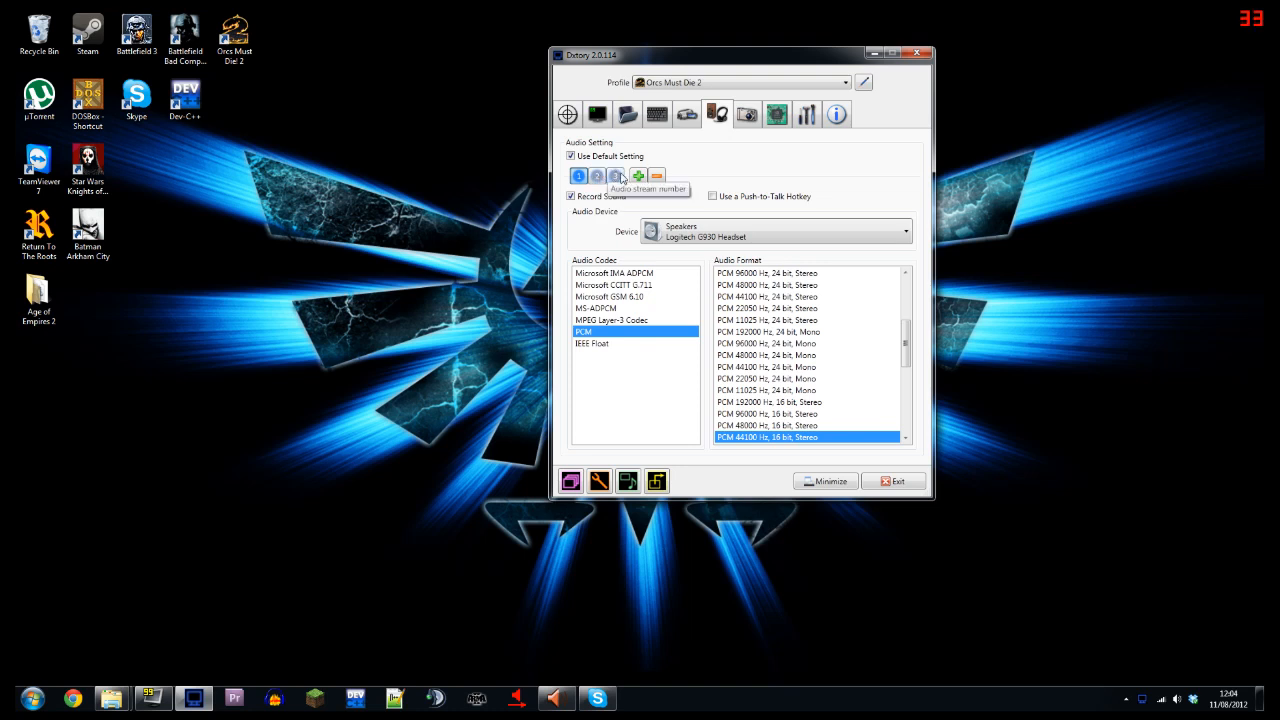
mouse_move(578, 176)
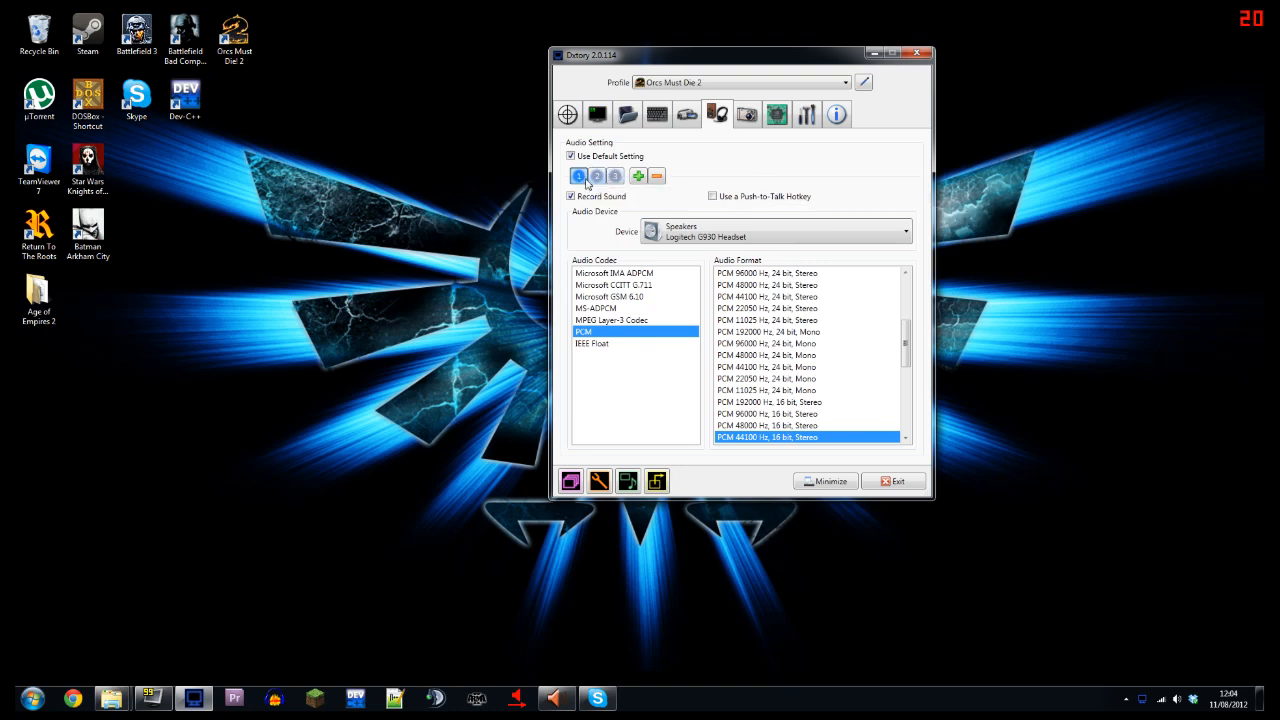
mouse_move(579, 177)
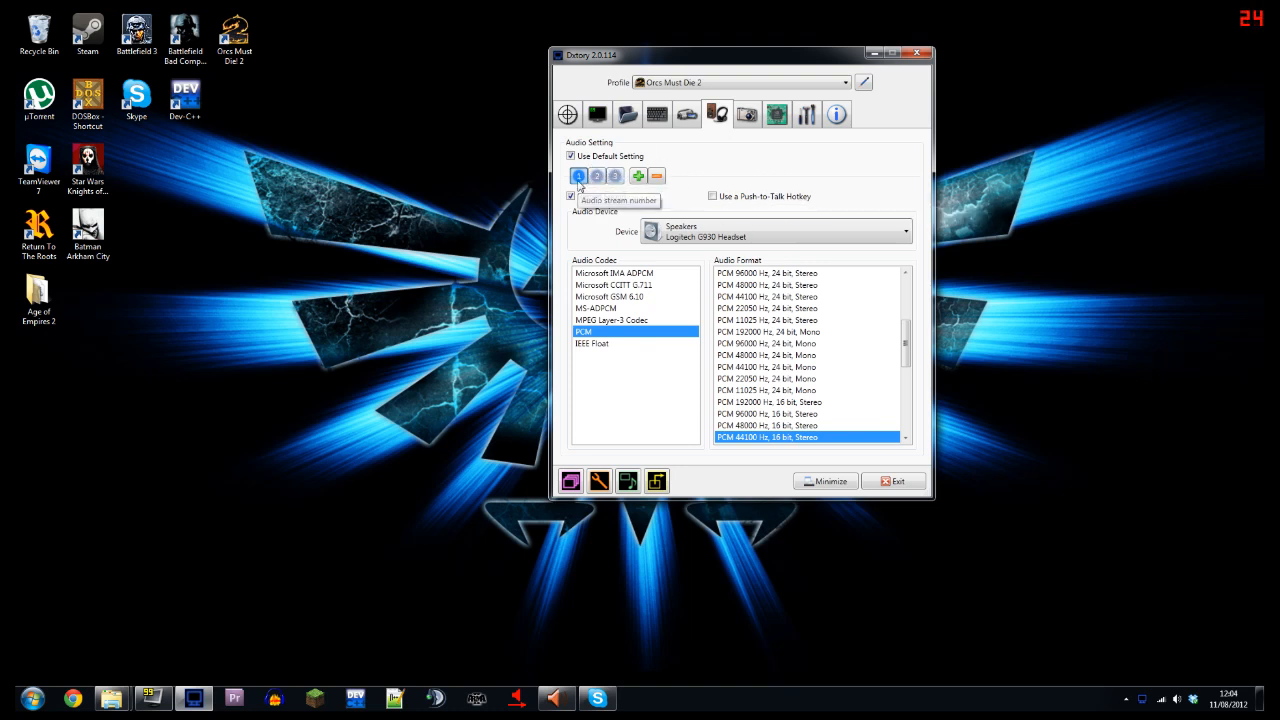
mouse_move(658, 200)
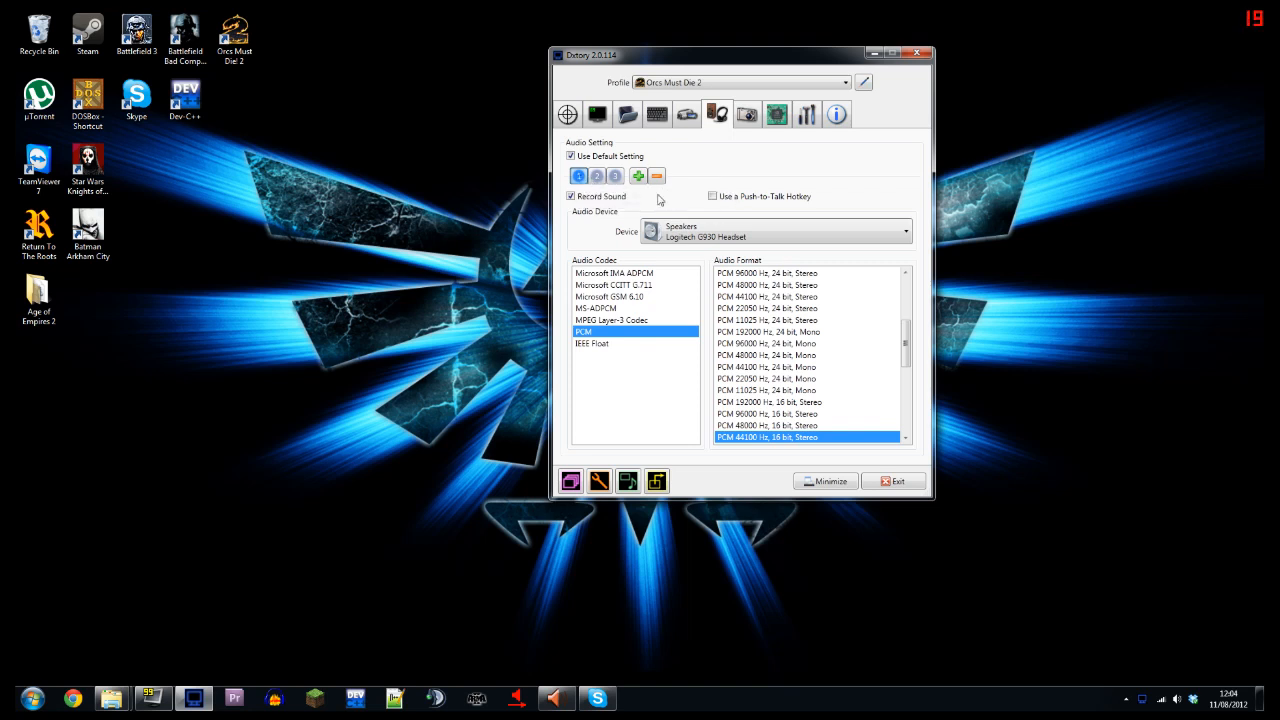
click(597, 176)
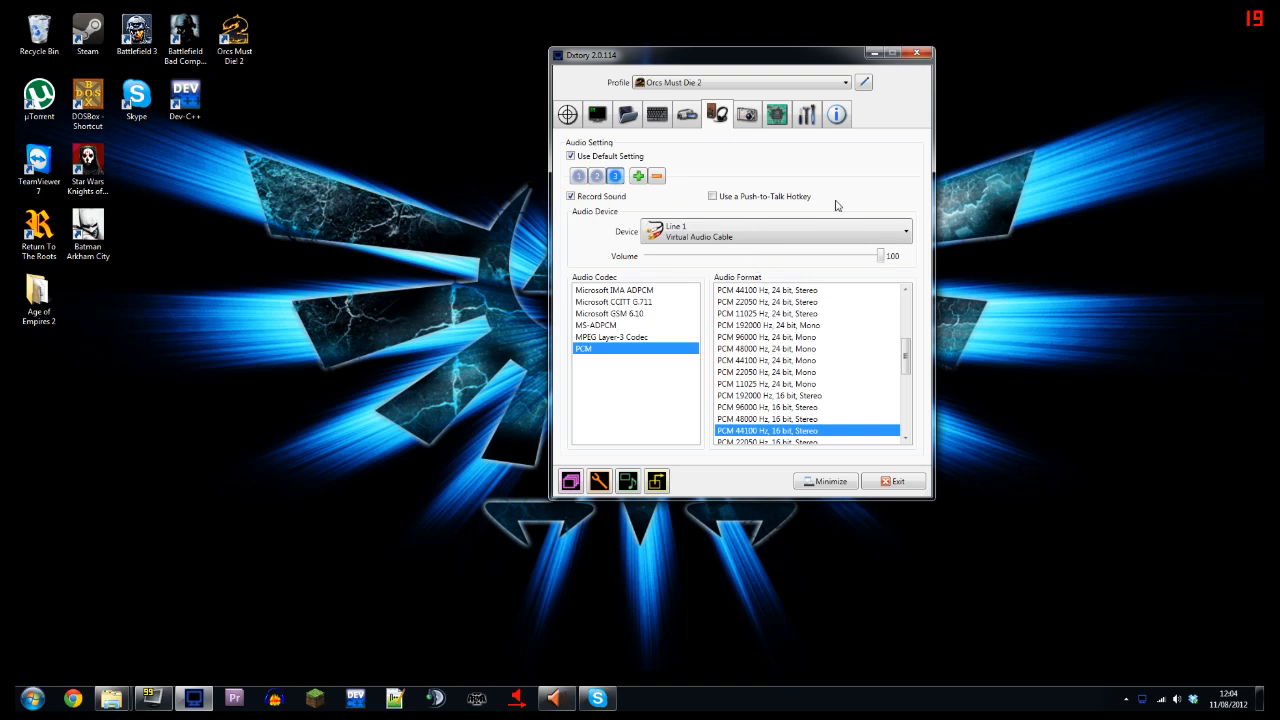
mouse_move(833, 203)
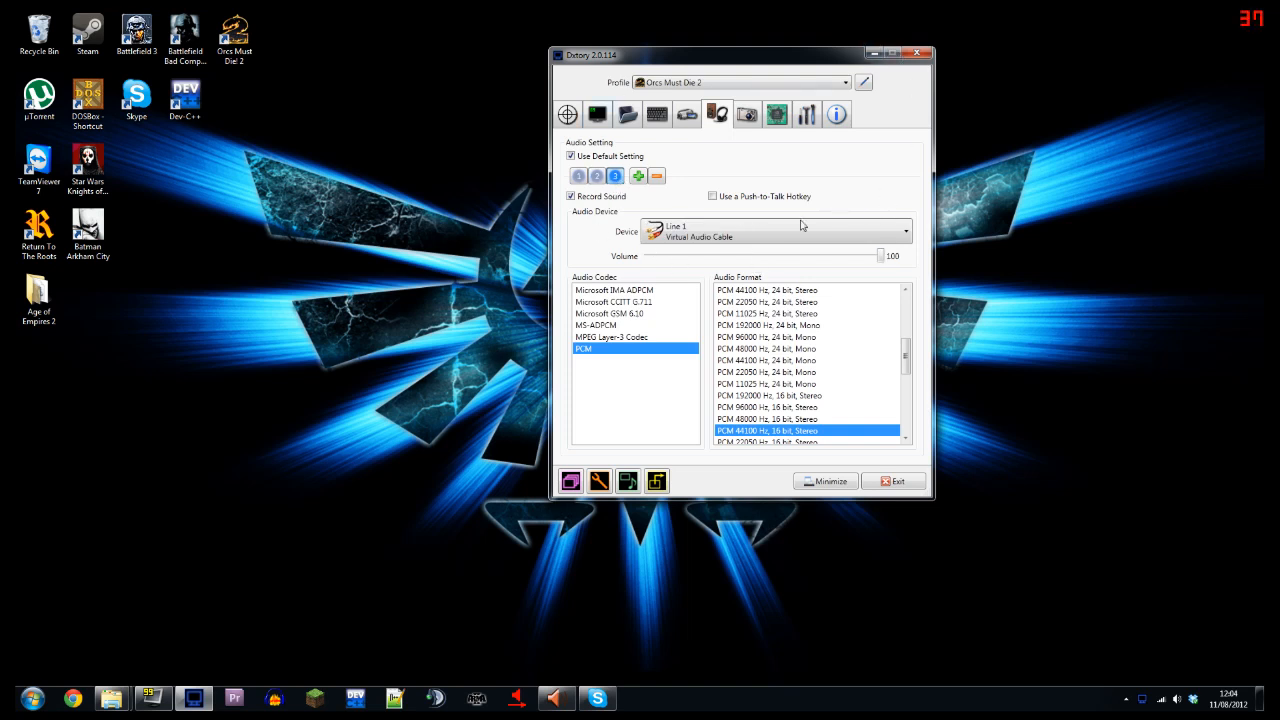
mouse_move(985, 197)
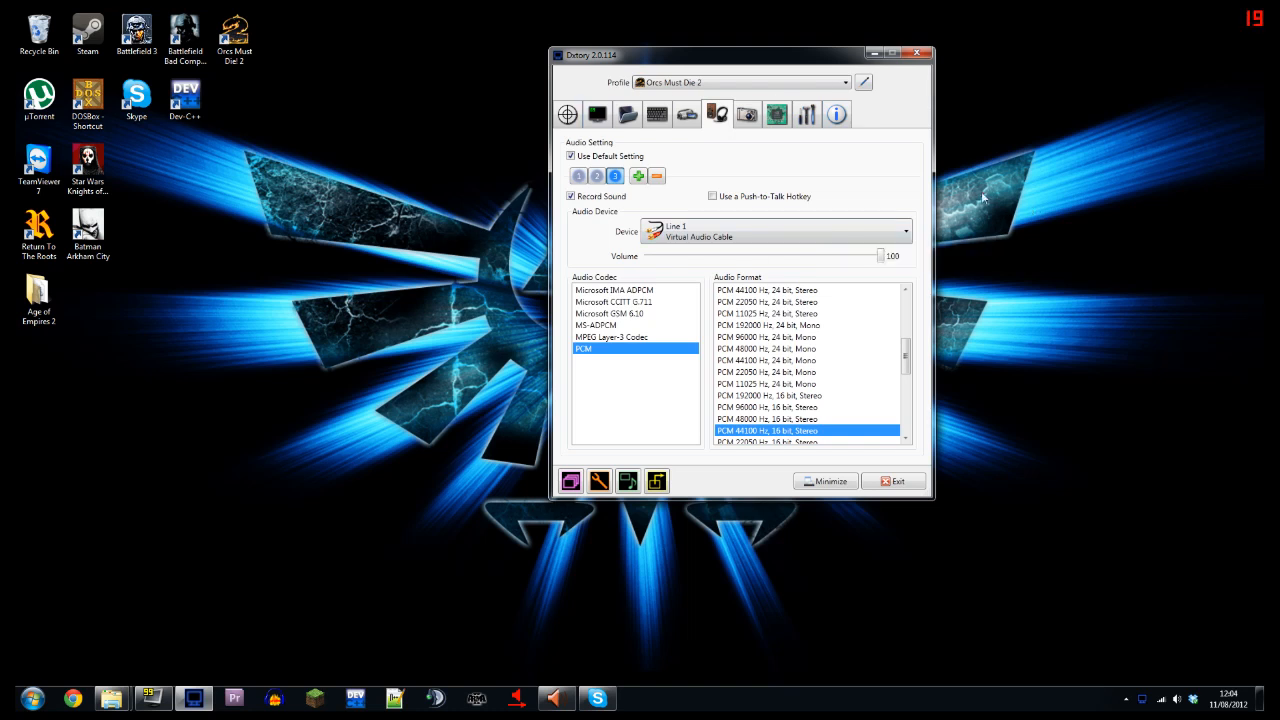
mouse_move(817, 40)
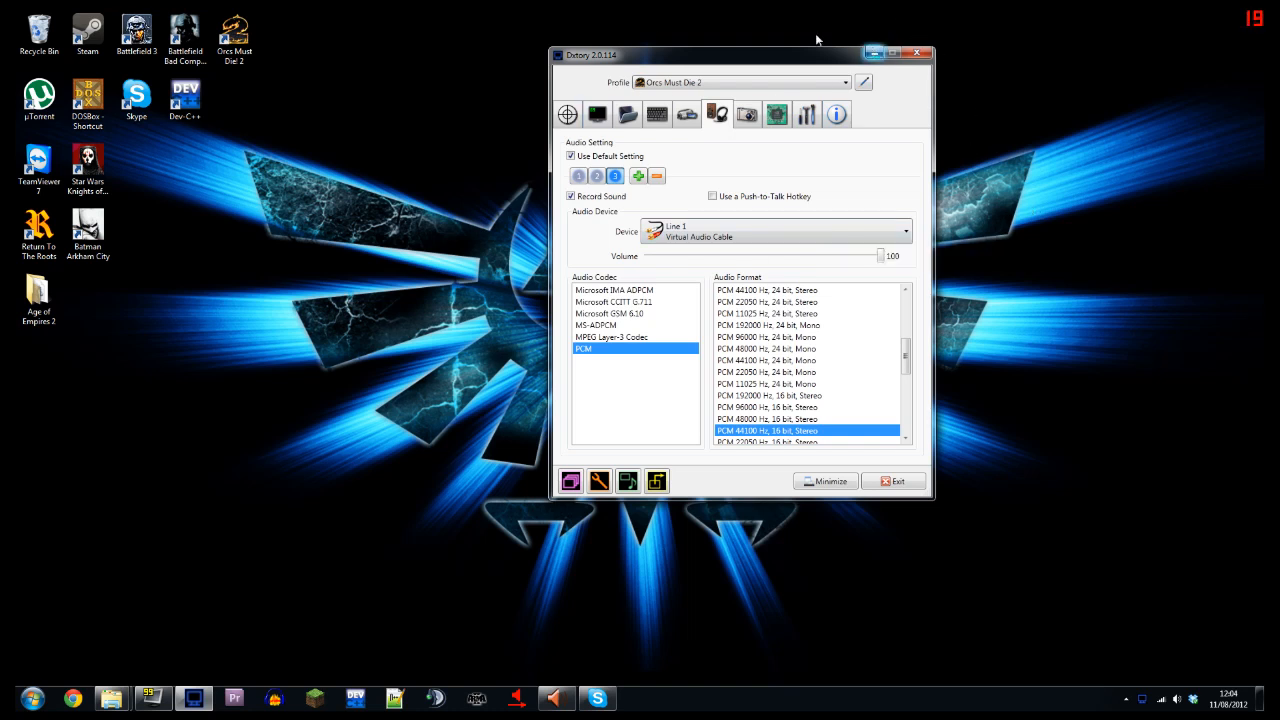
mouse_move(370, 497)
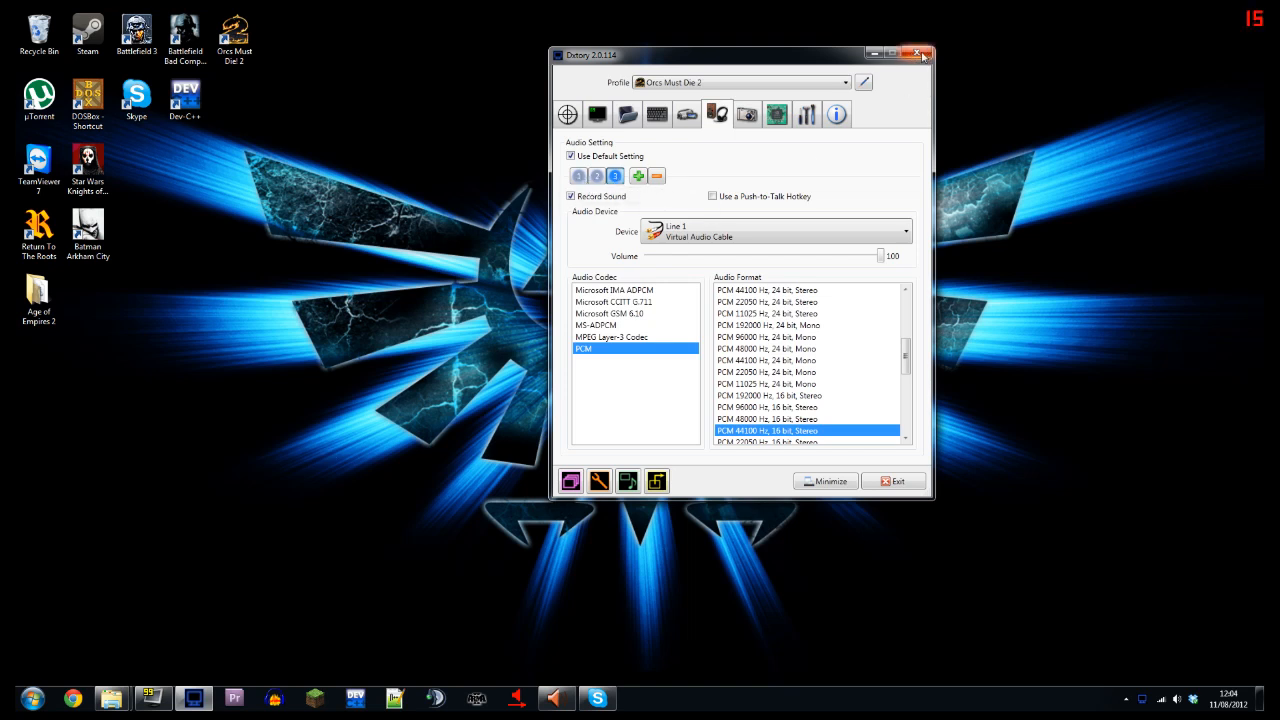
mouse_move(917, 53)
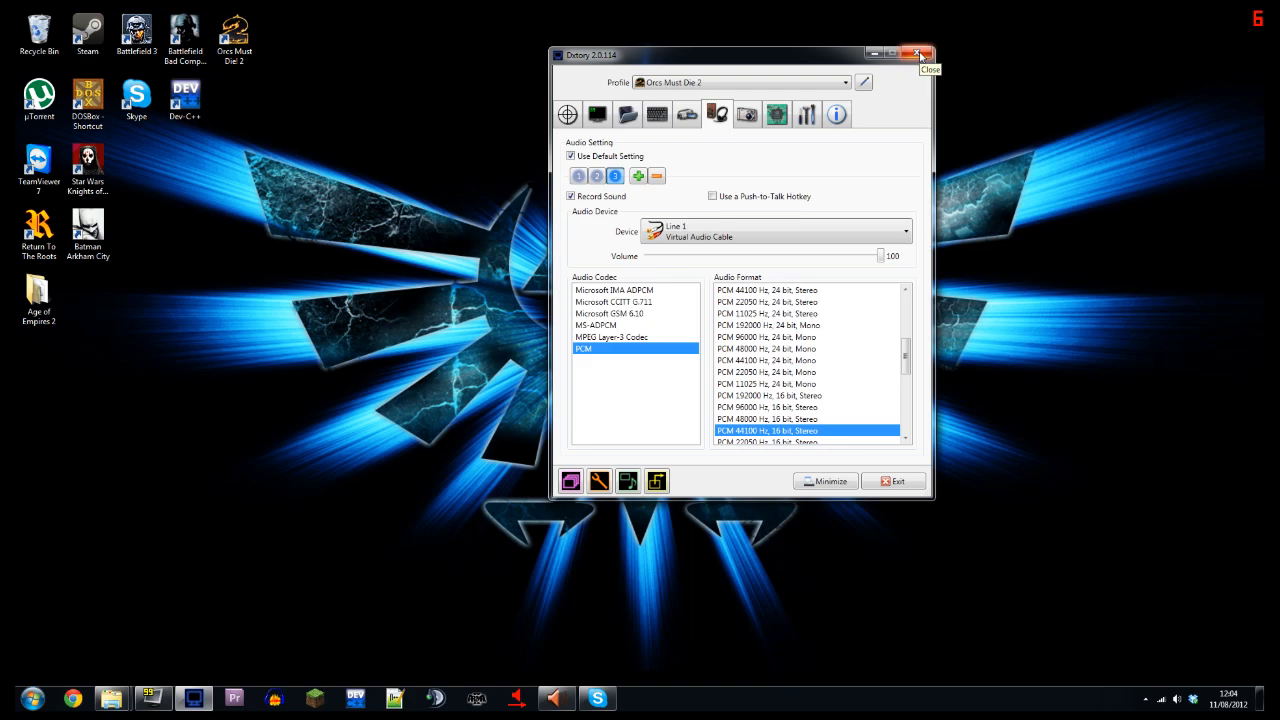
click(916, 54)
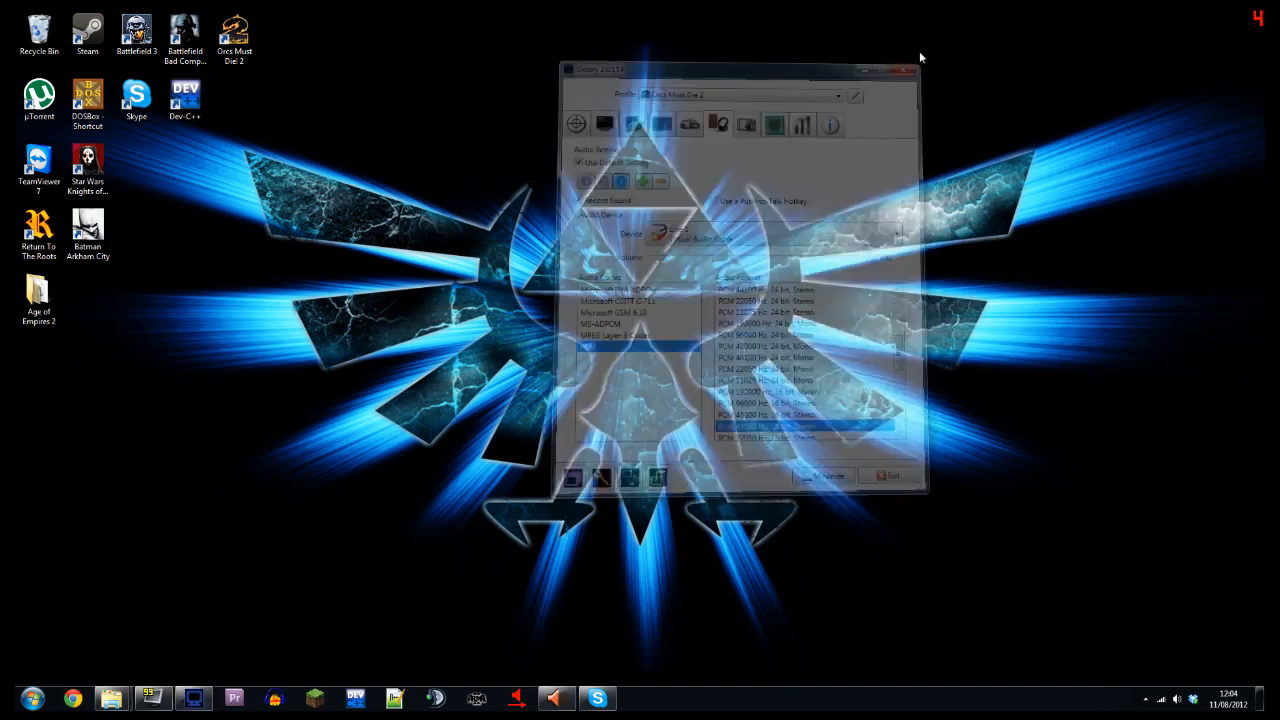
click(908, 69)
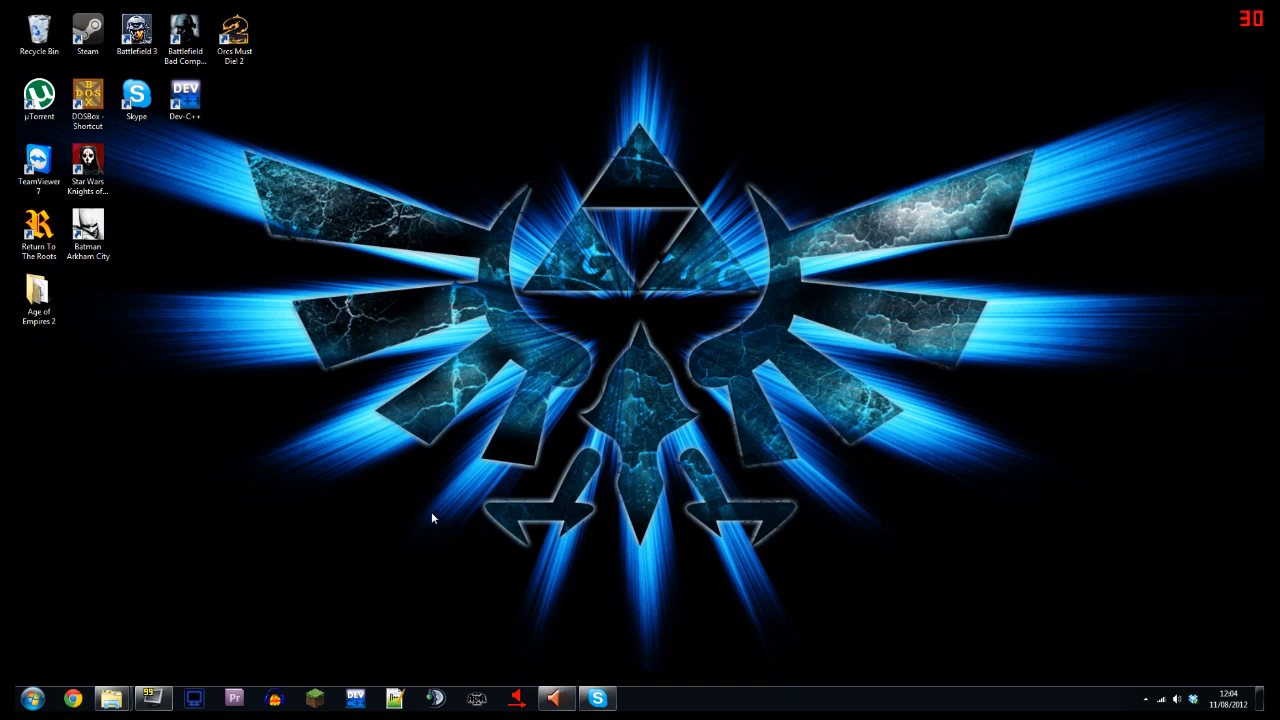
mouse_move(528, 672)
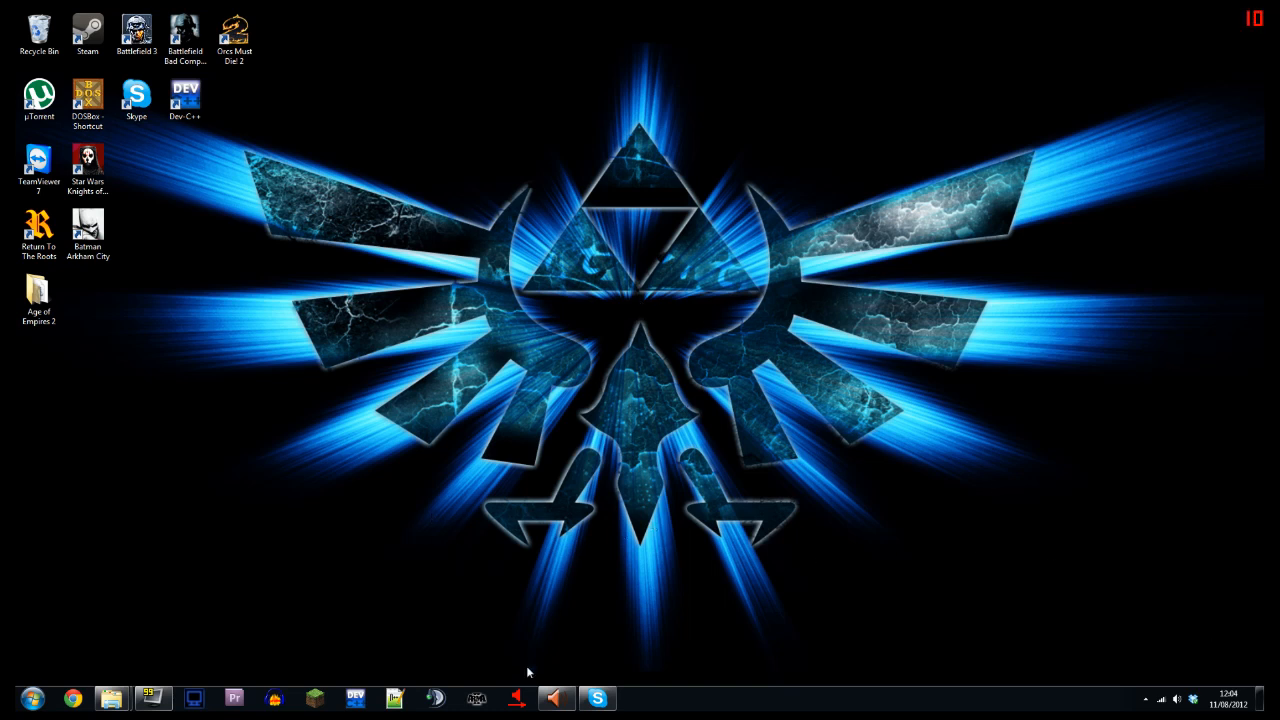
mouse_move(422, 586)
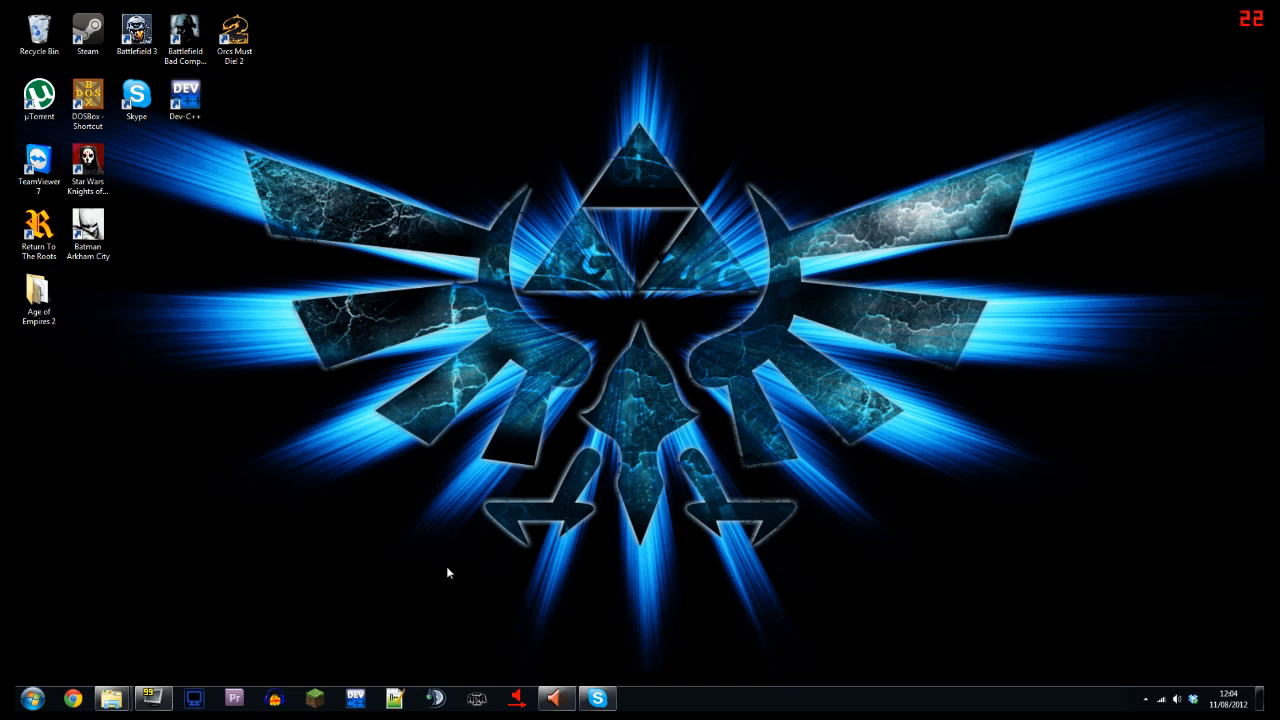
mouse_move(884, 499)
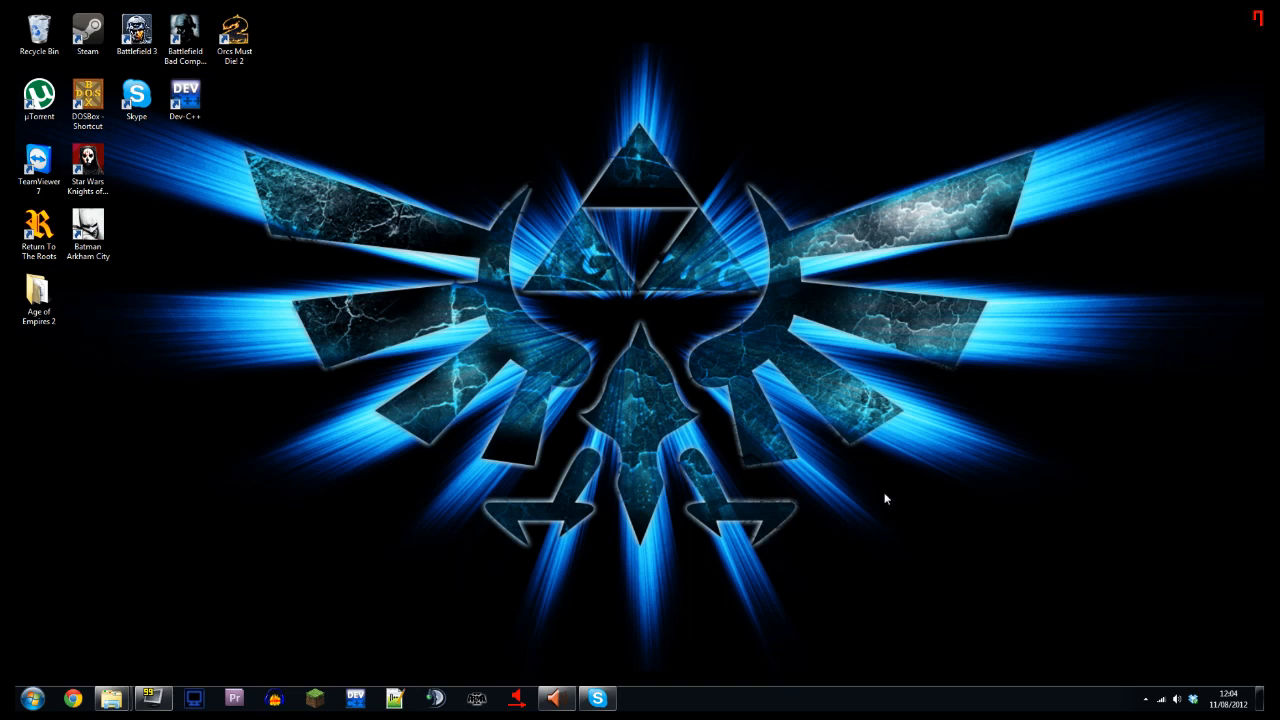
mouse_move(783, 199)
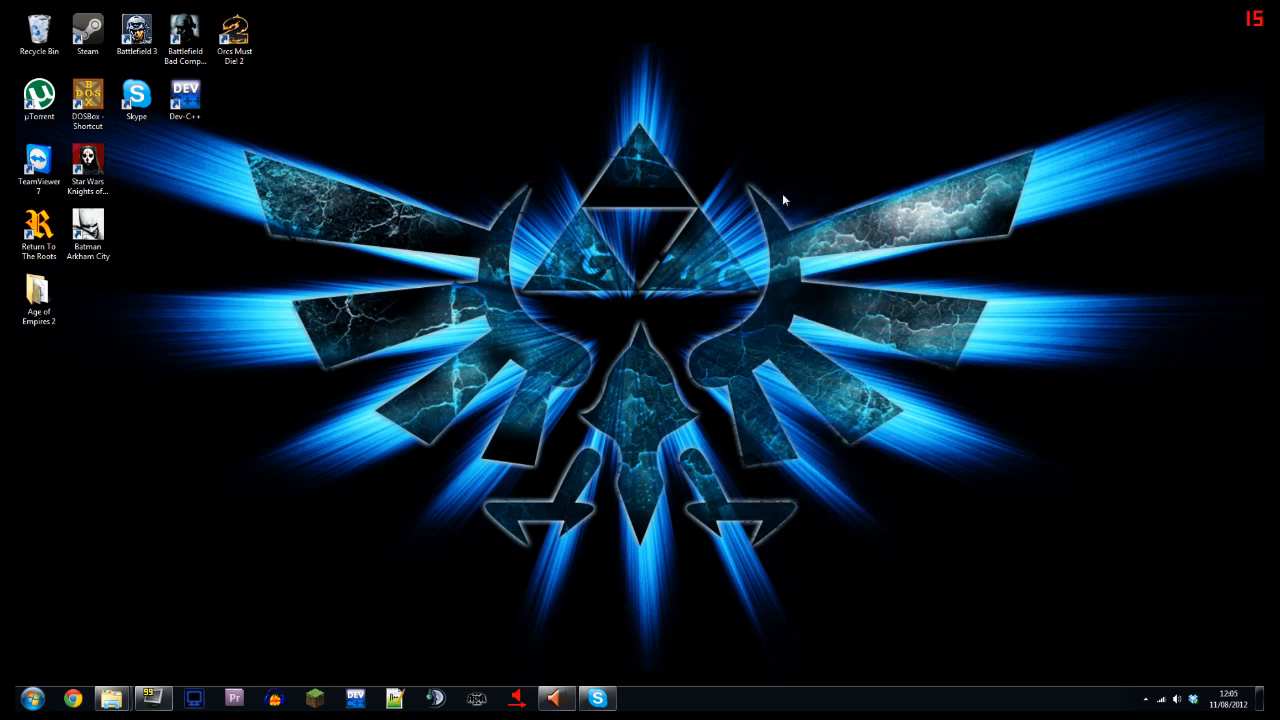
mouse_move(880, 114)
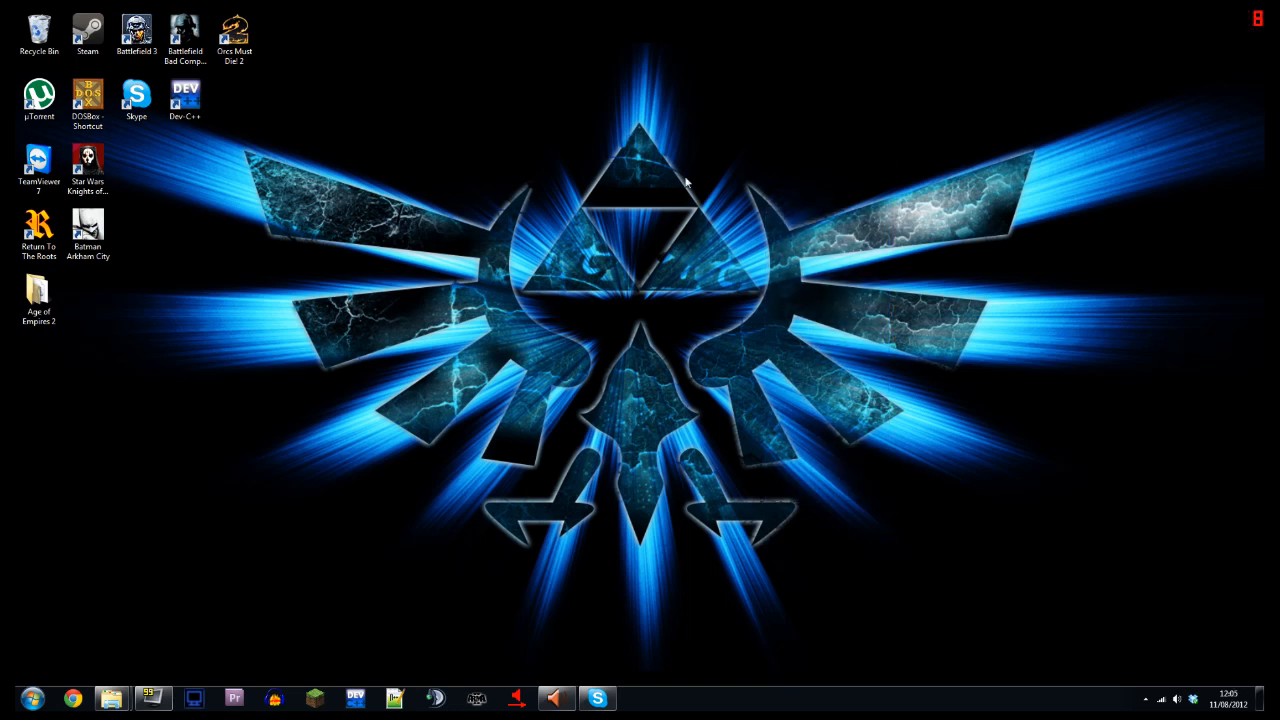
mouse_move(112, 697)
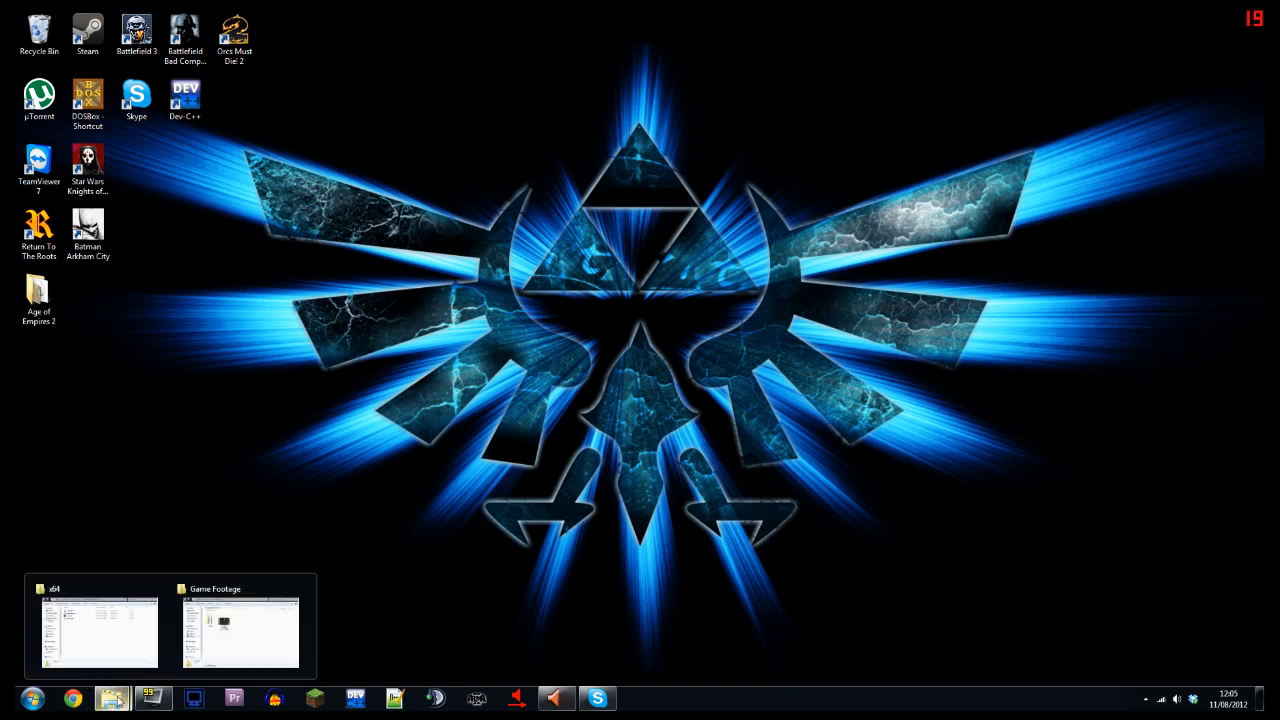
- Launch vcctlpan.exe from the Virtual Audio Cable 4.10\x64 folder
click(99, 631)
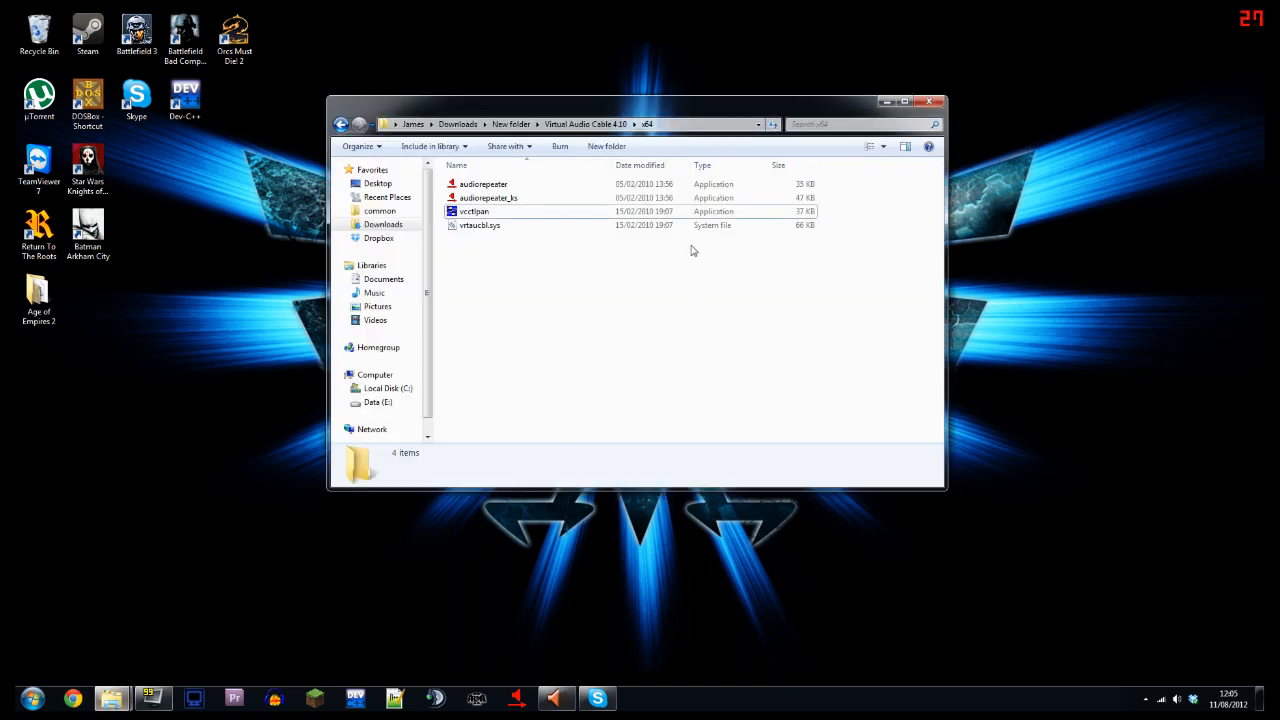
mouse_move(595, 301)
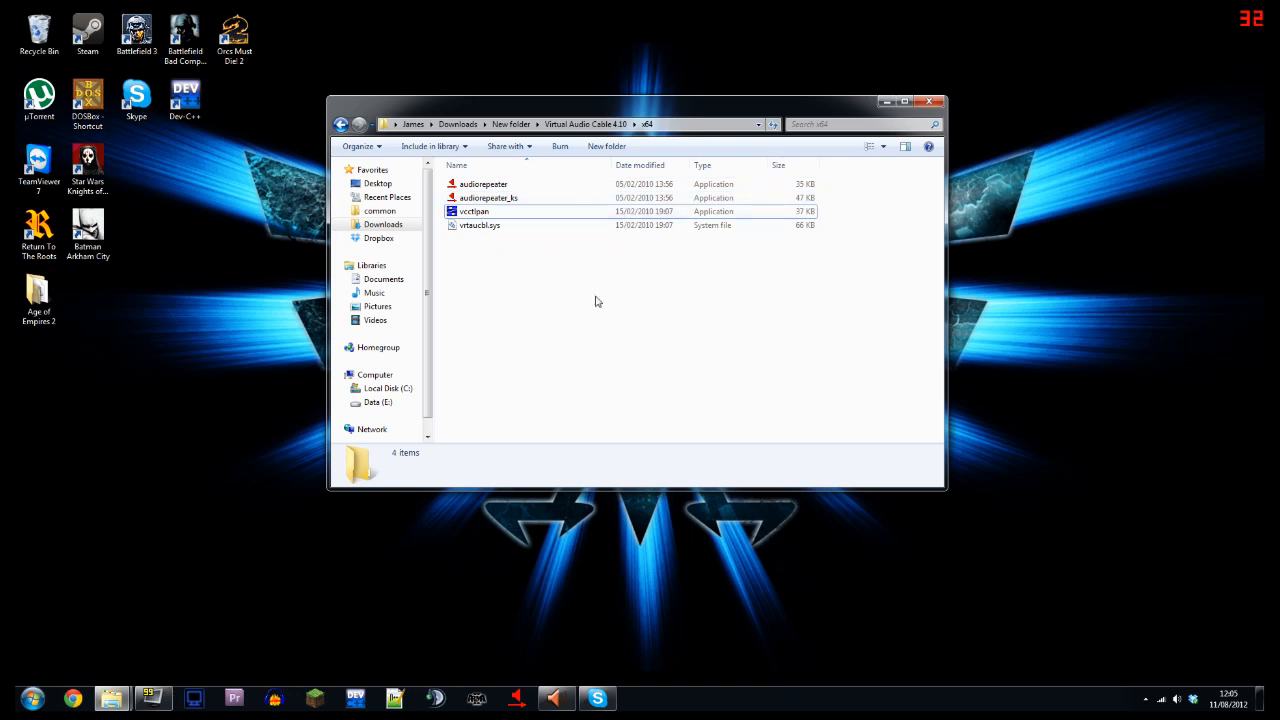
click(341, 124)
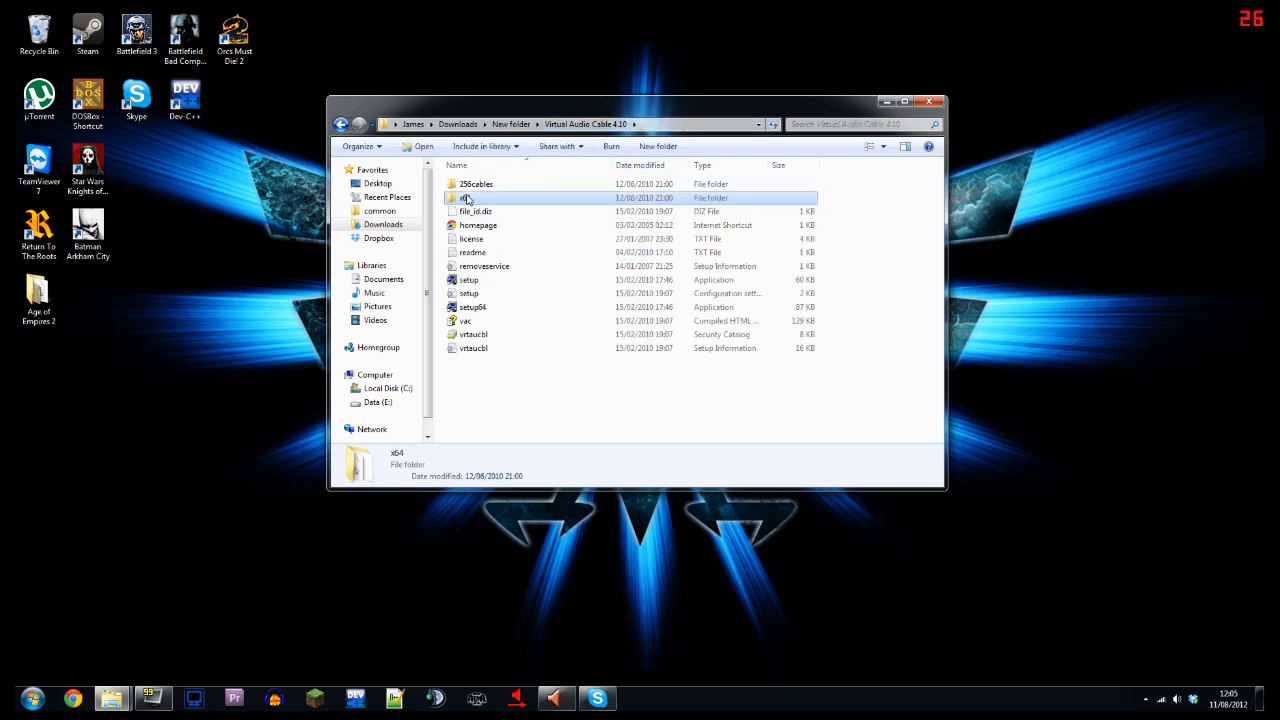
double_click(467, 198)
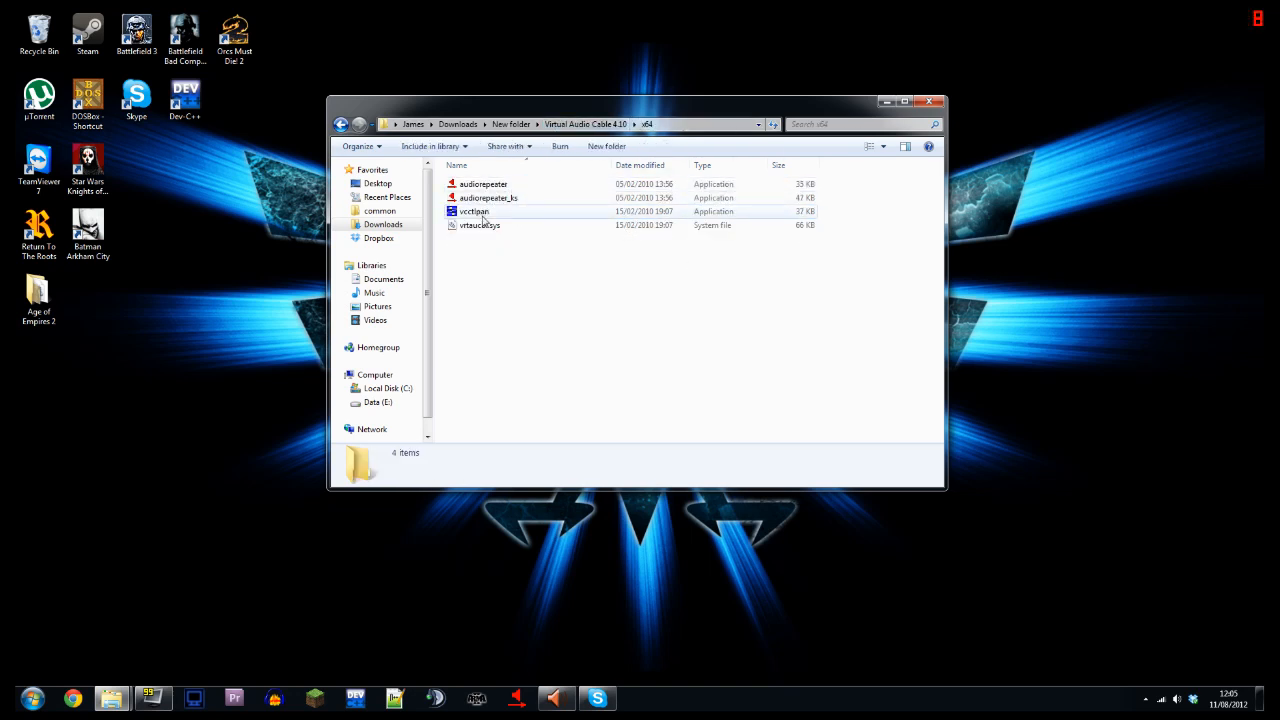
mouse_move(474, 211)
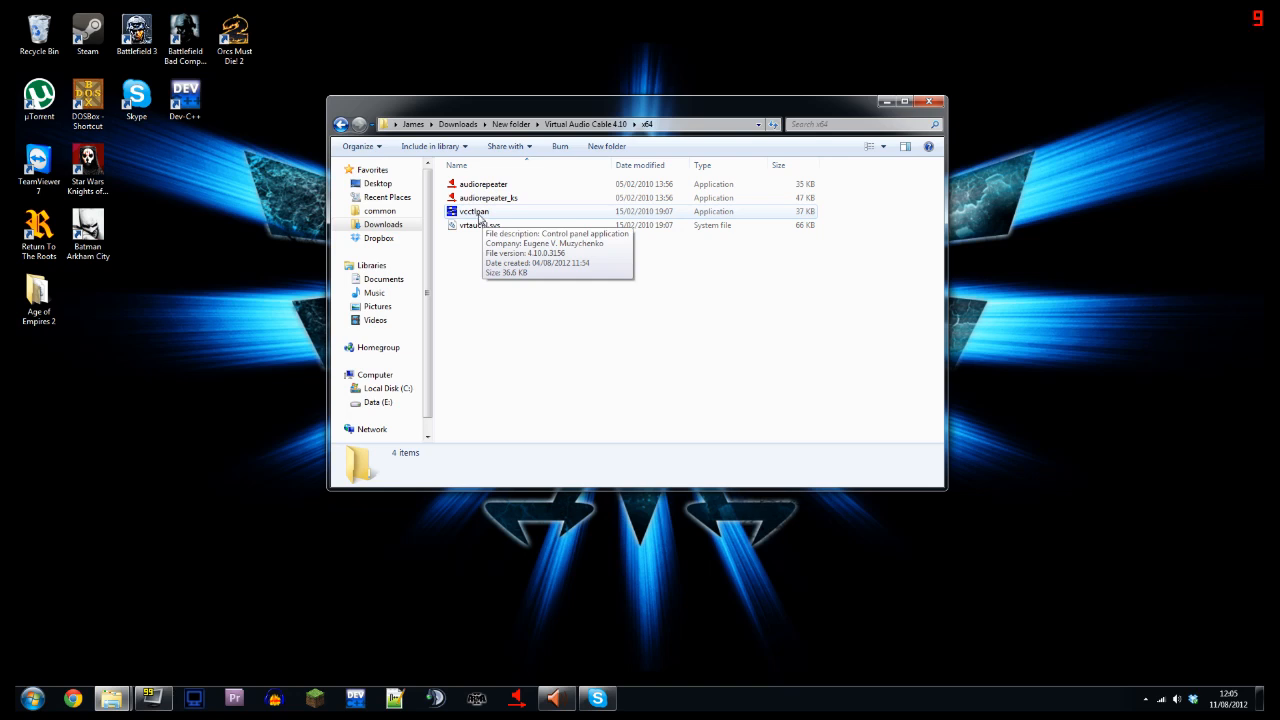
double_click(474, 211)
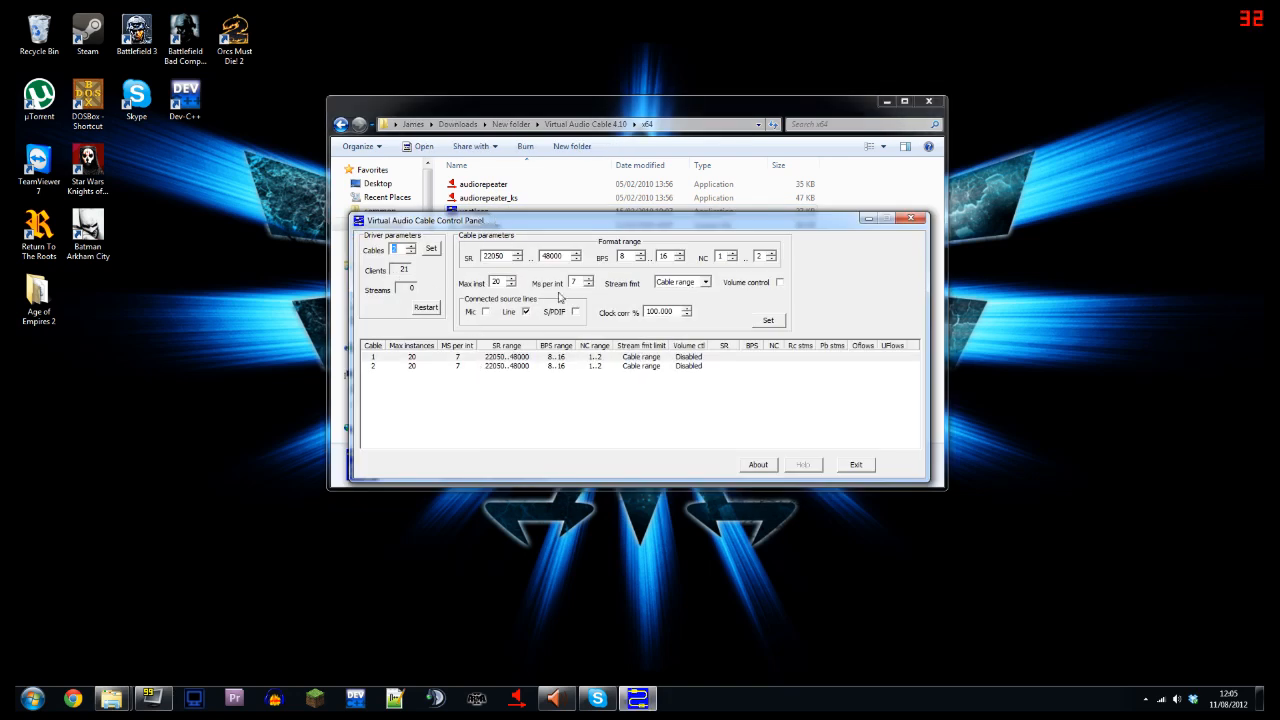
mouse_move(510, 207)
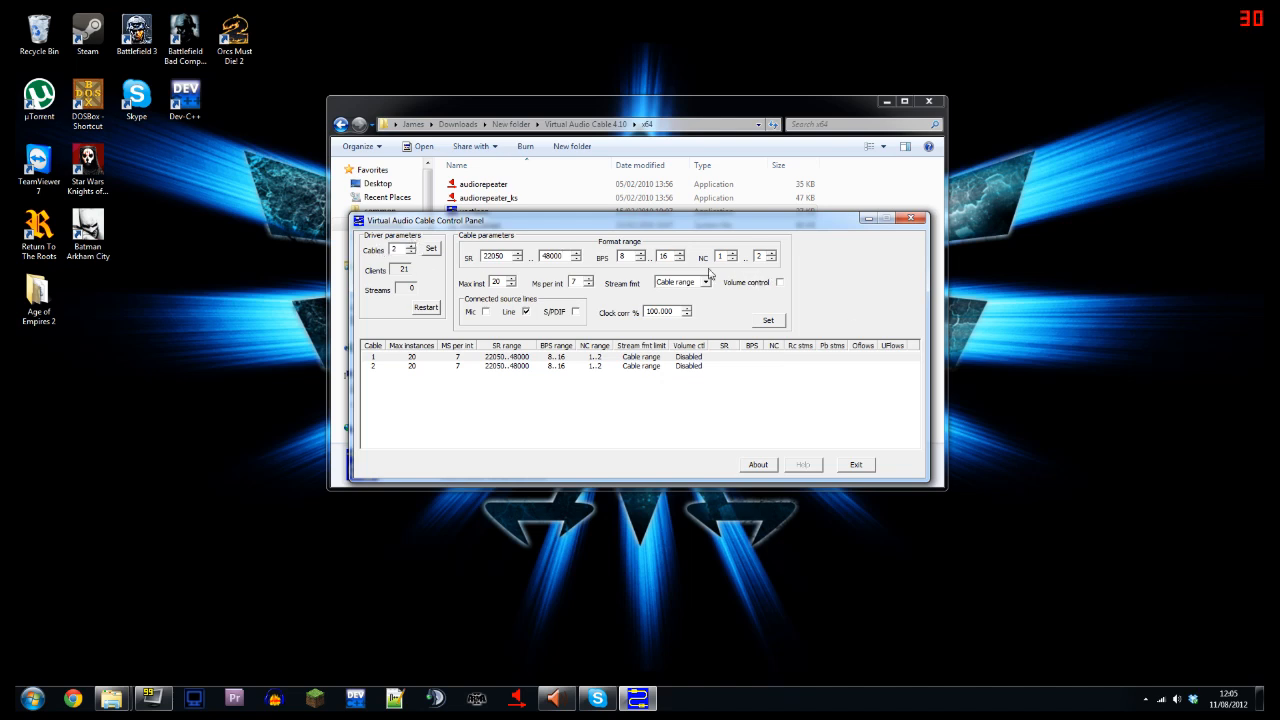
mouse_move(430, 252)
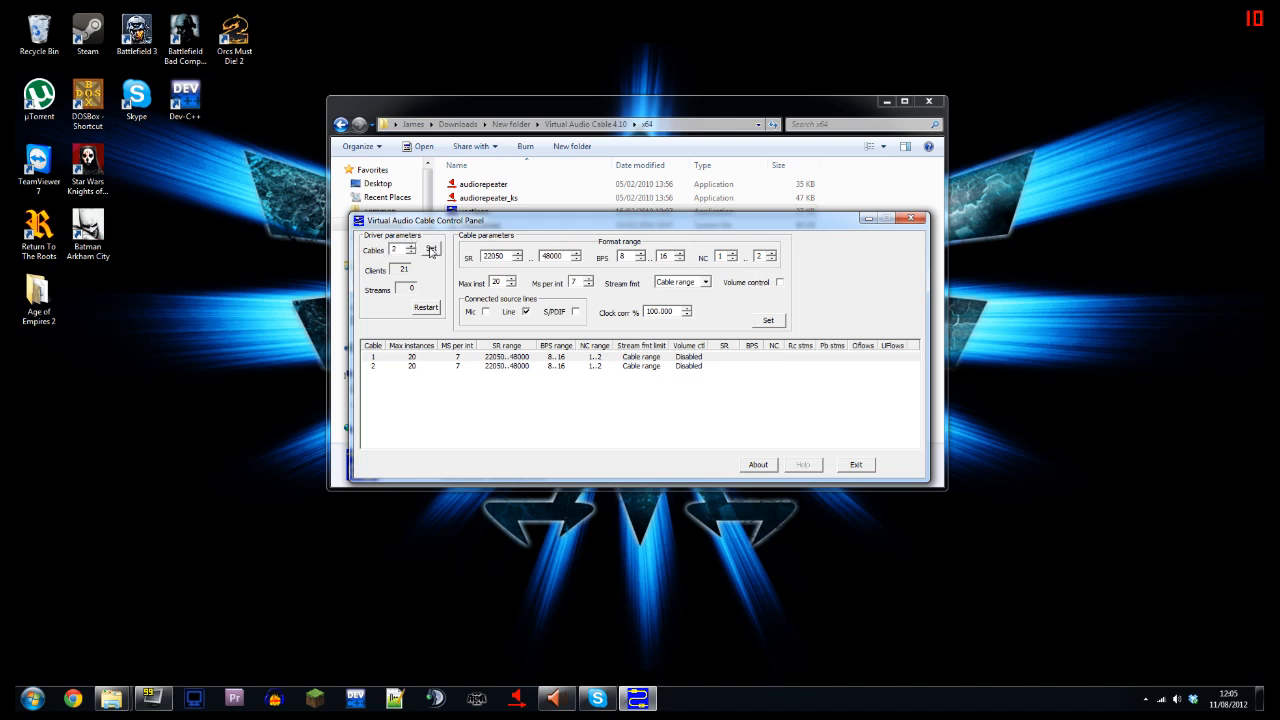
mouse_move(512, 350)
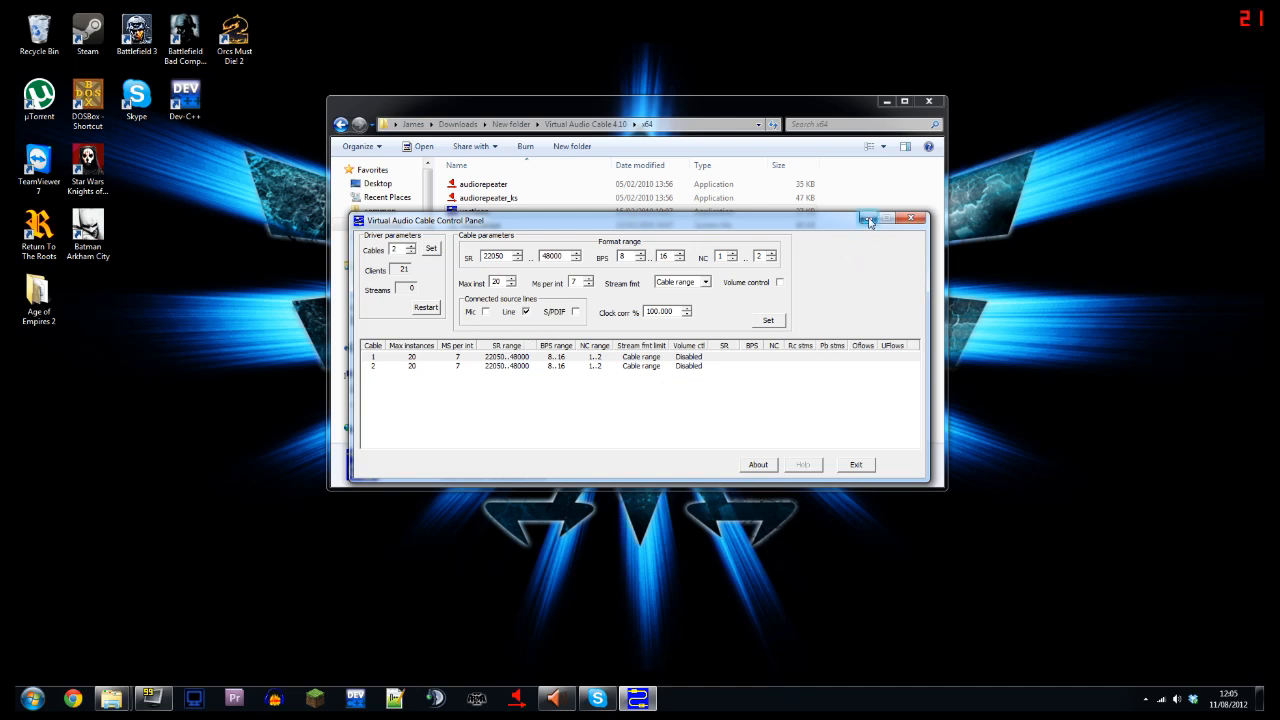
- Minimize the Virtual Audio Cable Control Panel set to two cables
click(912, 218)
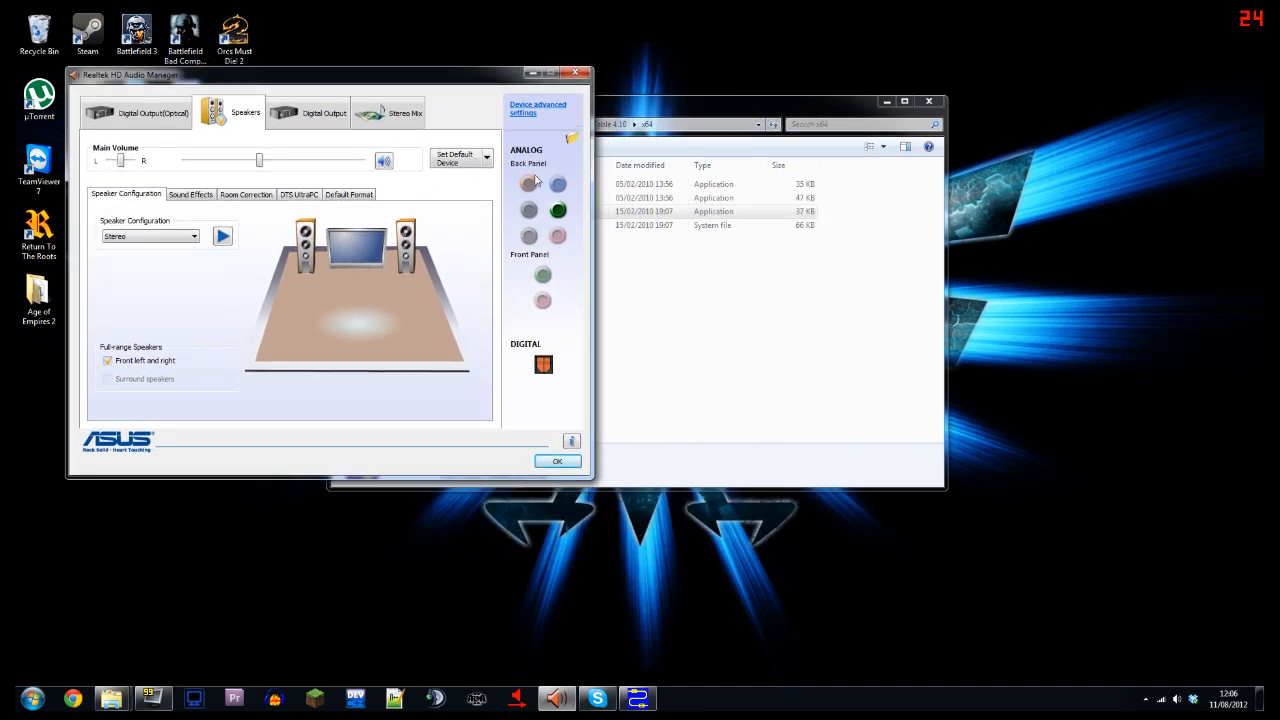
mouse_move(563, 256)
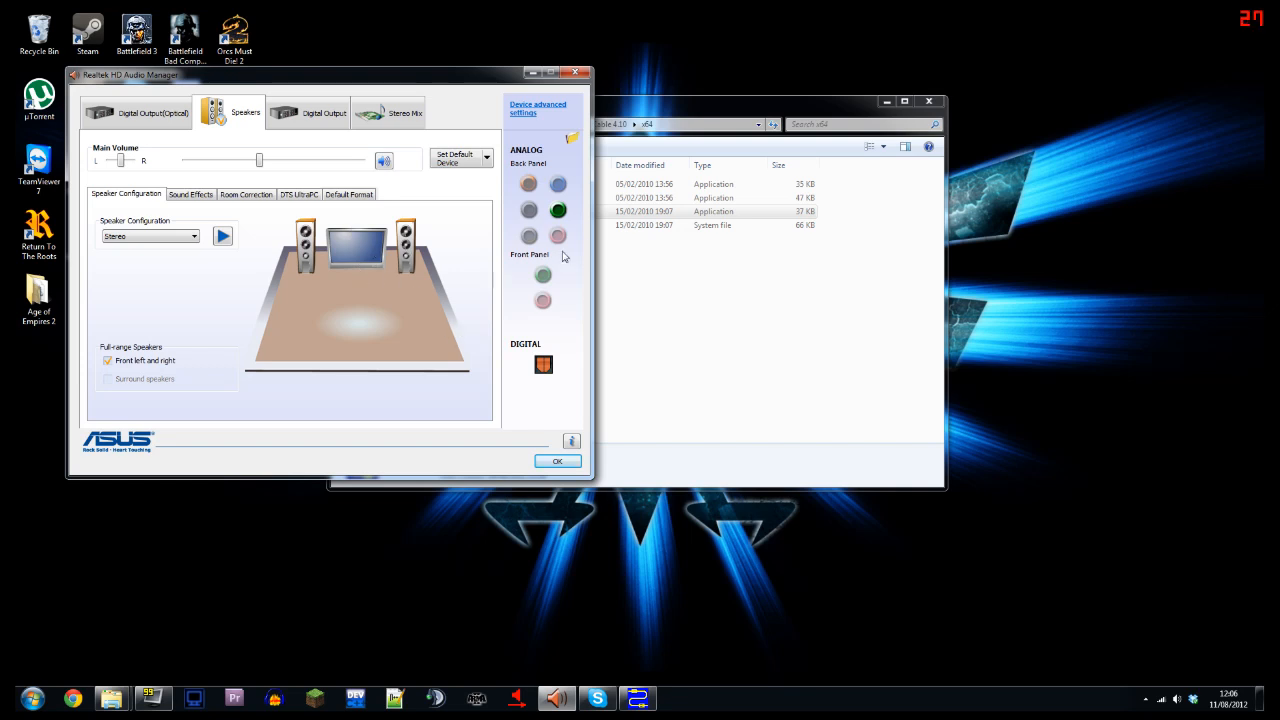
mouse_move(558, 210)
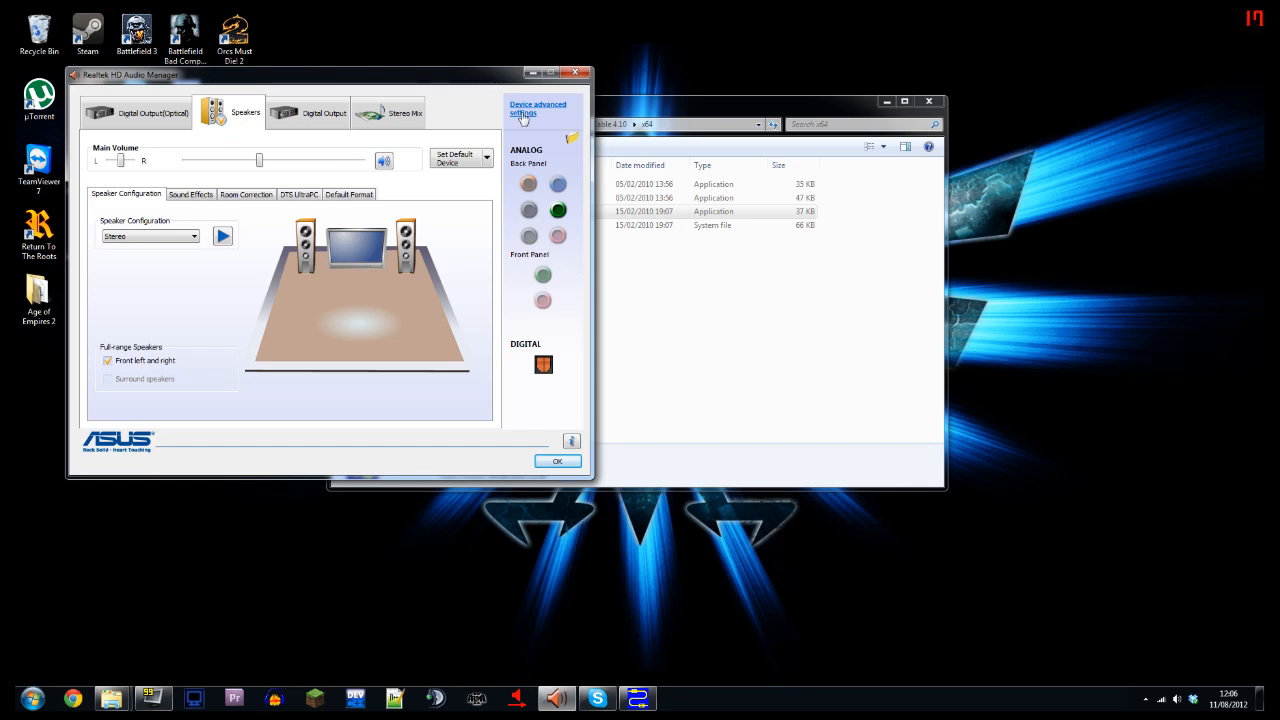
click(537, 108)
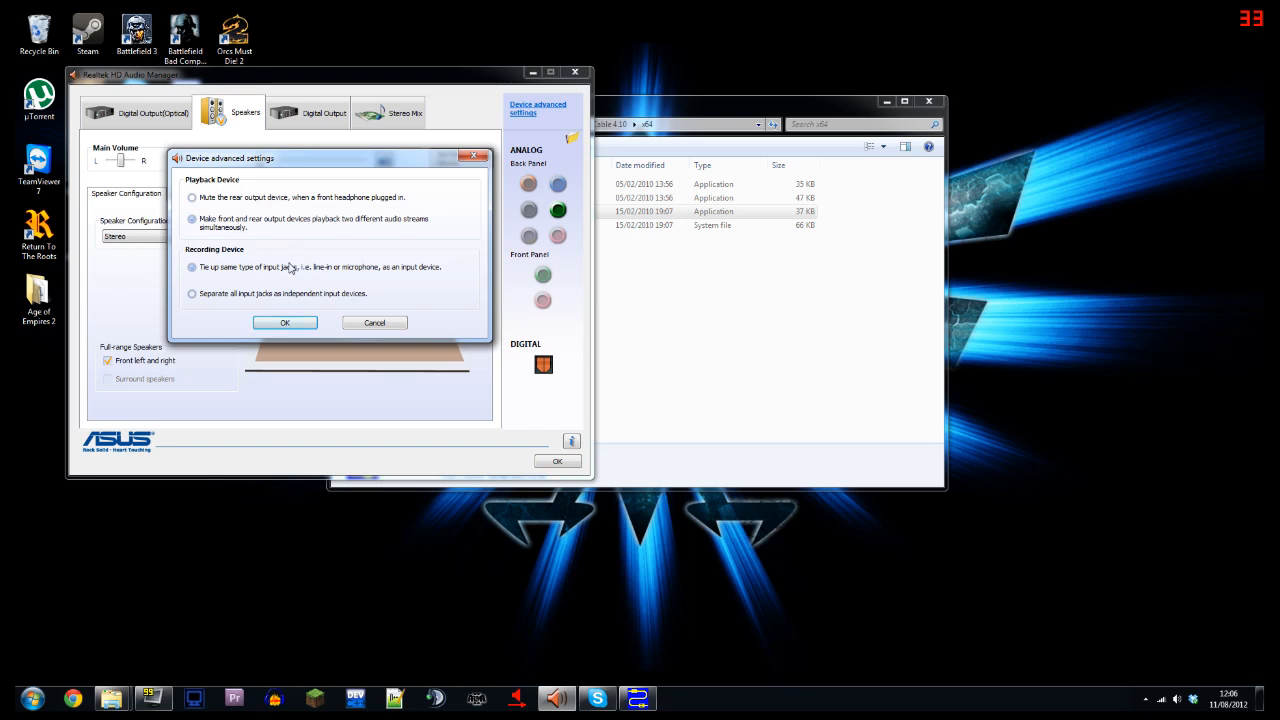
mouse_move(294, 254)
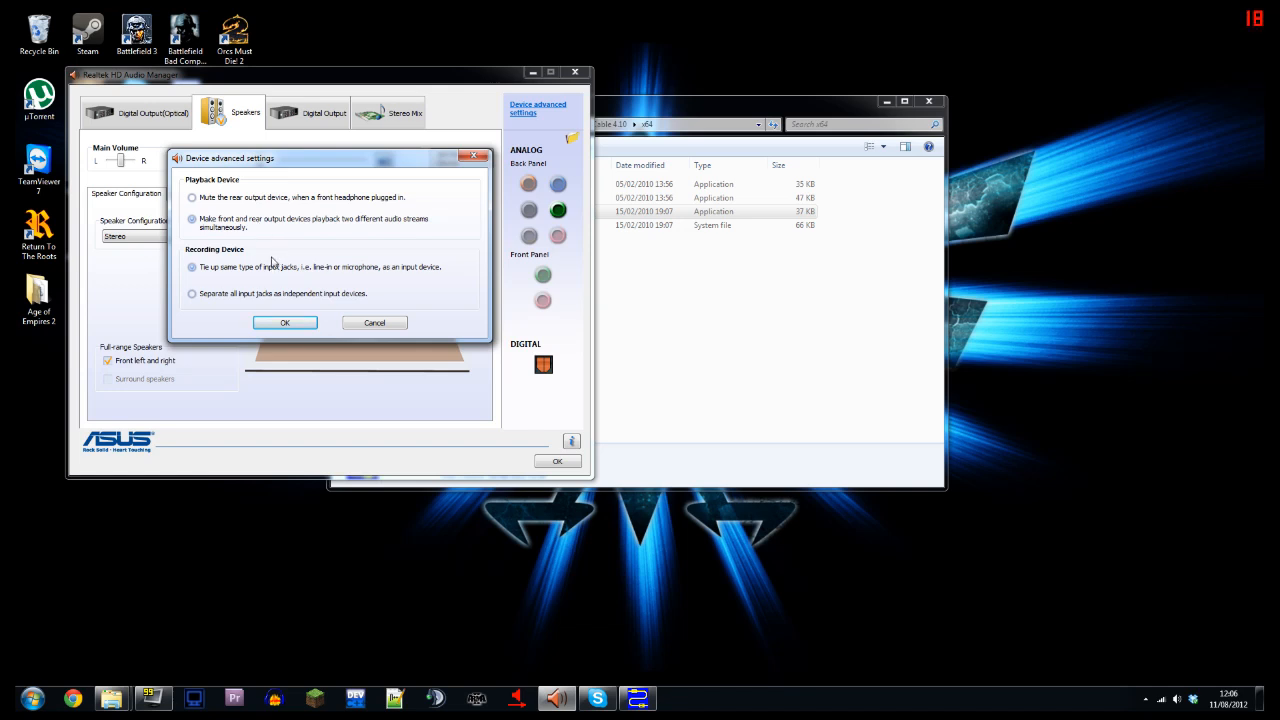
mouse_move(223, 232)
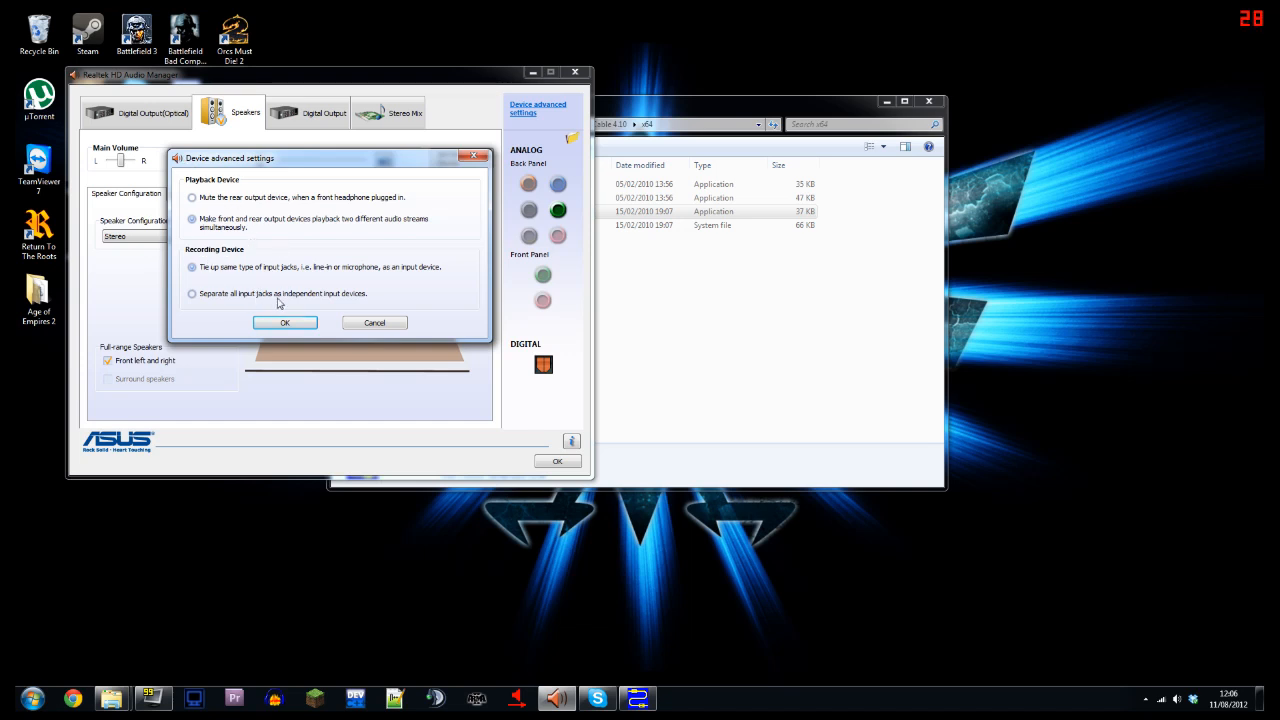
mouse_move(310, 210)
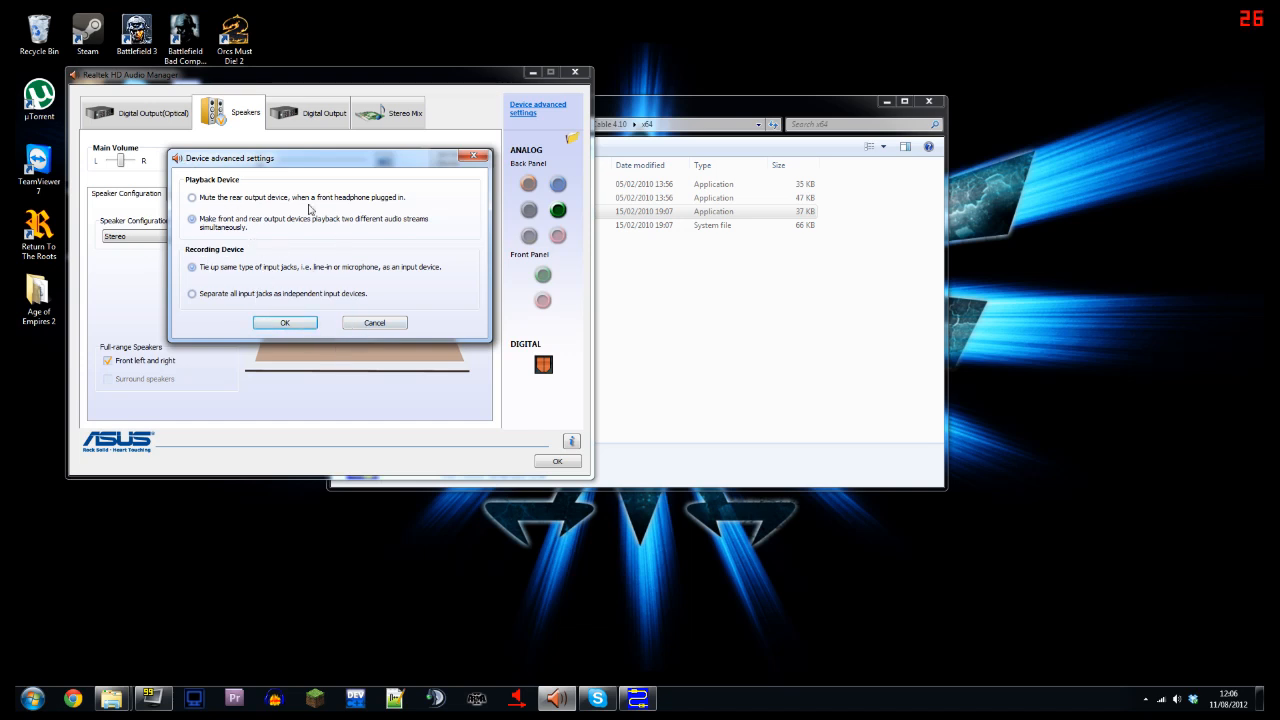
mouse_move(290, 282)
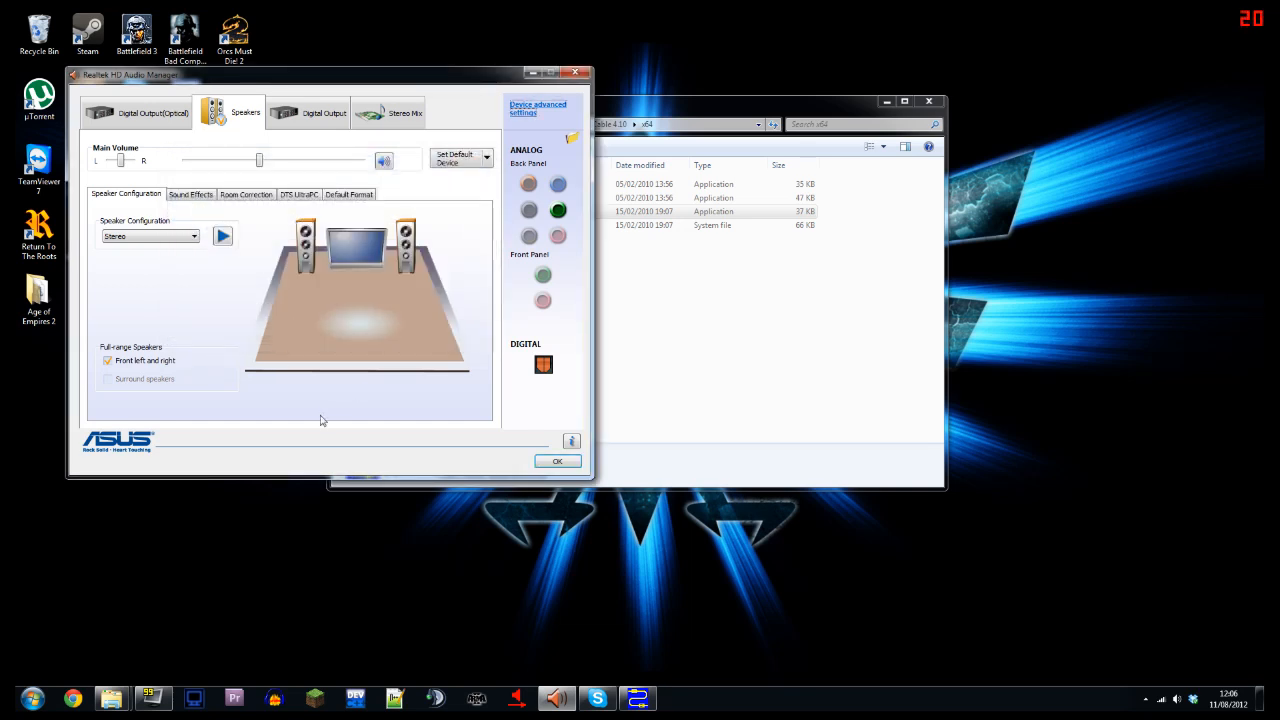
click(404, 112)
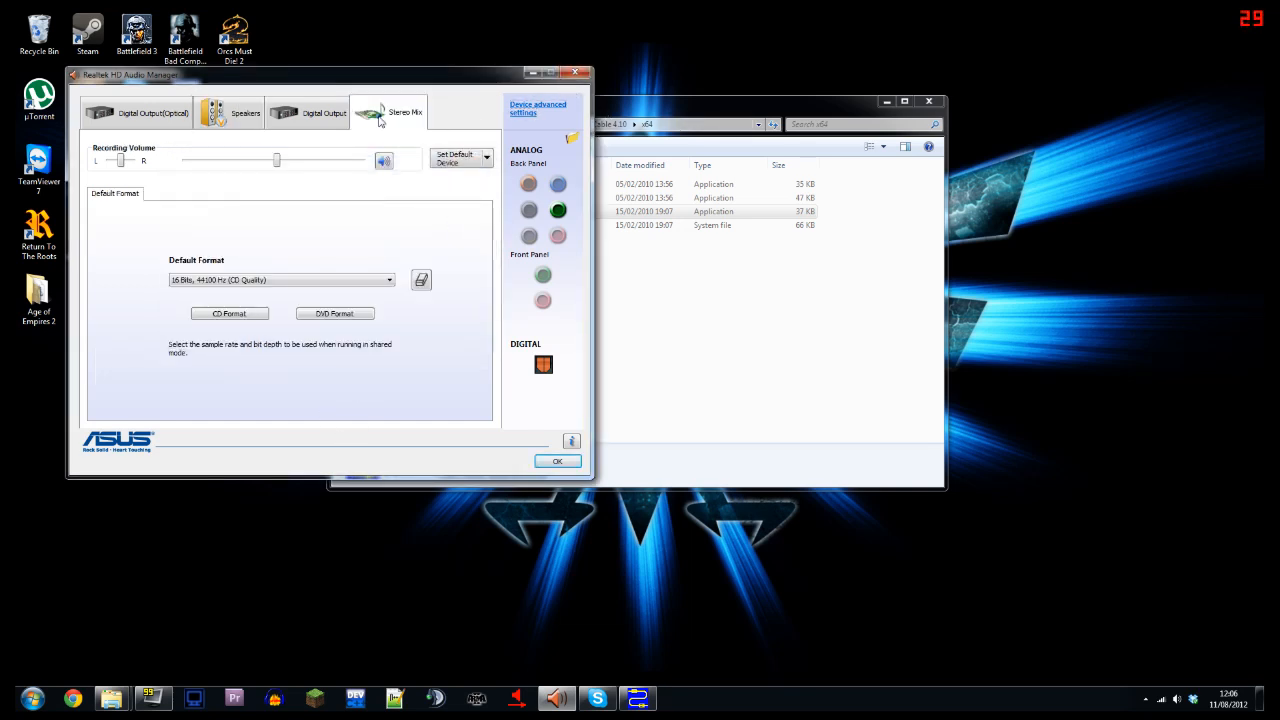
mouse_move(575, 74)
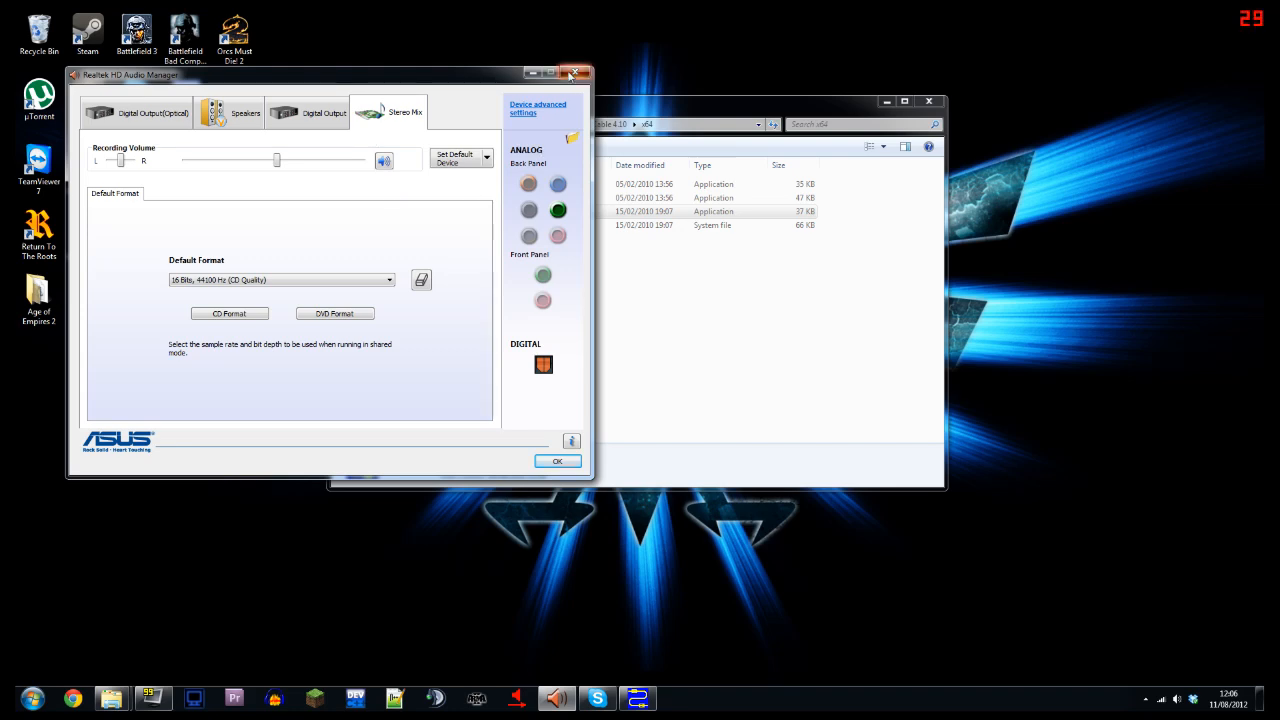
- Close Realtek HD Audio Manager and open Playback devices, selecting the Realtek Speakers
click(574, 74)
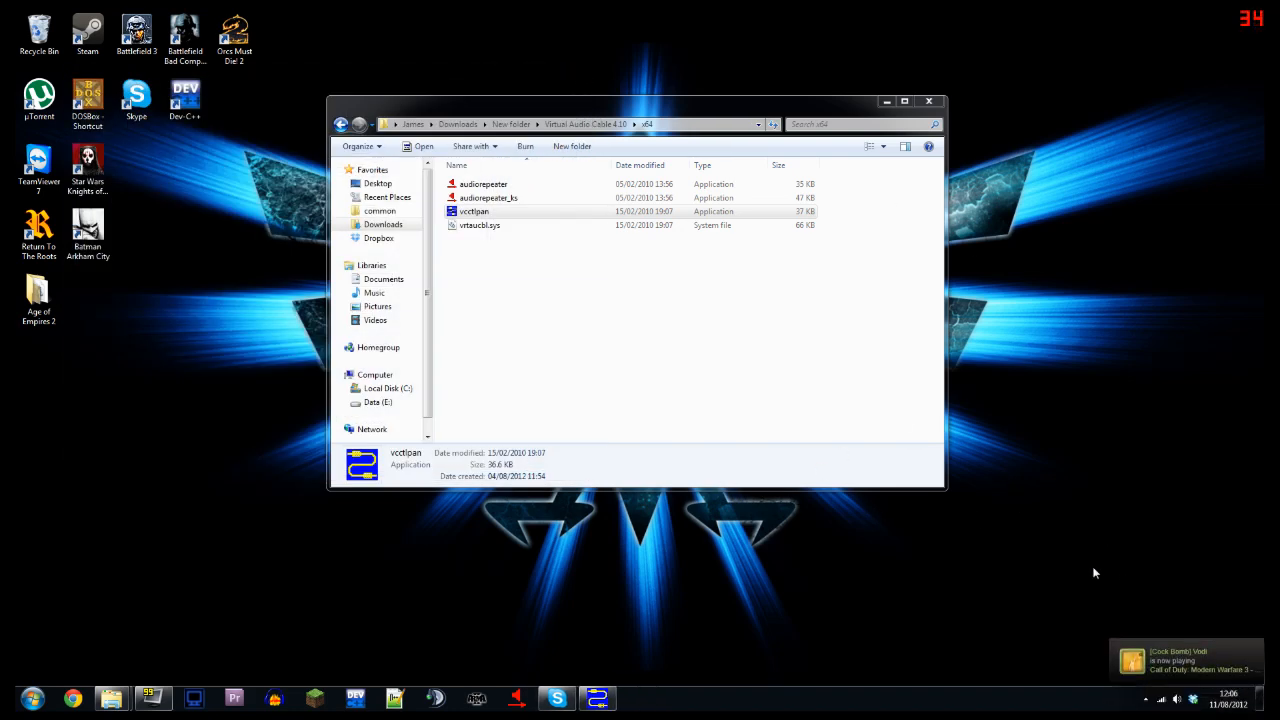
click(1146, 699)
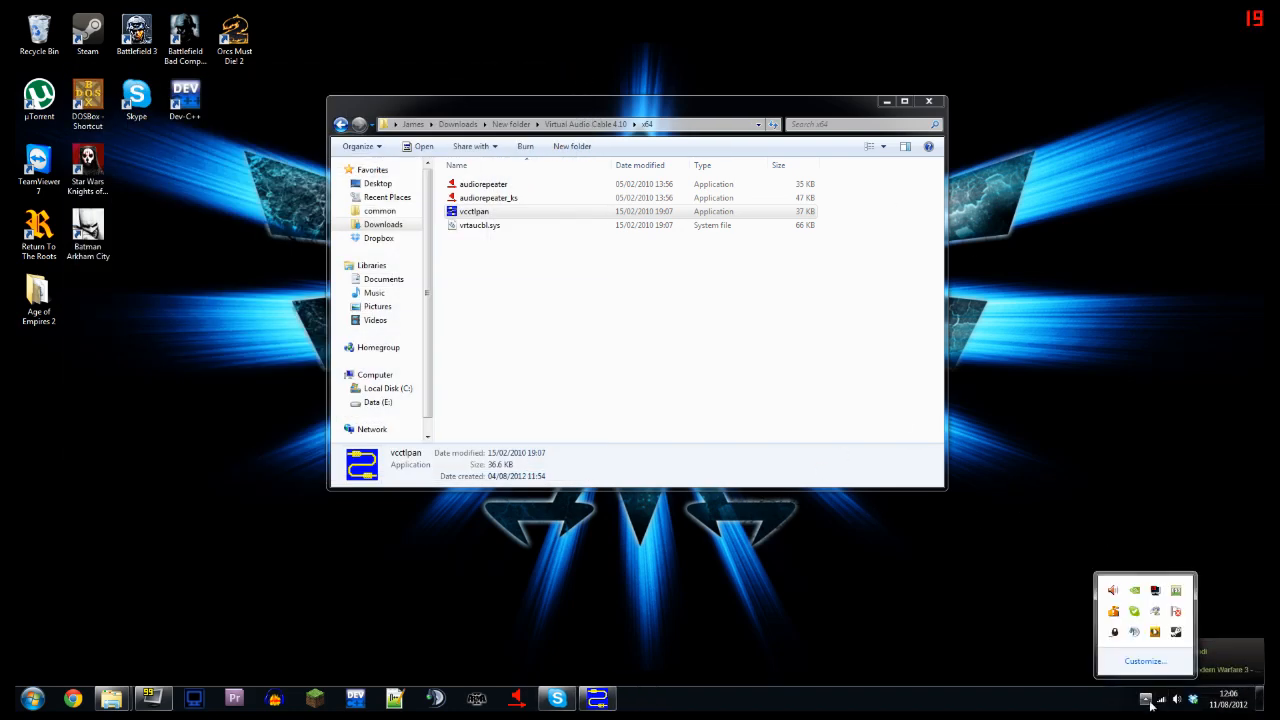
right_click(1177, 699)
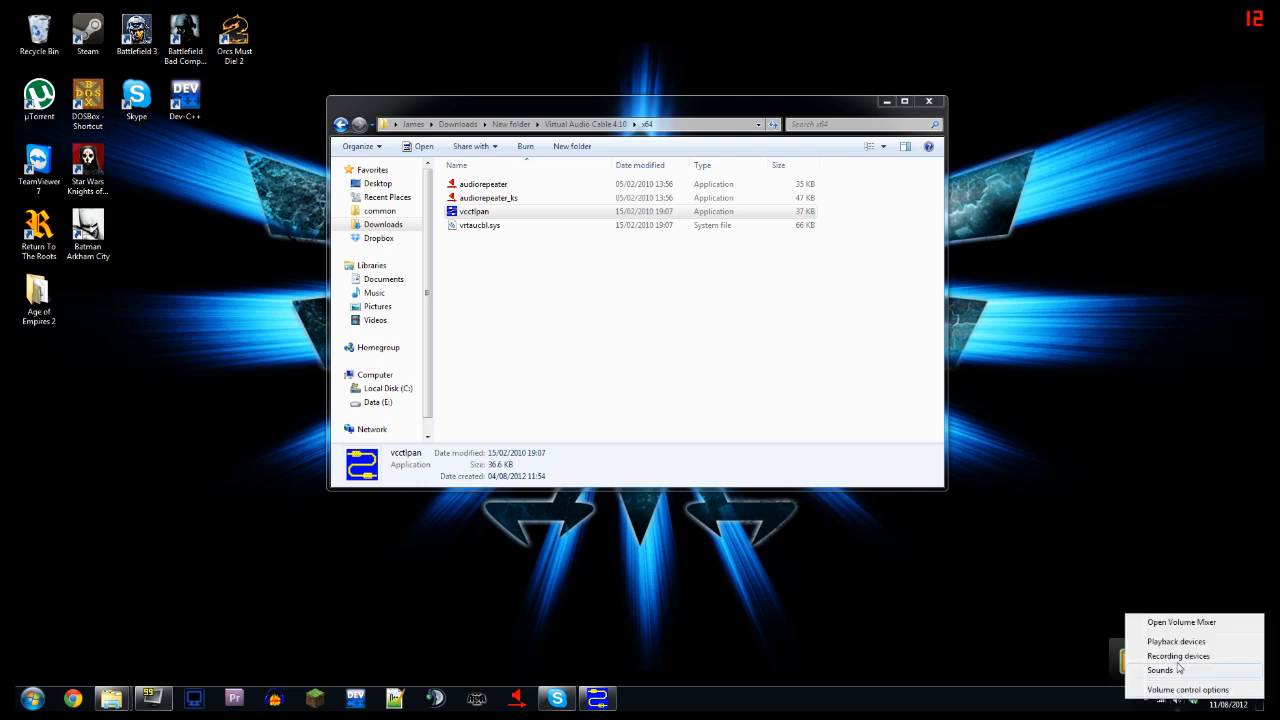
click(1160, 670)
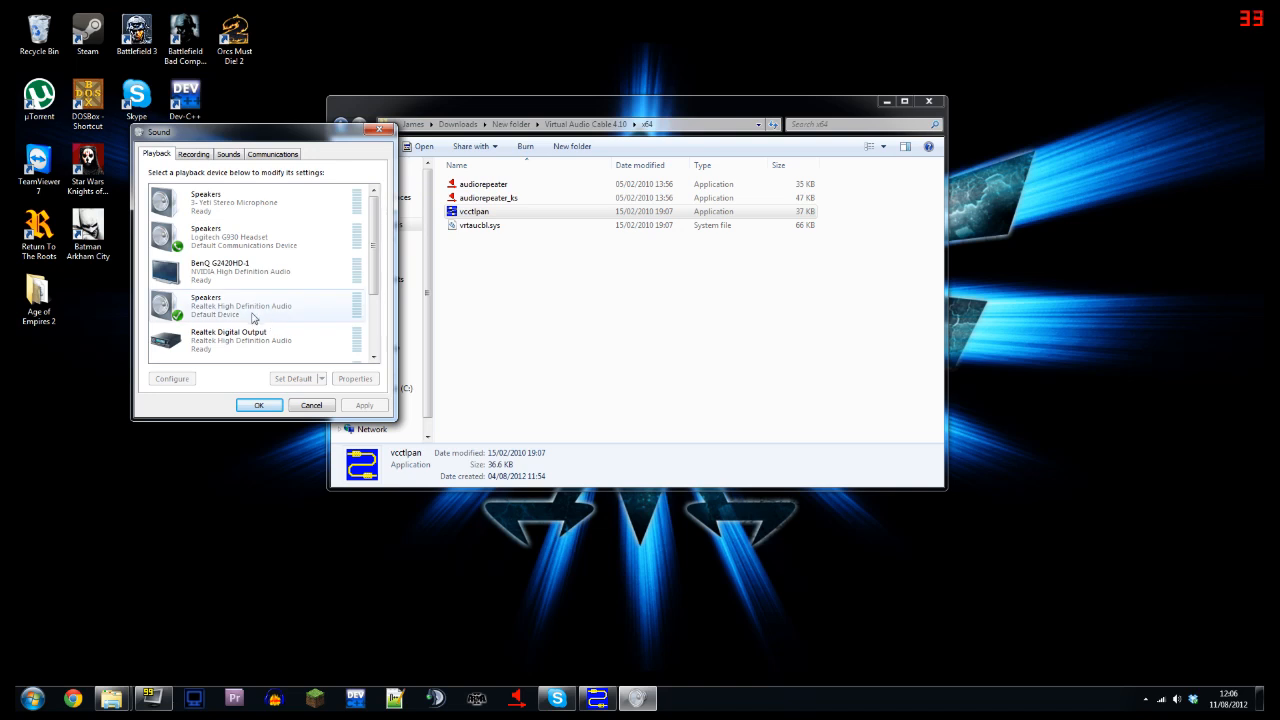
click(240, 305)
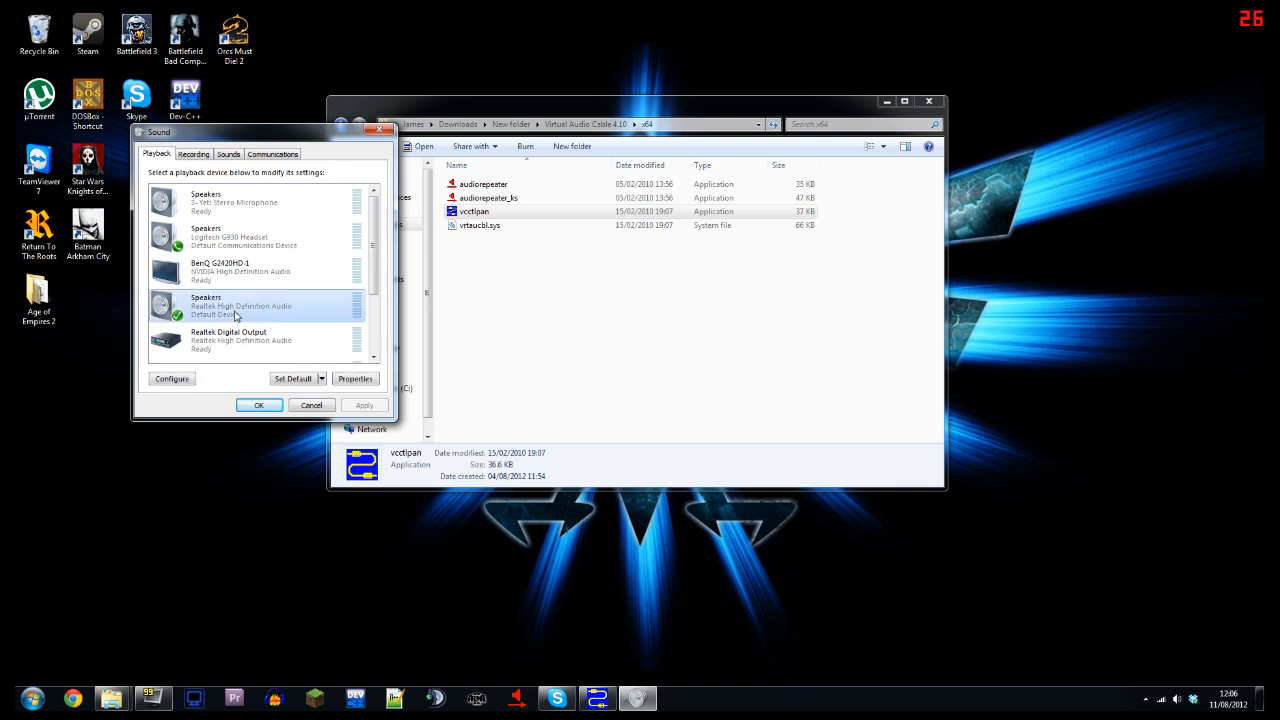
mouse_move(250, 318)
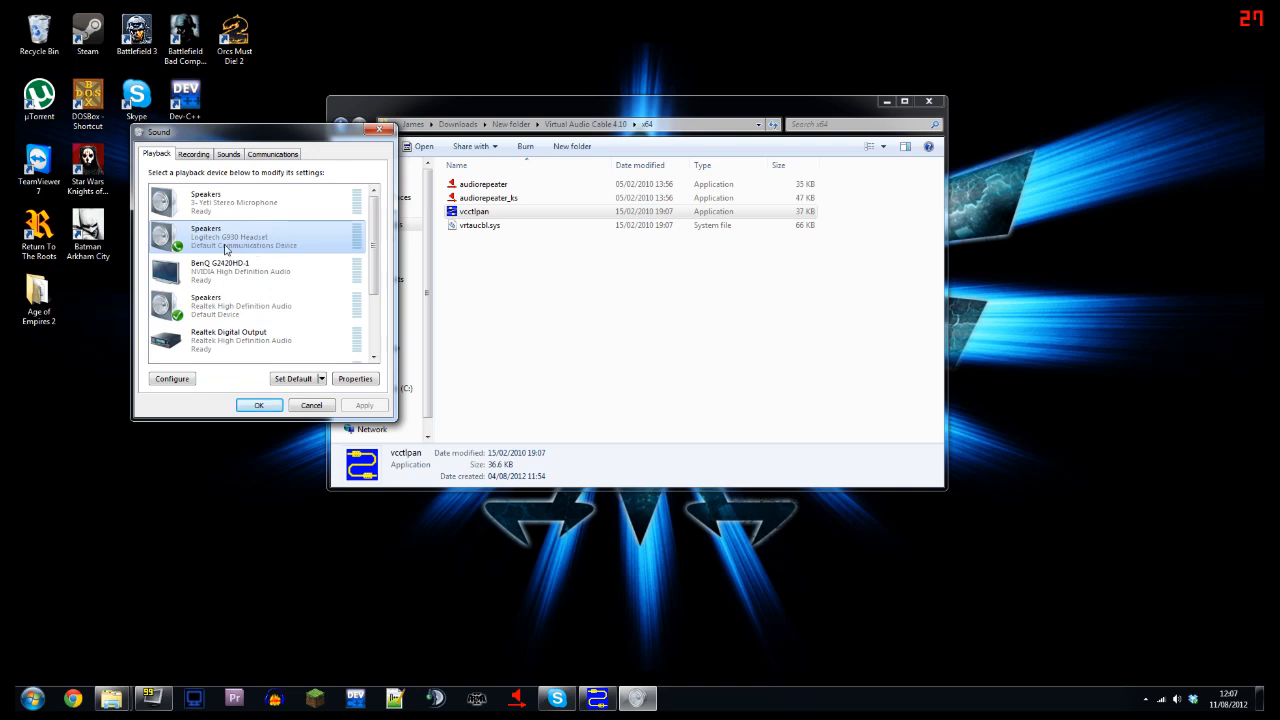
mouse_move(280, 247)
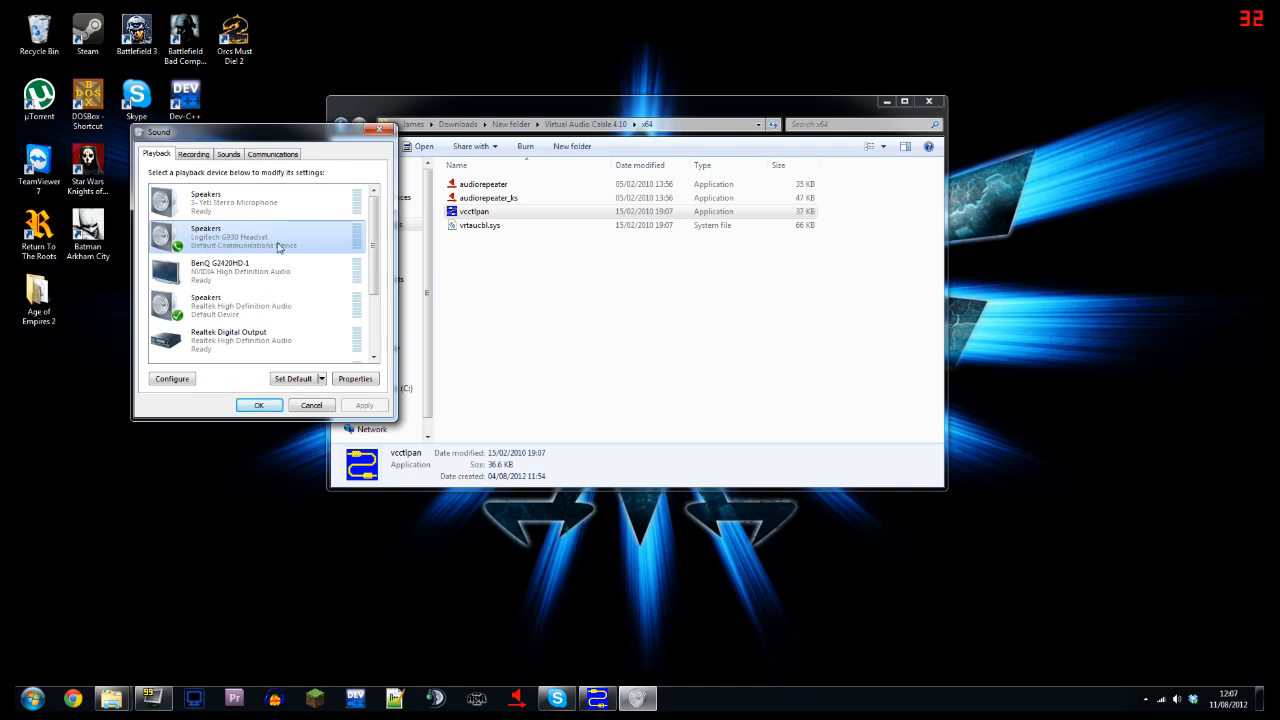
mouse_move(232, 247)
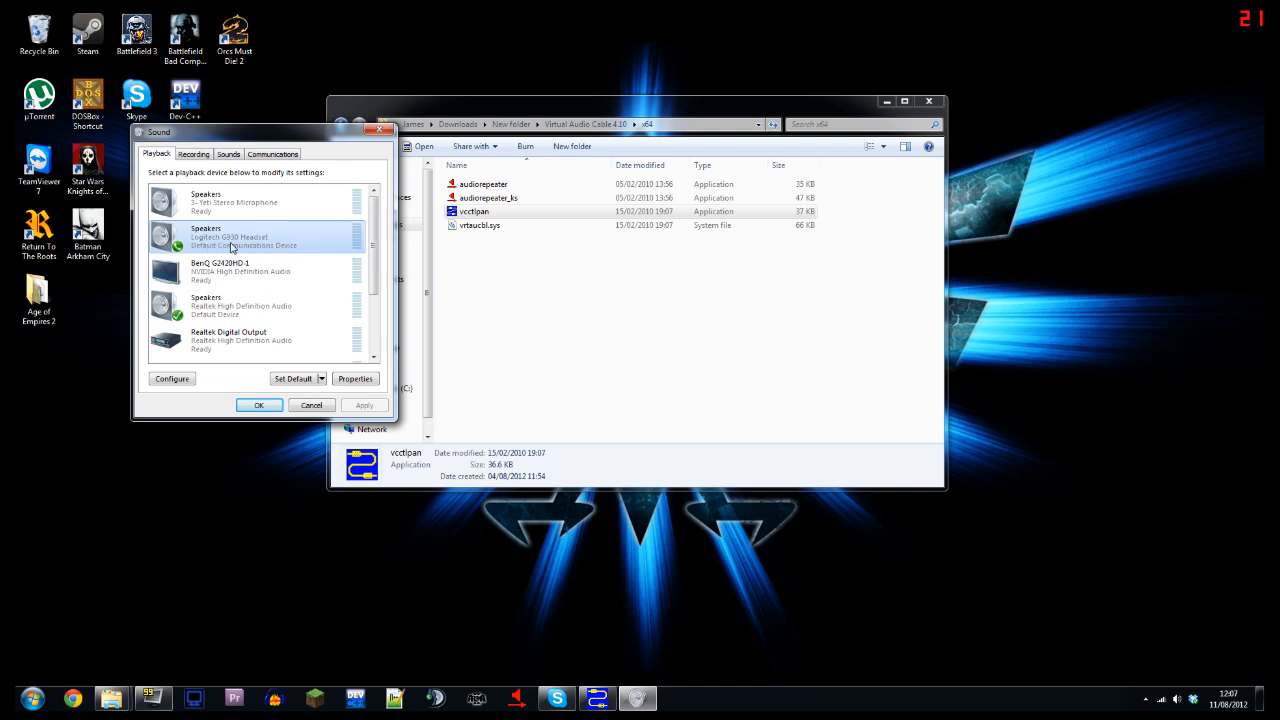
mouse_move(229, 295)
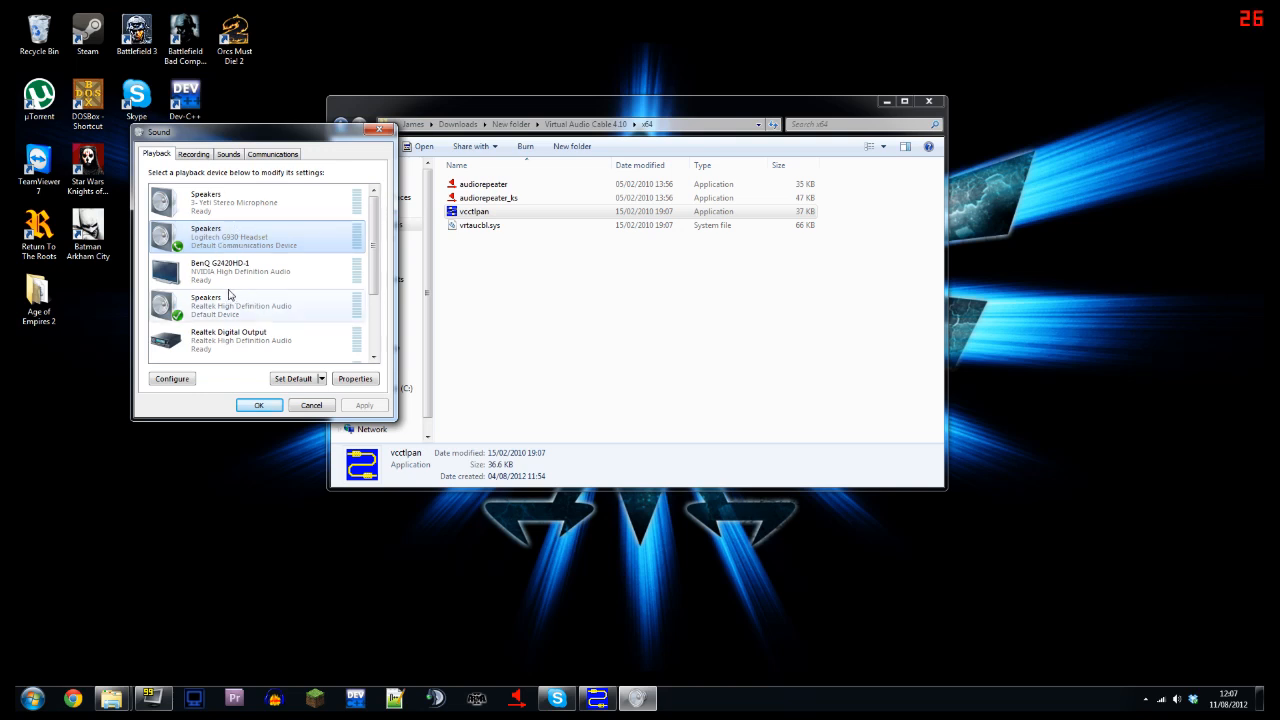
- Show the recording devices list and select the Stereo Mix device
click(250, 305)
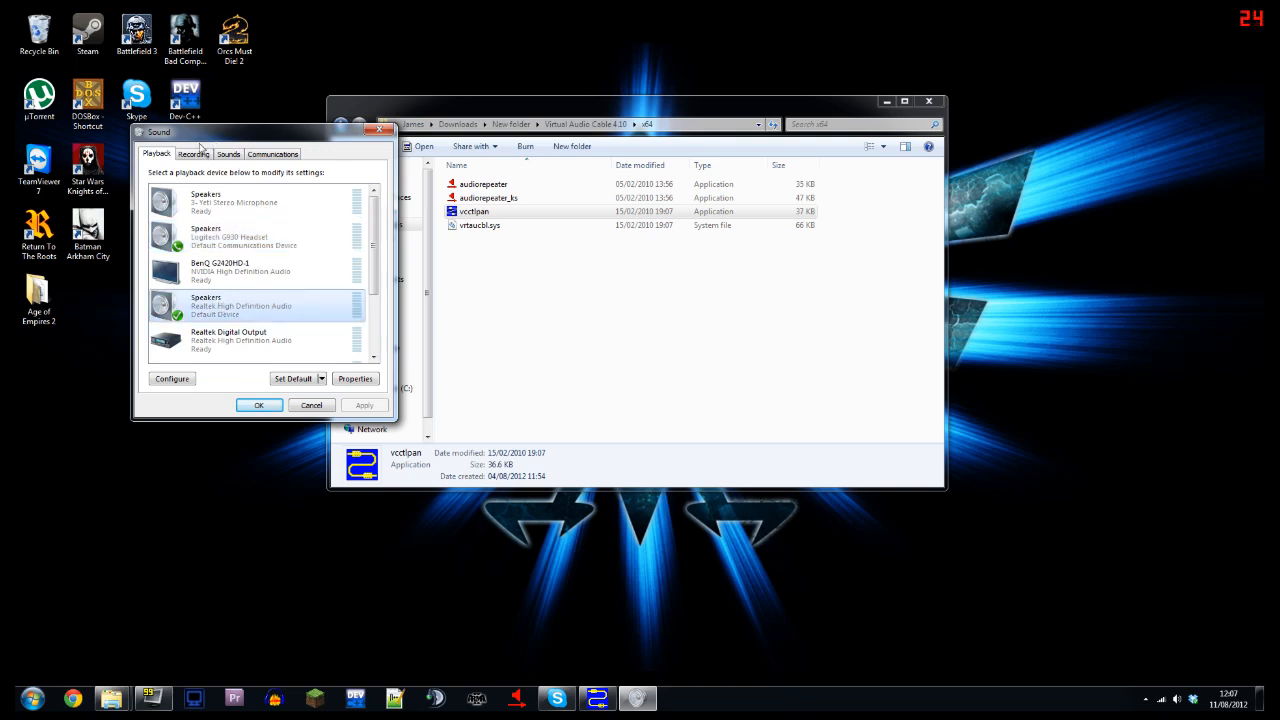
click(193, 153)
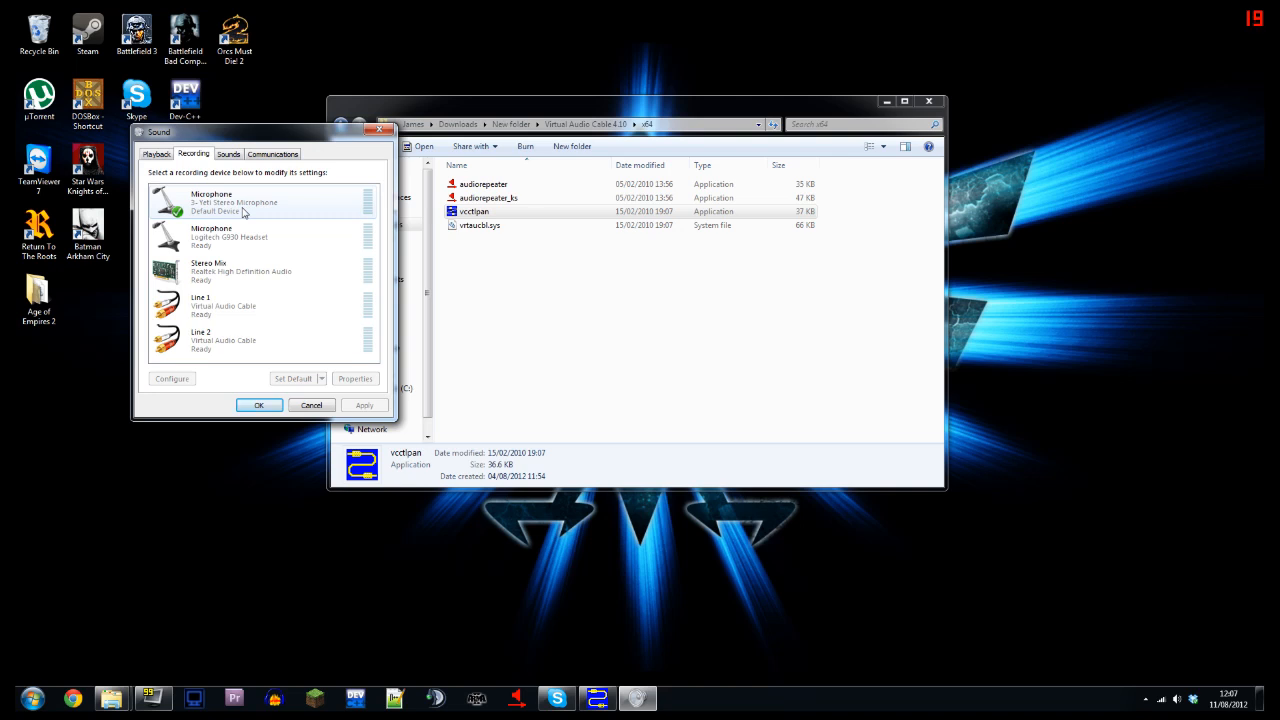
click(240, 271)
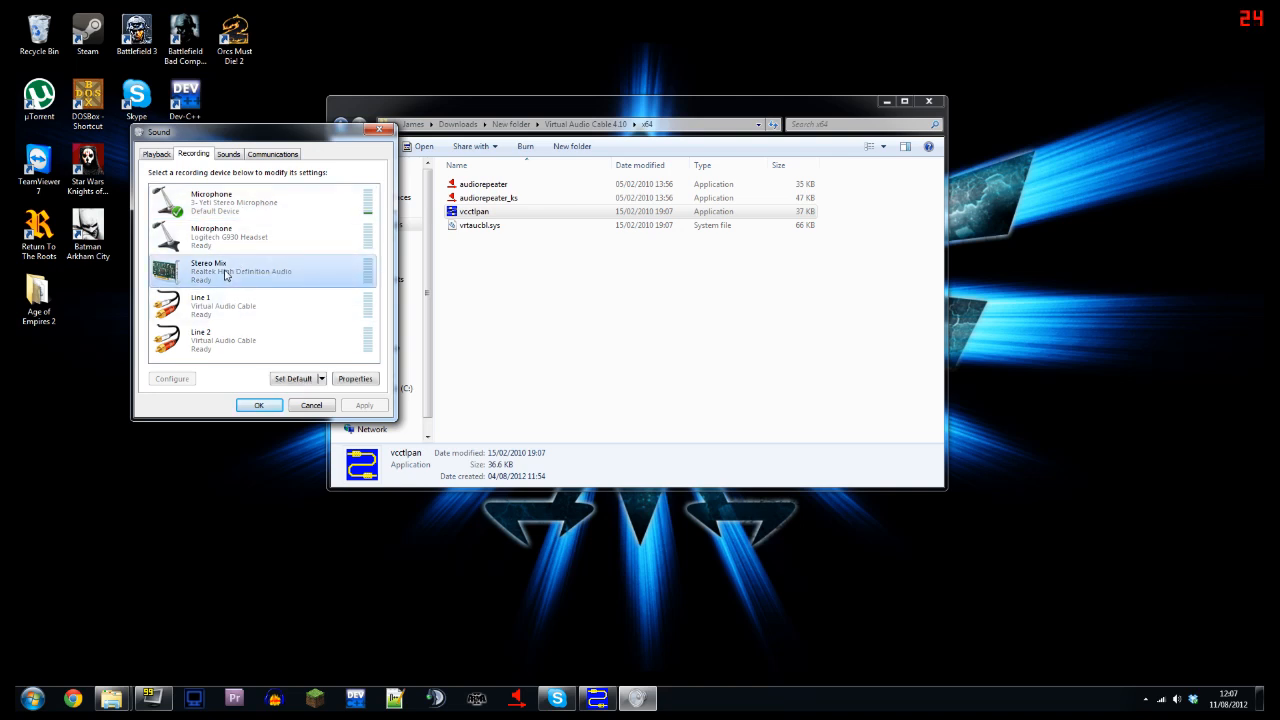
mouse_move(268, 285)
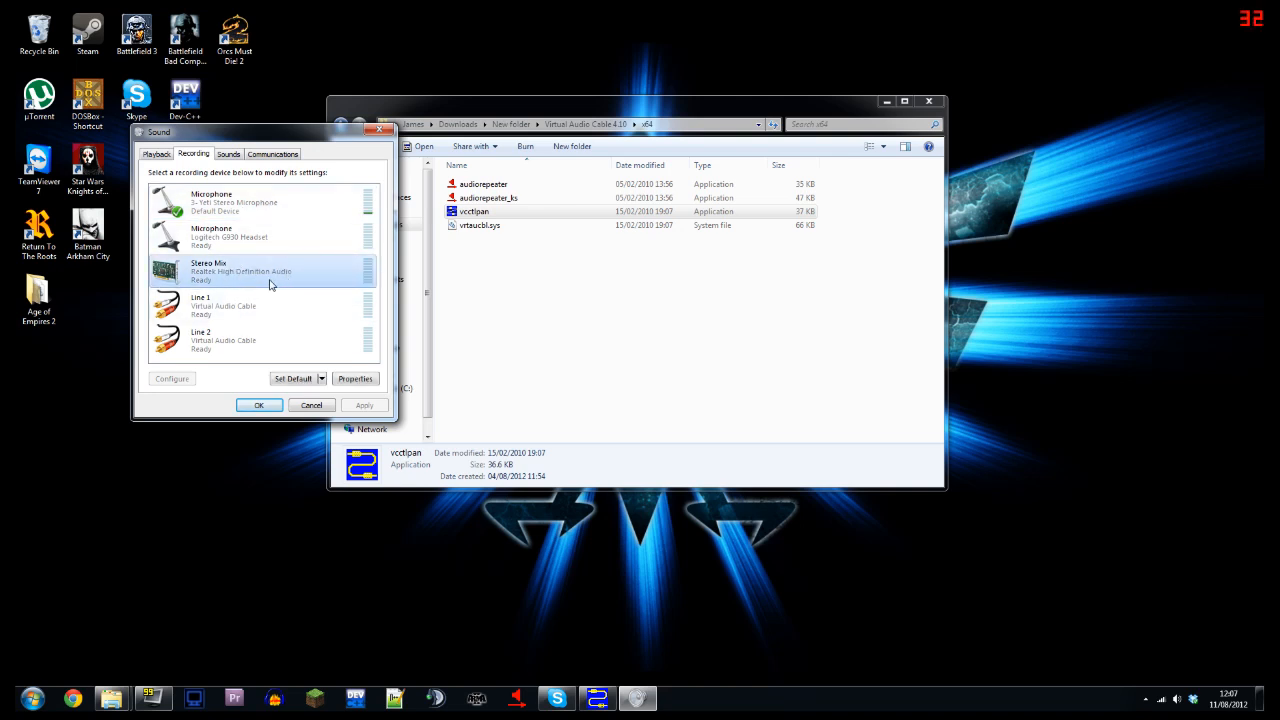
right_click(270, 285)
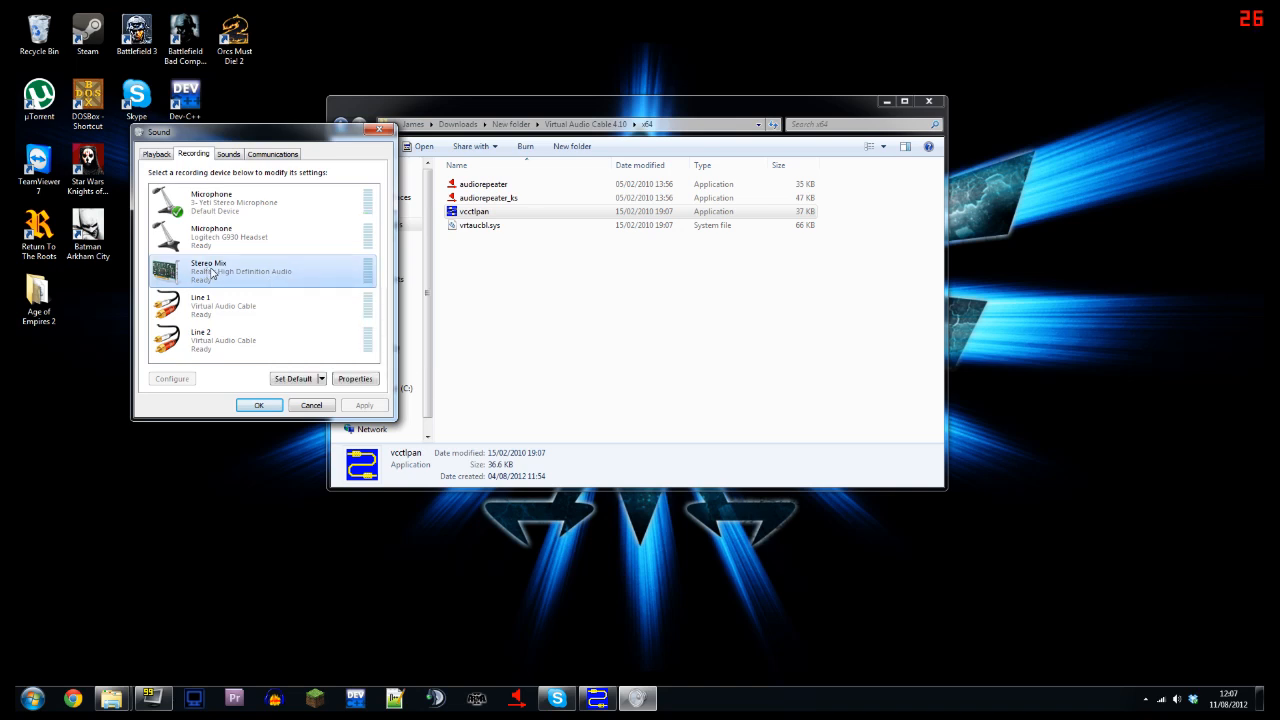
- Make Stereo Mix listen through the Logitech G930 headset, check level 52, and close
click(354, 378)
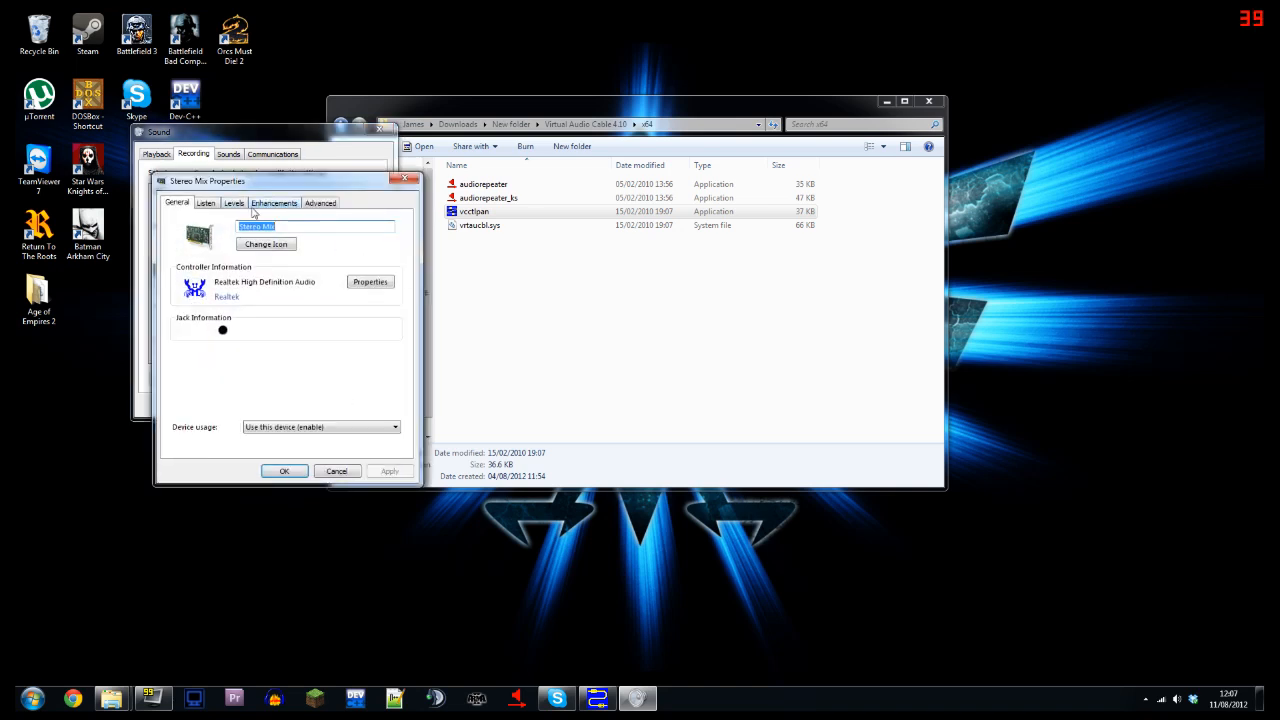
click(206, 202)
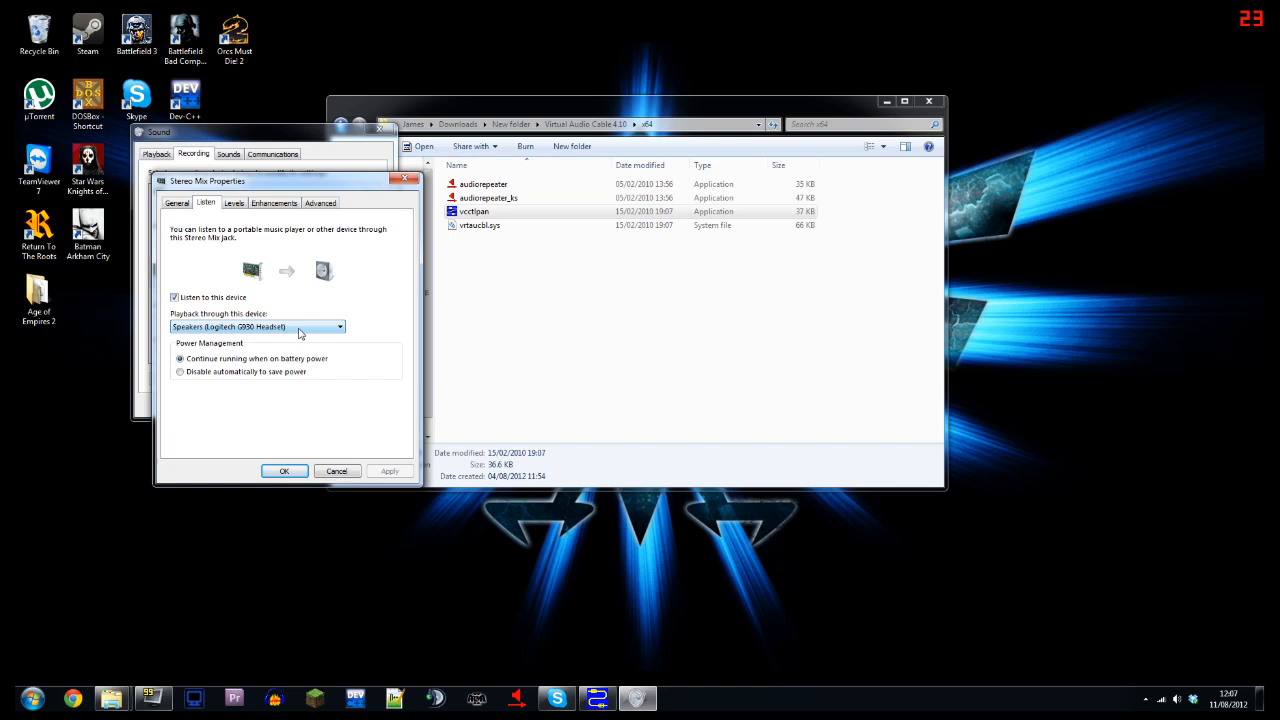
mouse_move(357, 398)
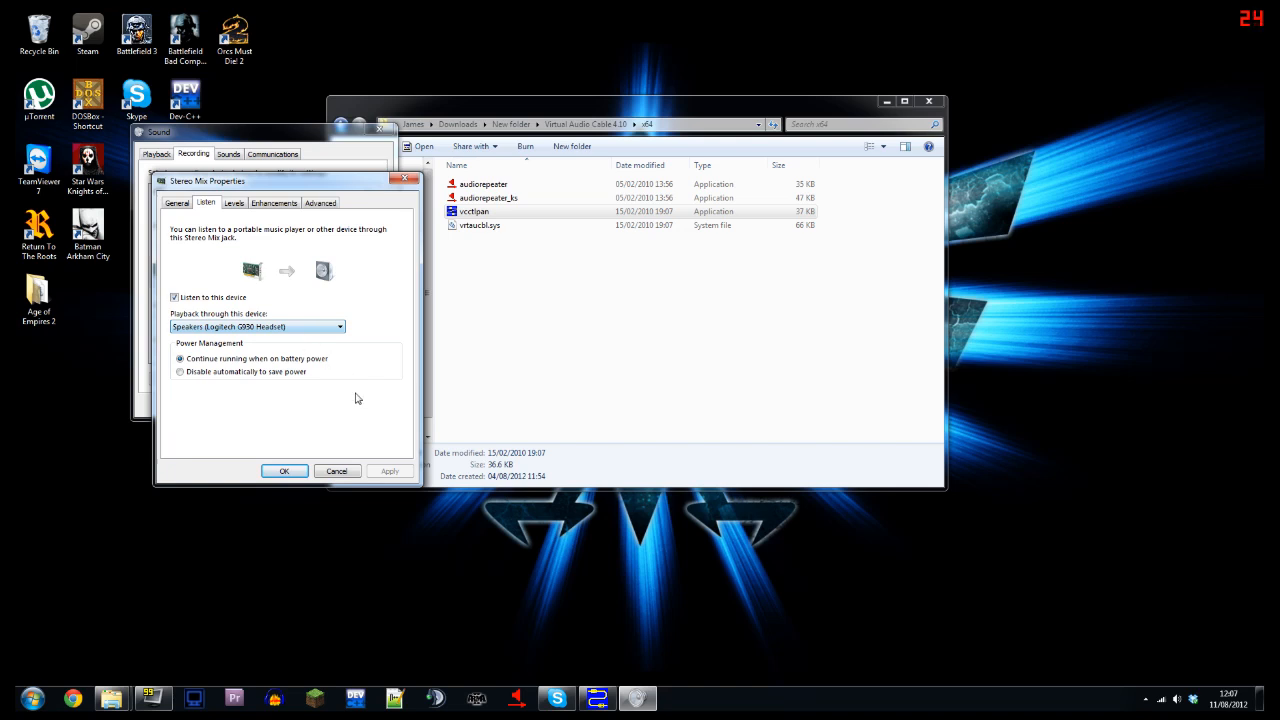
mouse_move(368, 453)
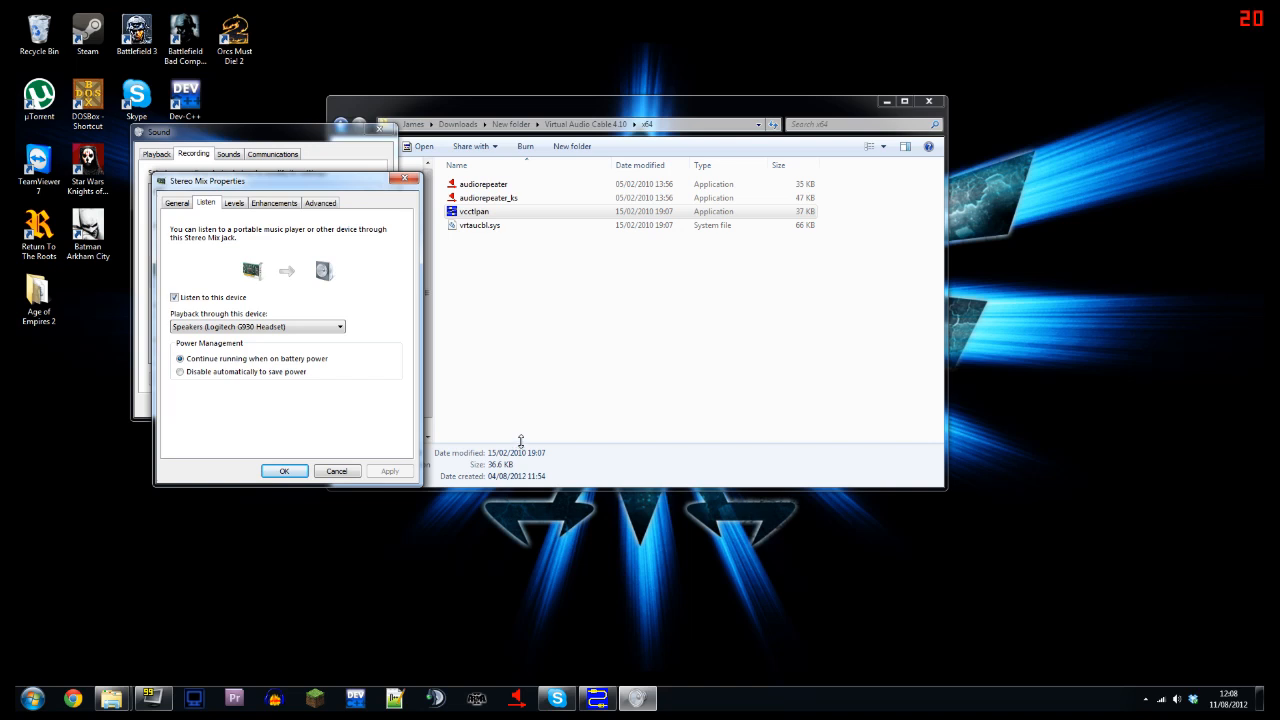
mouse_move(404, 421)
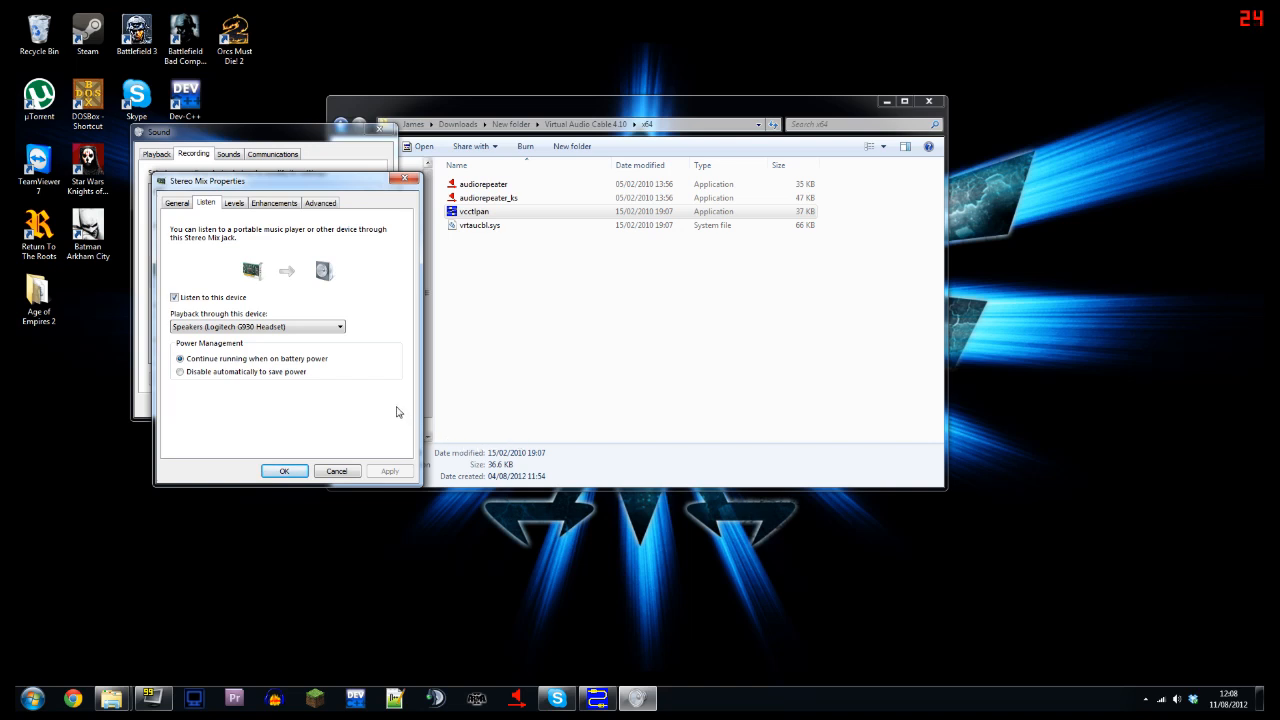
mouse_move(239, 383)
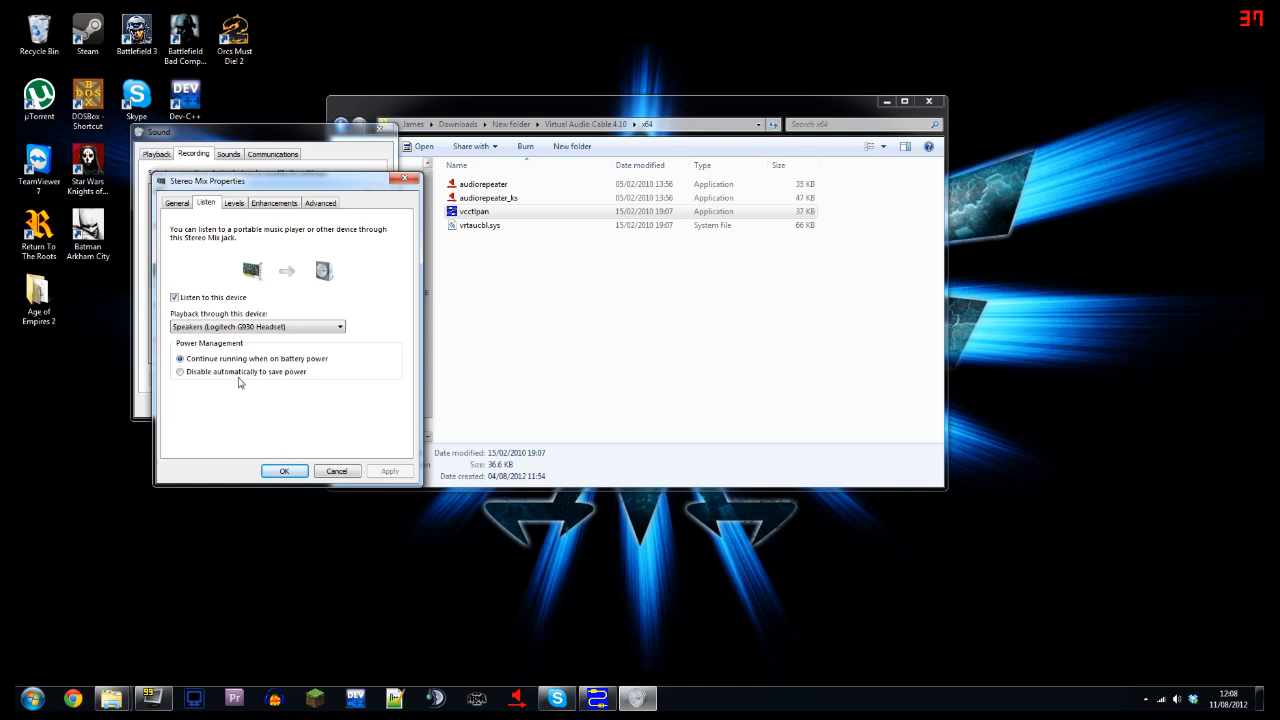
click(234, 202)
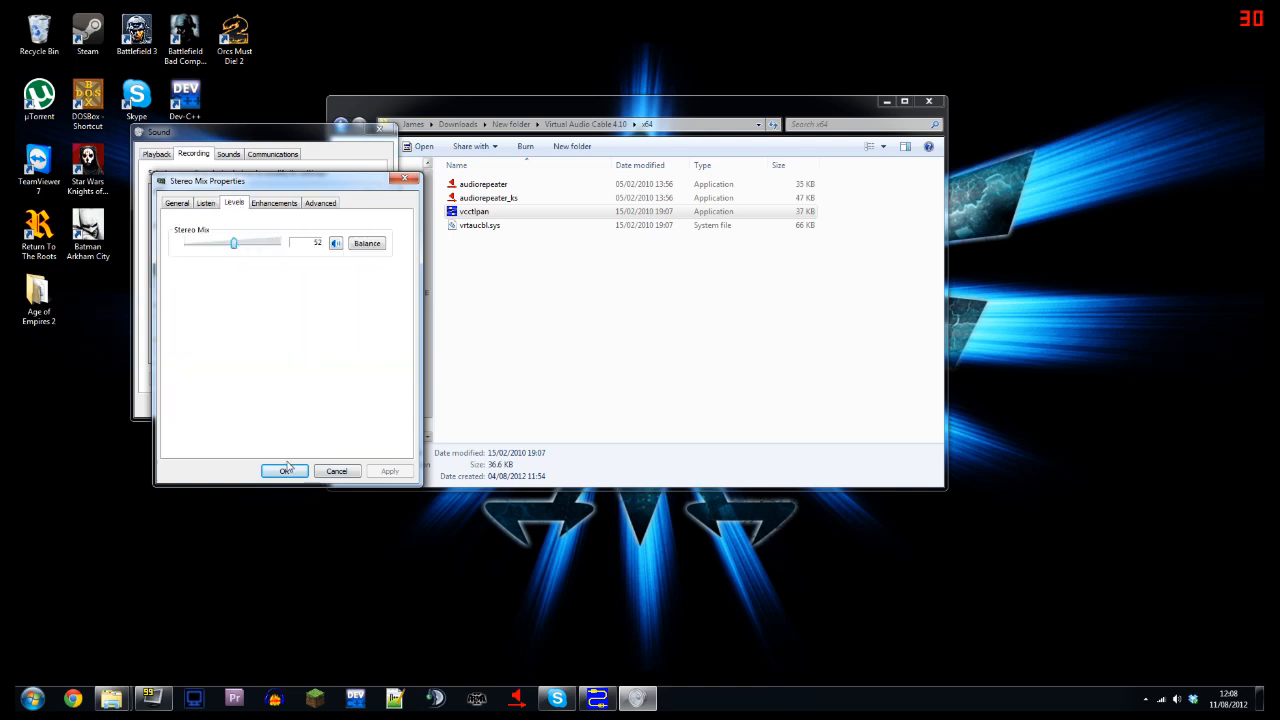
click(285, 471)
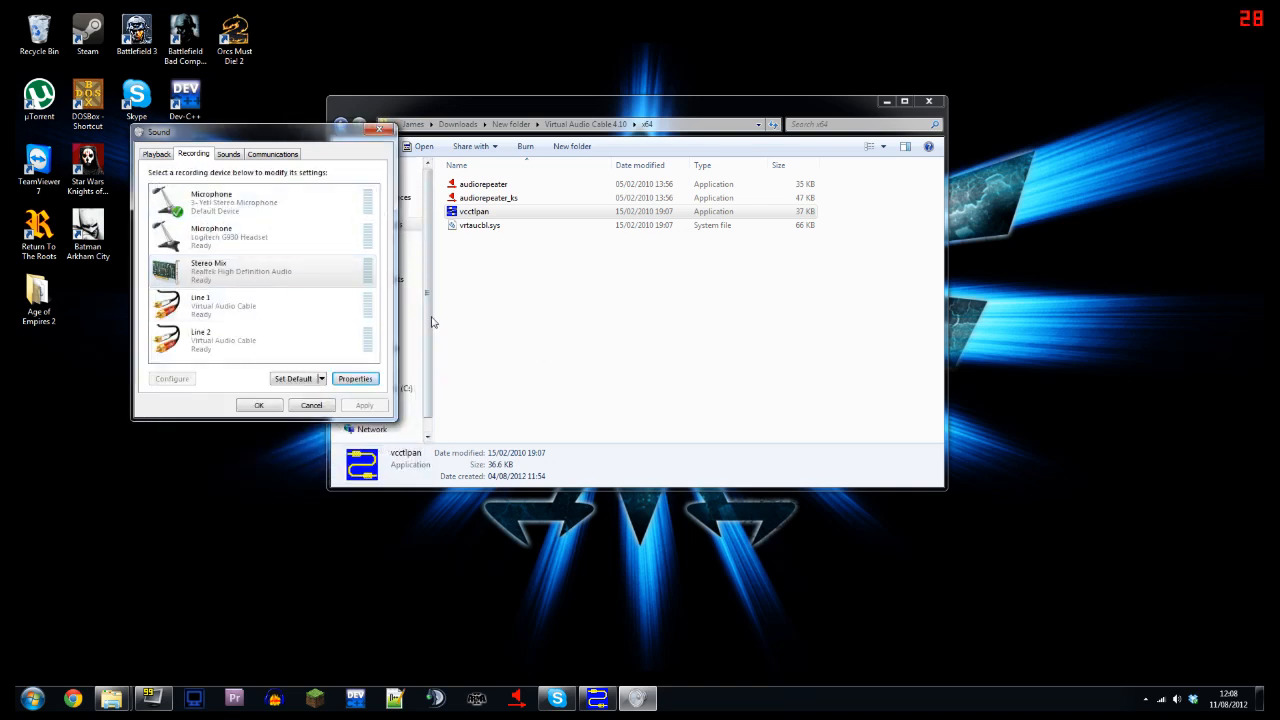
click(473, 211)
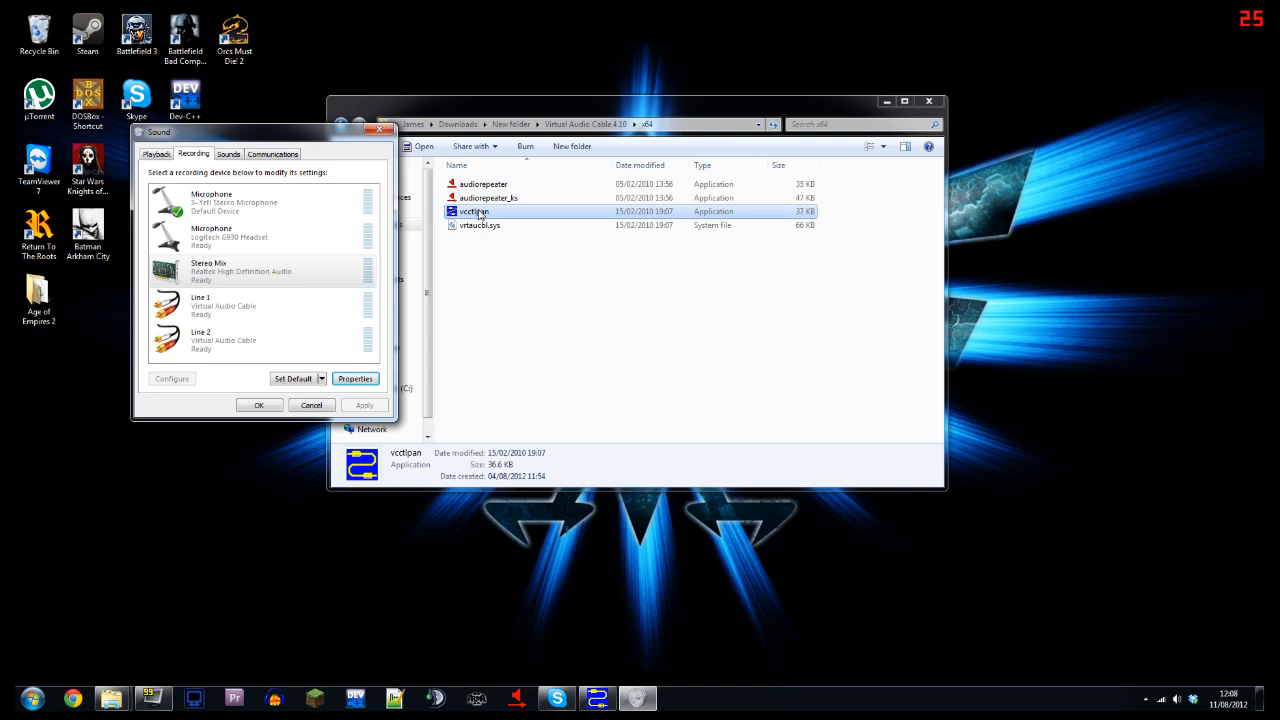
double_click(473, 211)
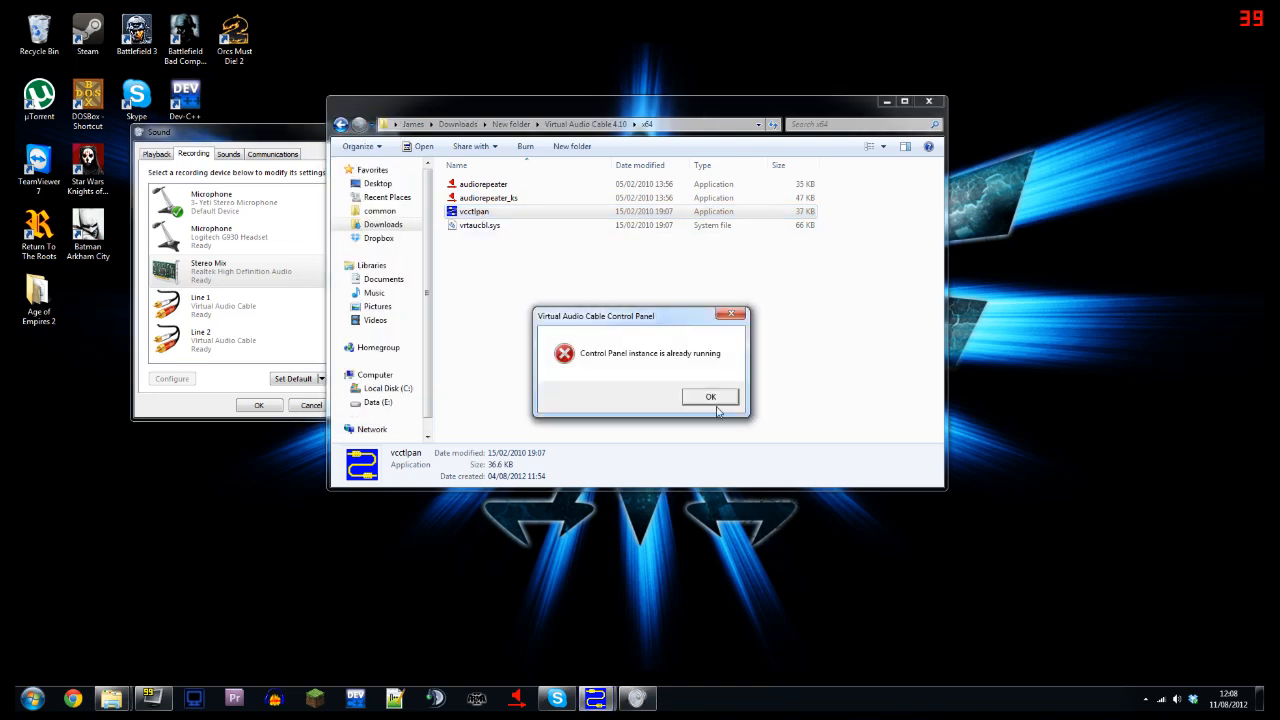
click(710, 396)
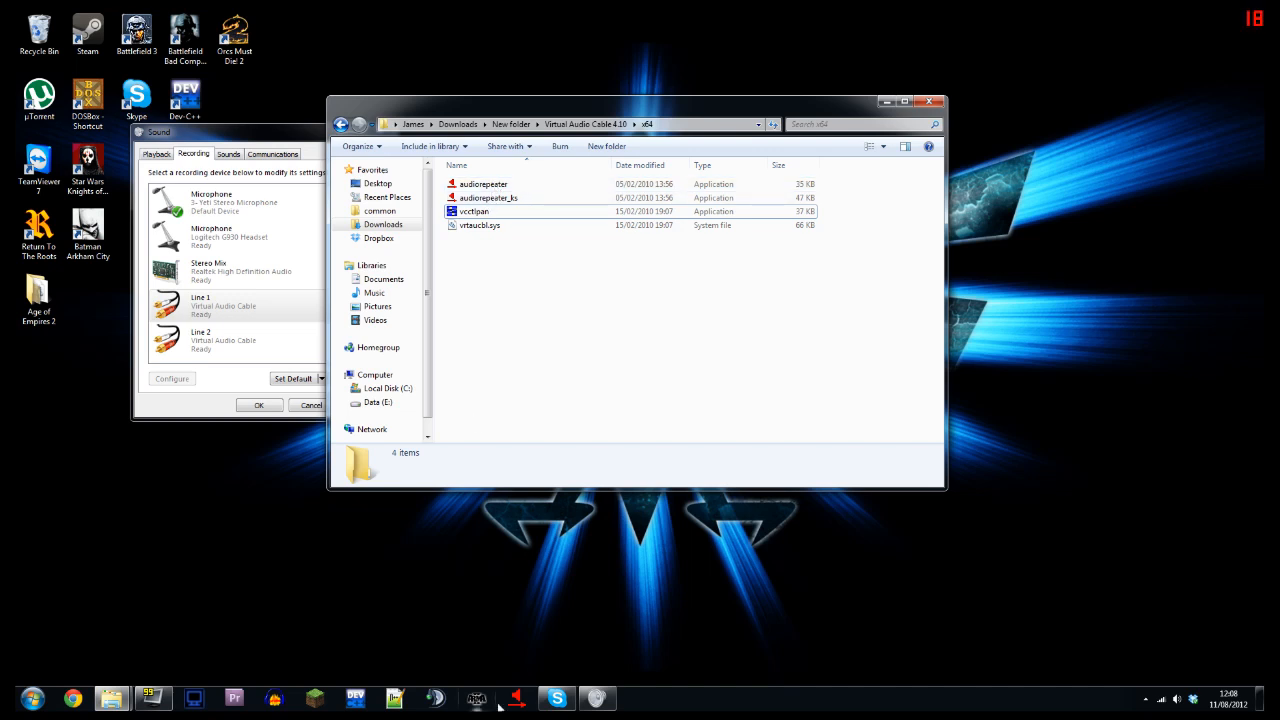
- Run Audio Repeater from Line 1 to Line 2 (buffer 200, 8 buffers), minimized
double_click(483, 184)
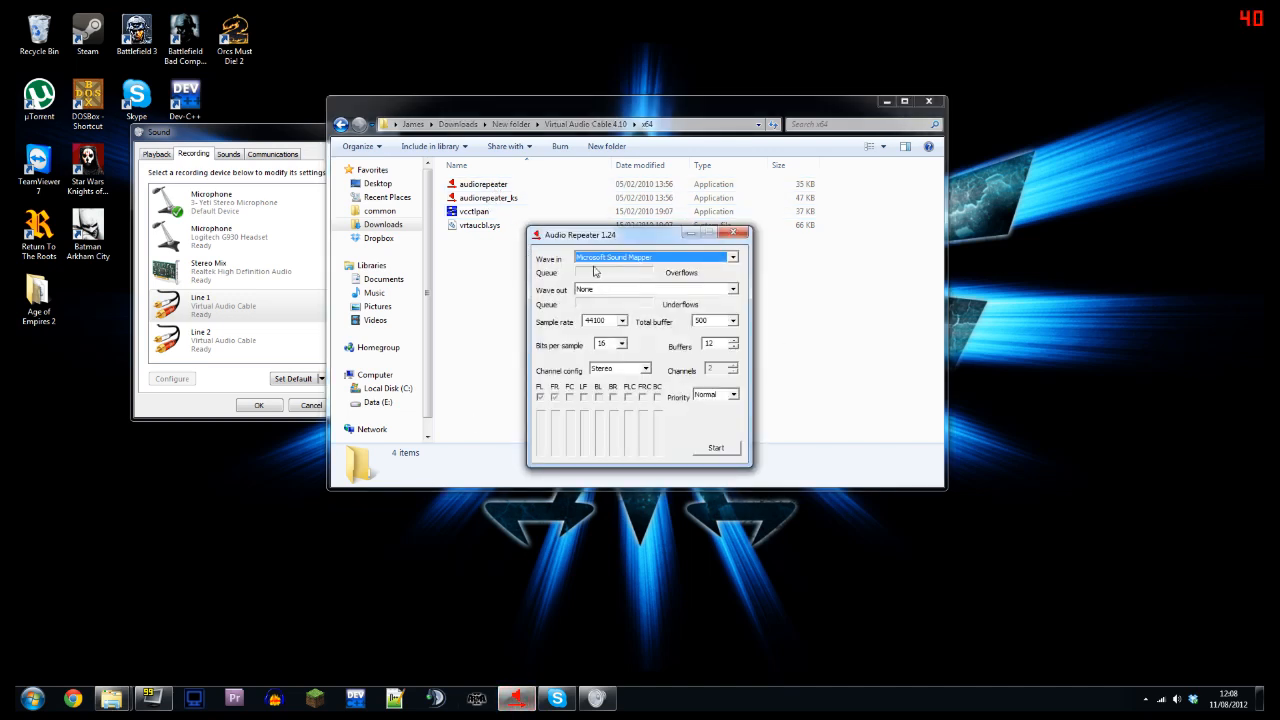
click(733, 257)
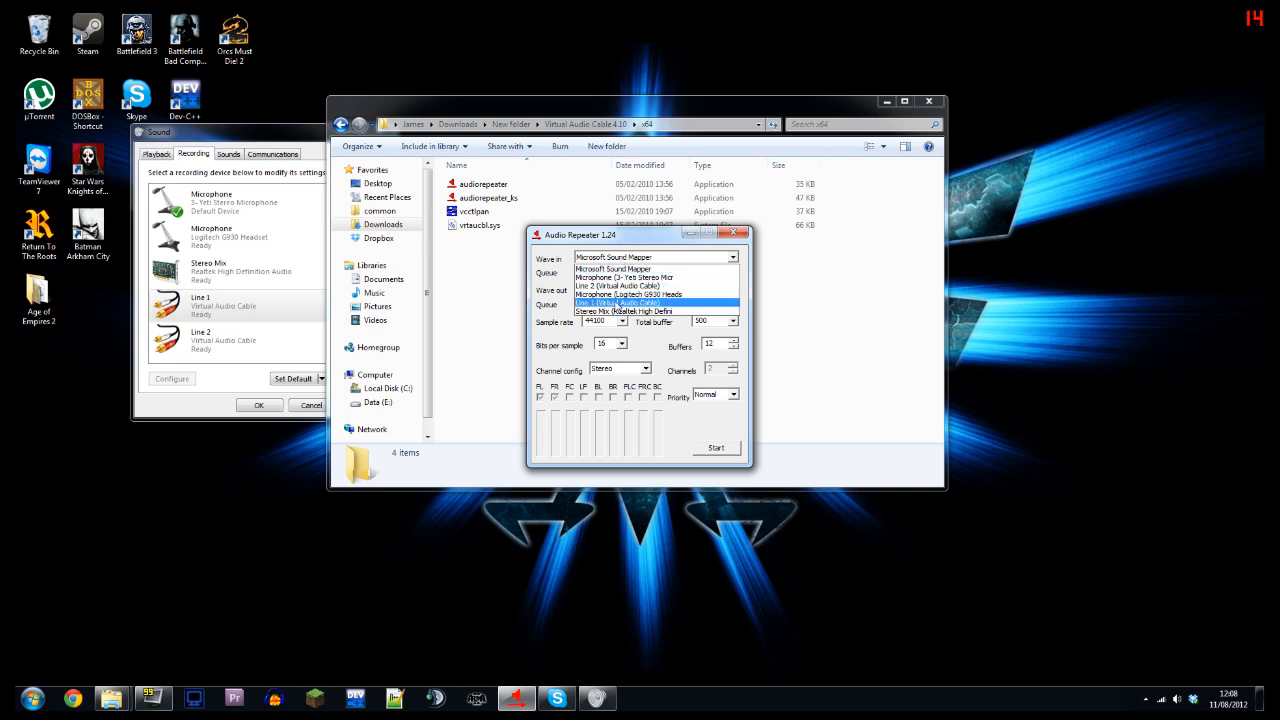
click(733, 289)
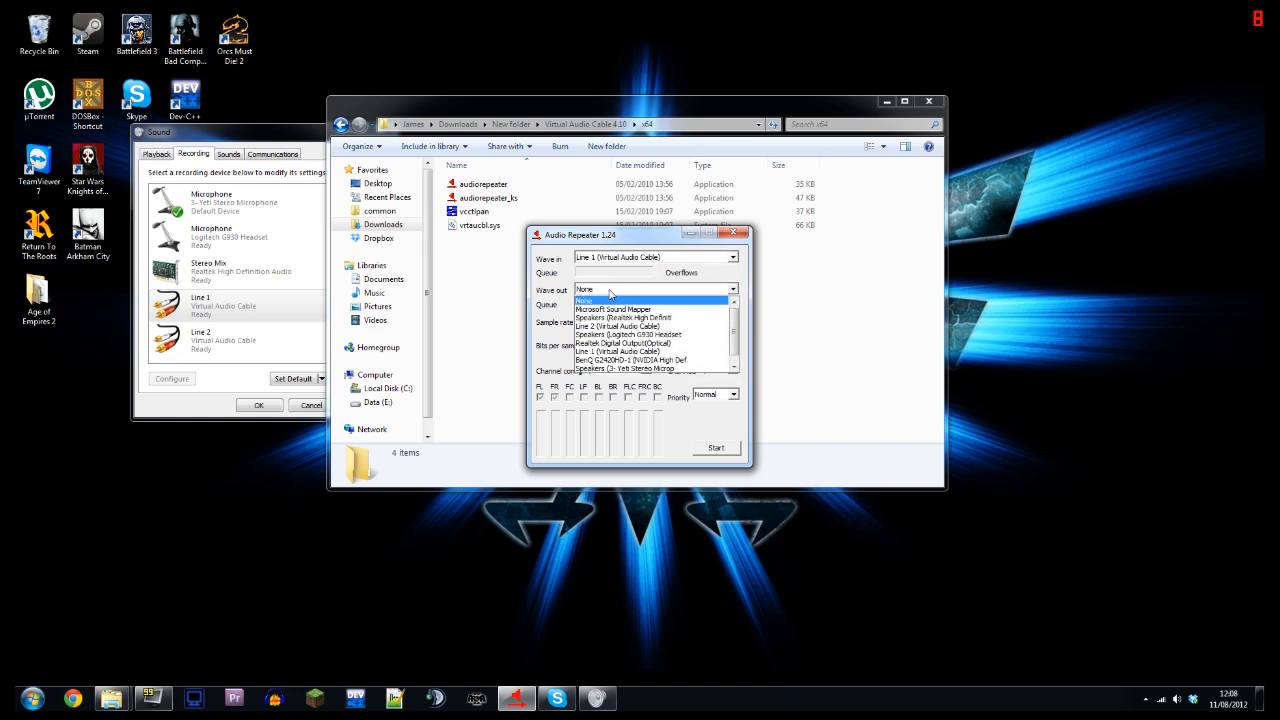
click(617, 326)
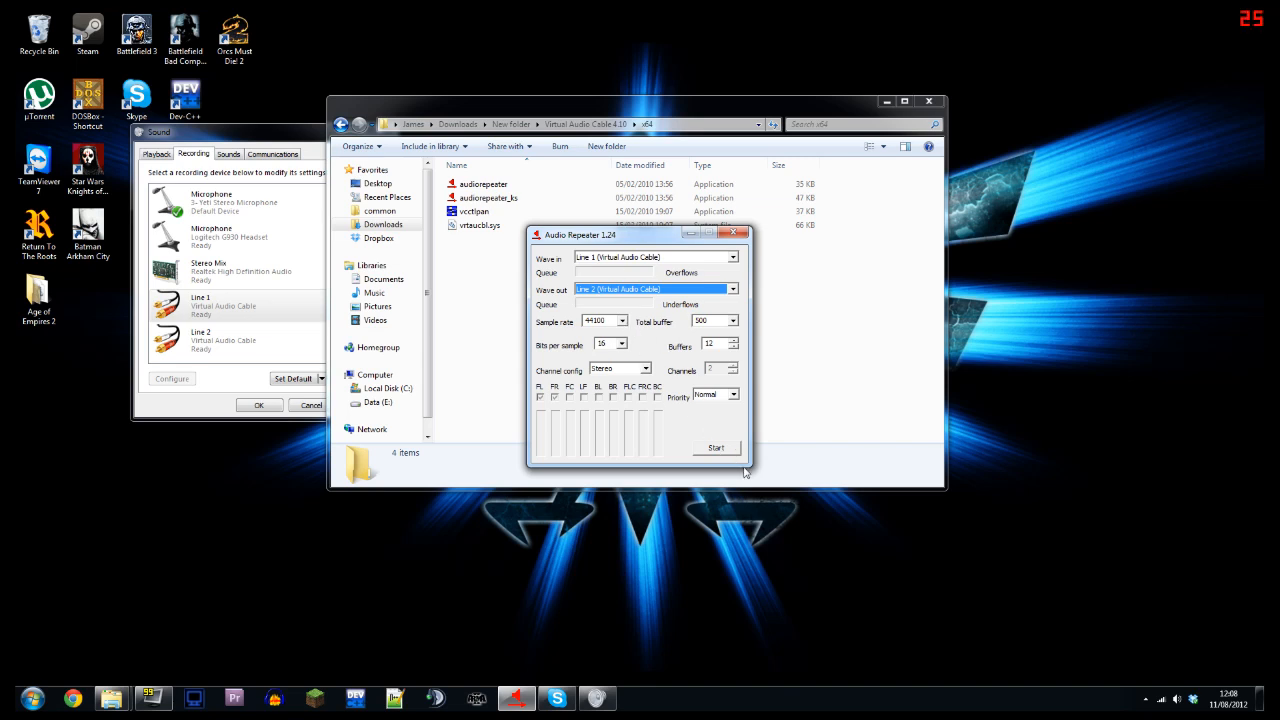
mouse_move(745, 331)
text(8)
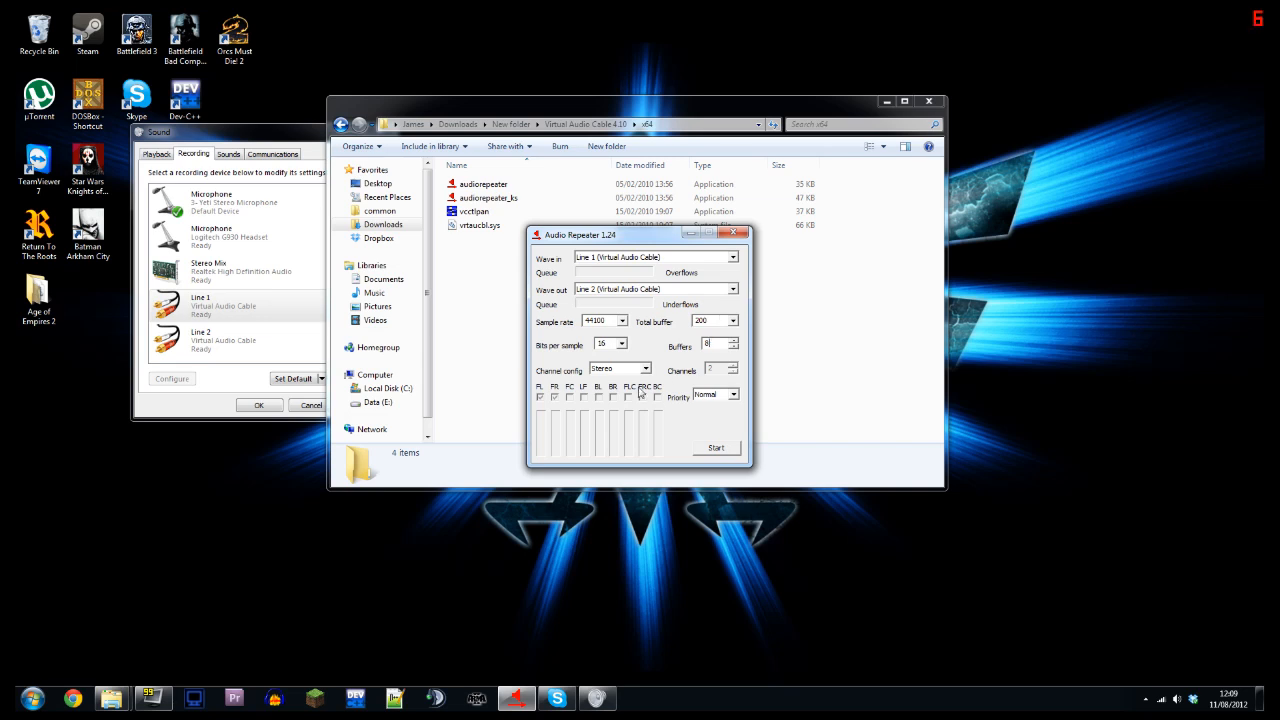
mouse_move(717, 457)
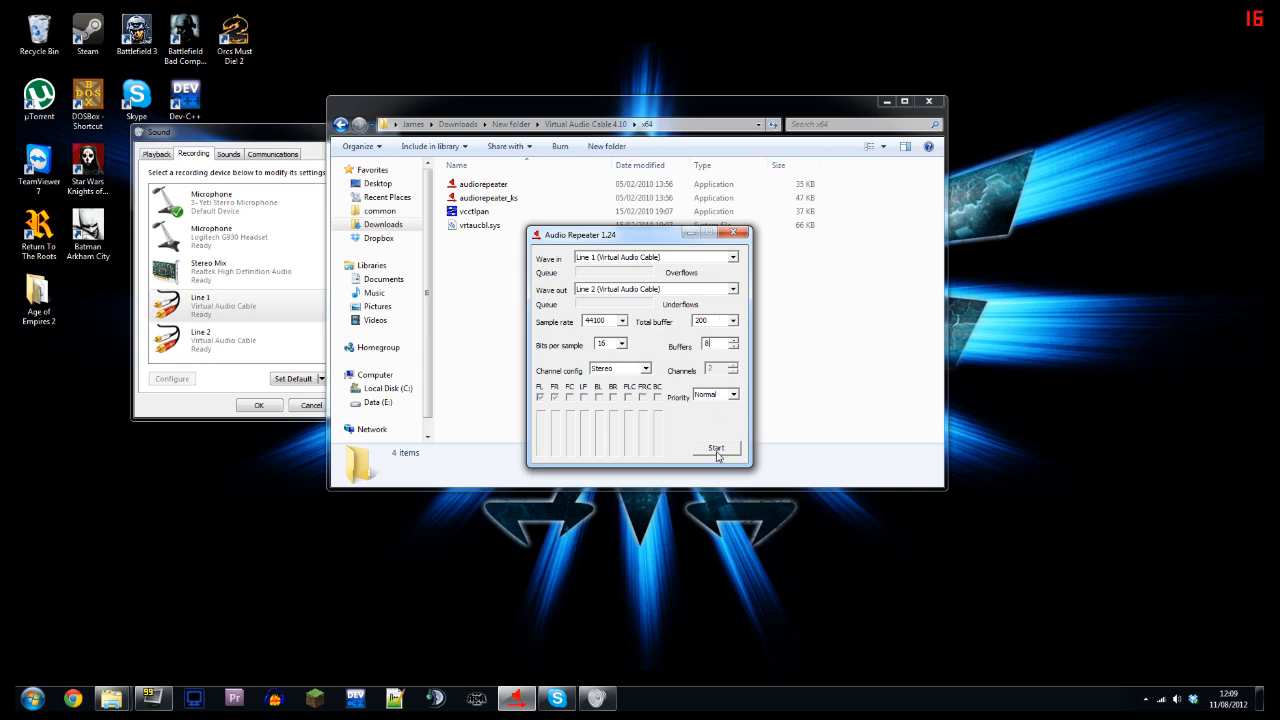
click(716, 447)
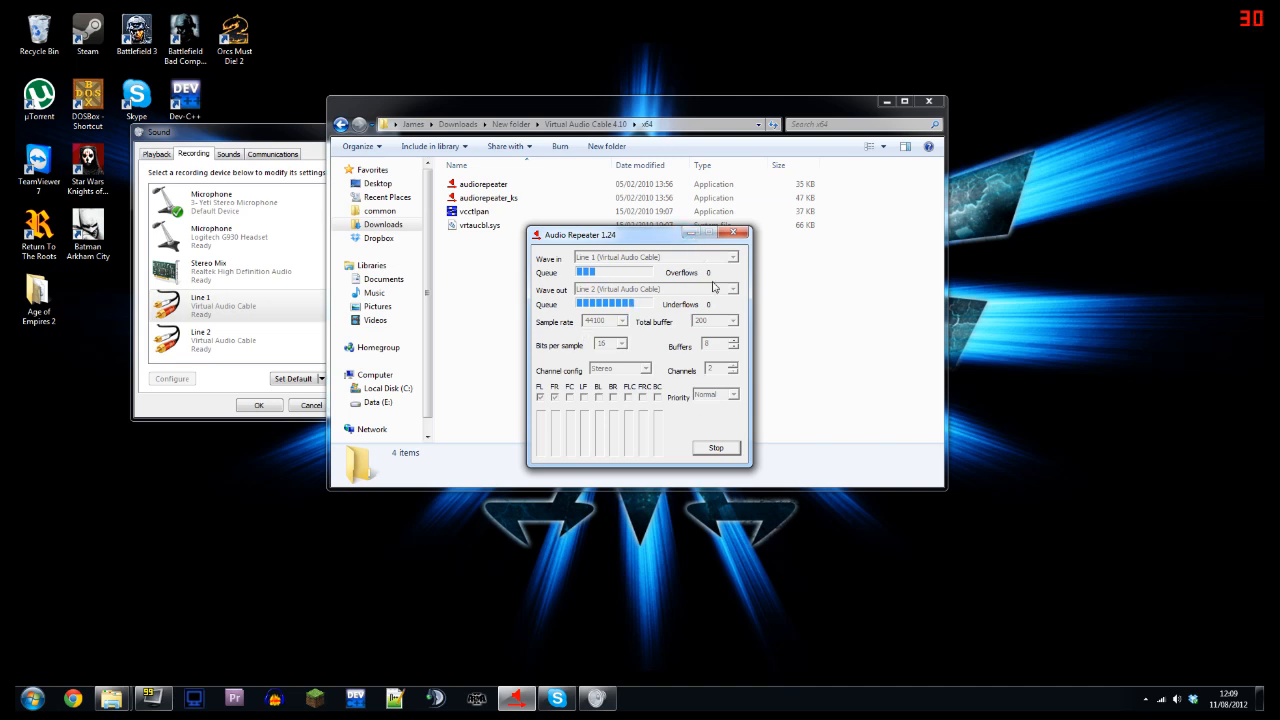
mouse_move(626, 277)
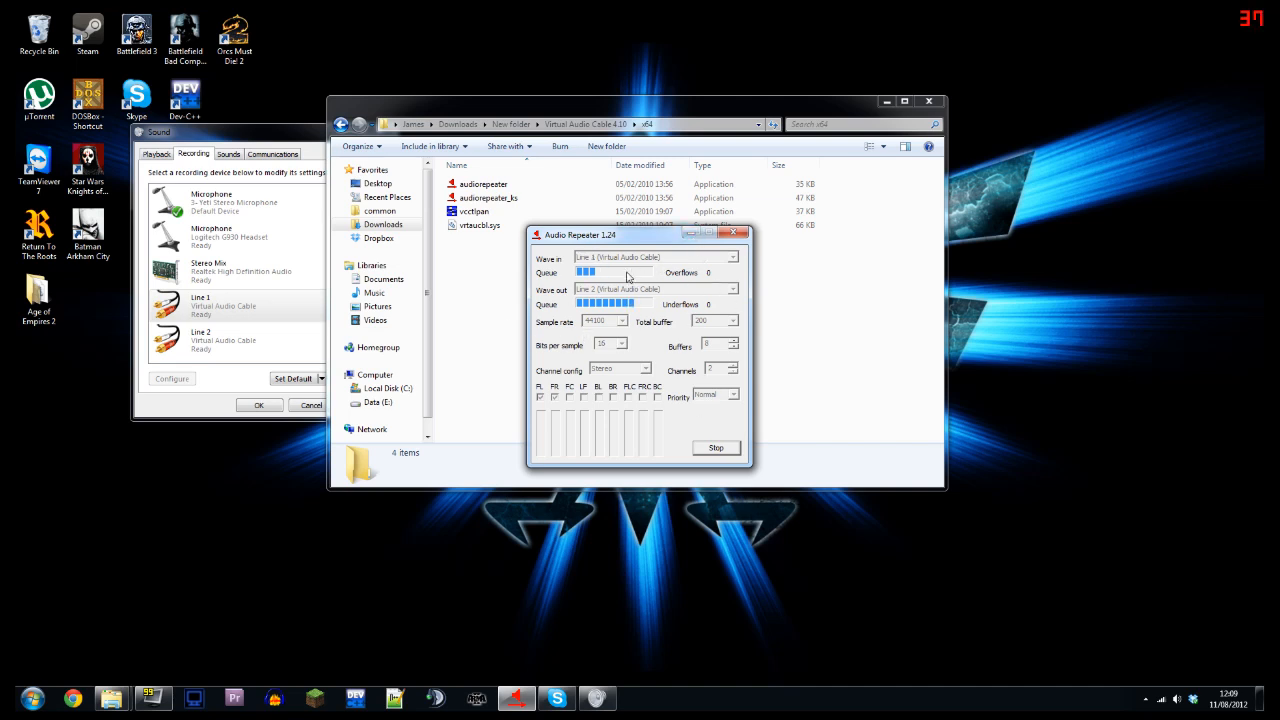
click(734, 232)
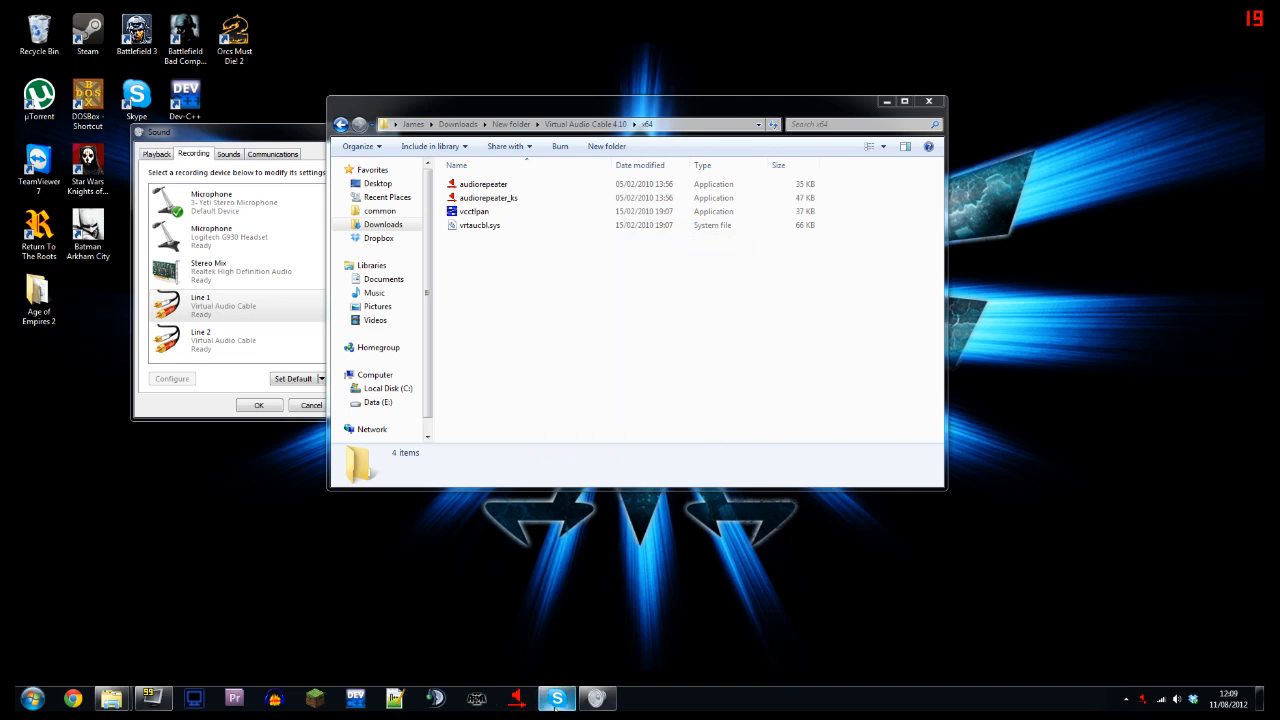
click(556, 697)
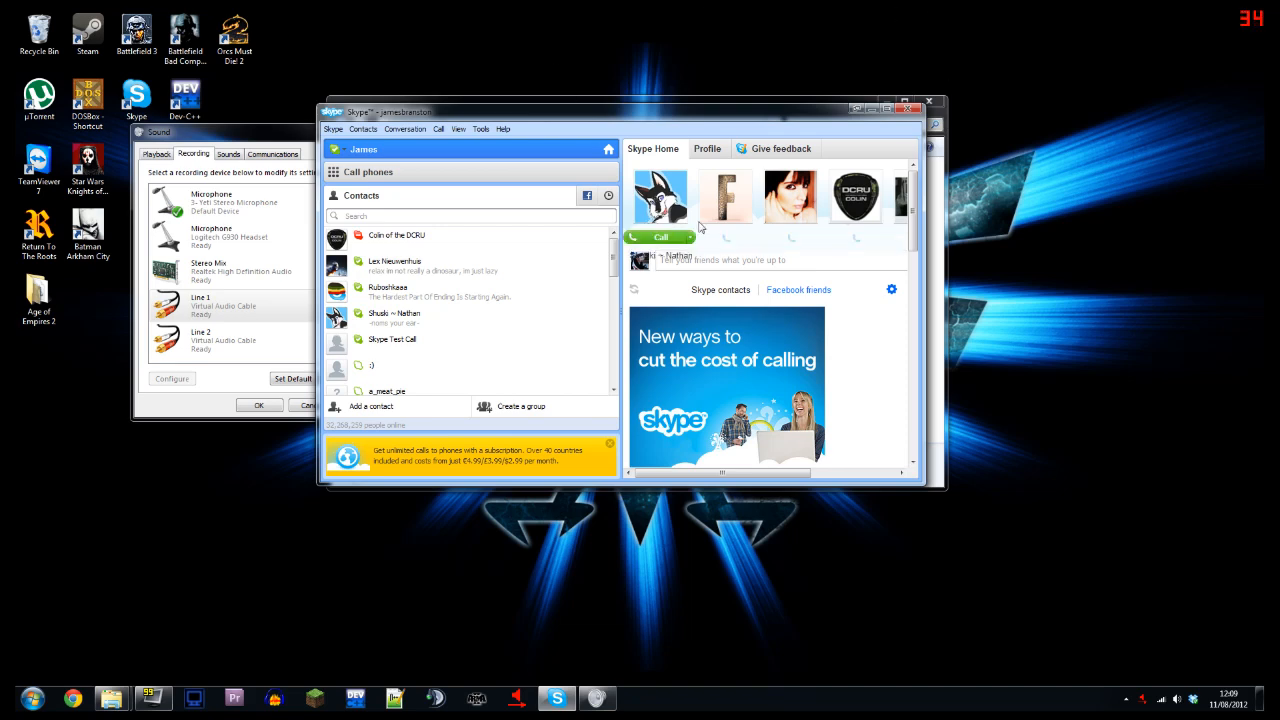
click(481, 129)
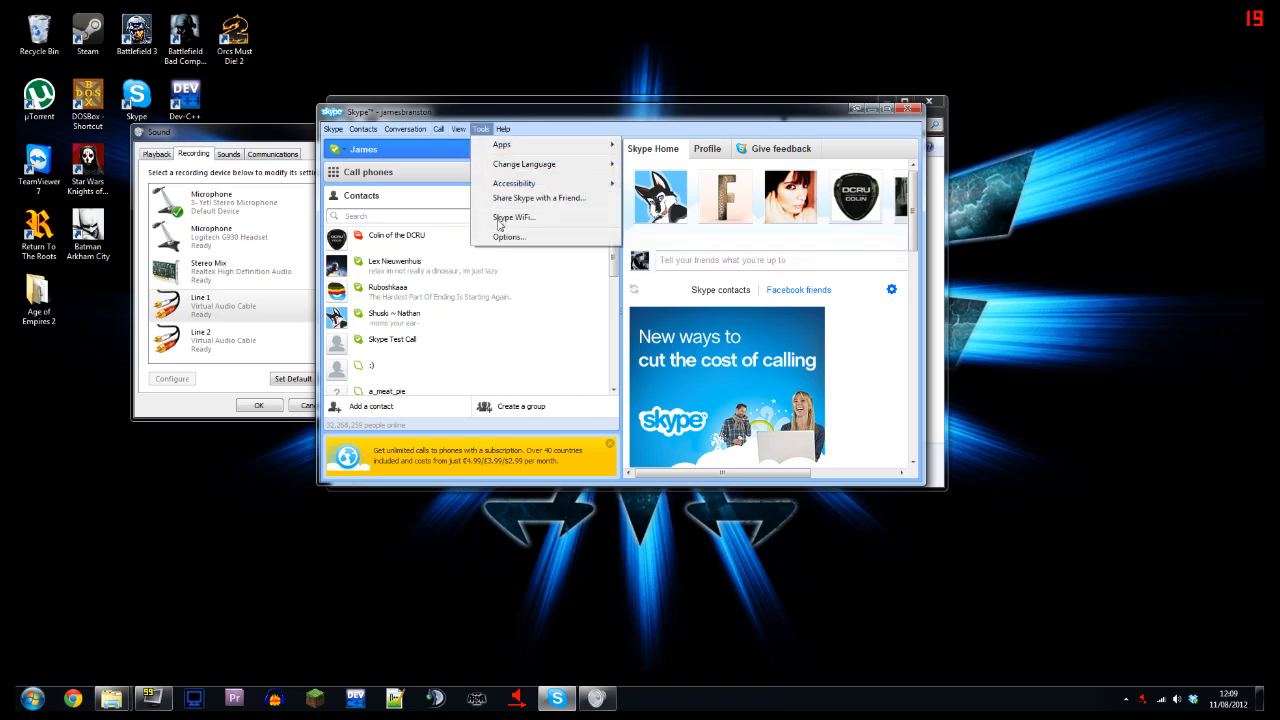
click(509, 237)
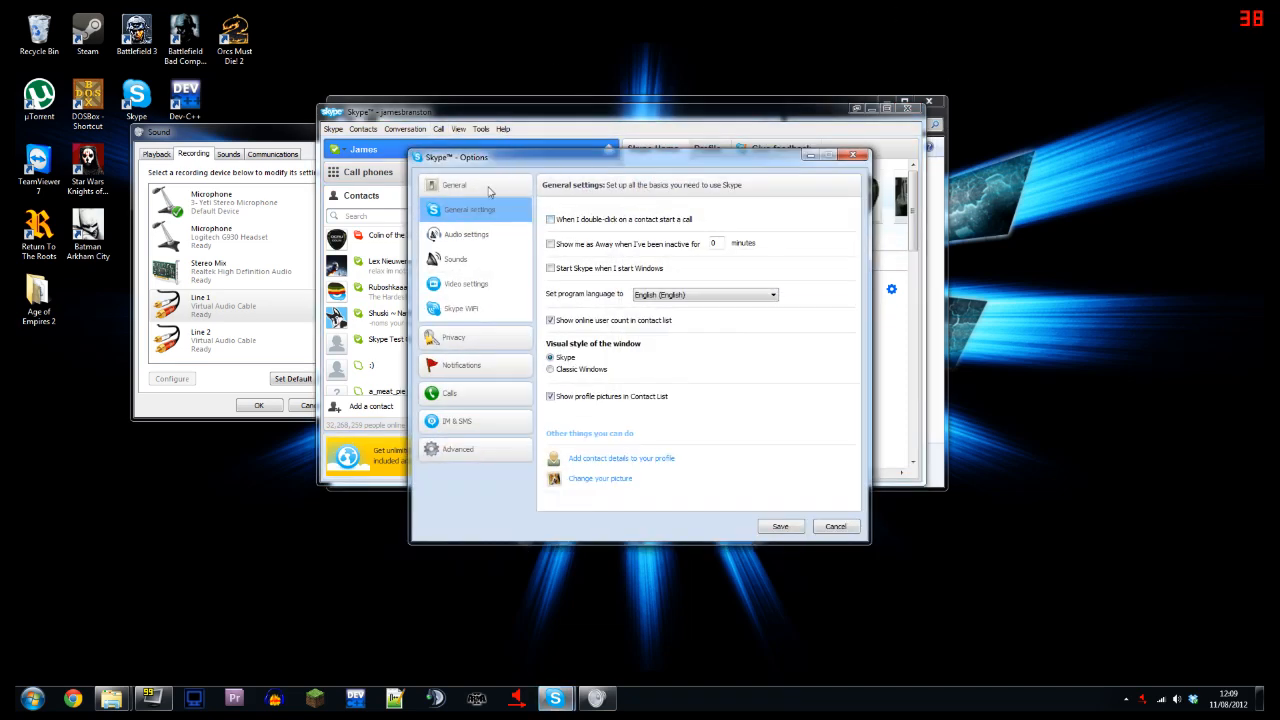
click(466, 234)
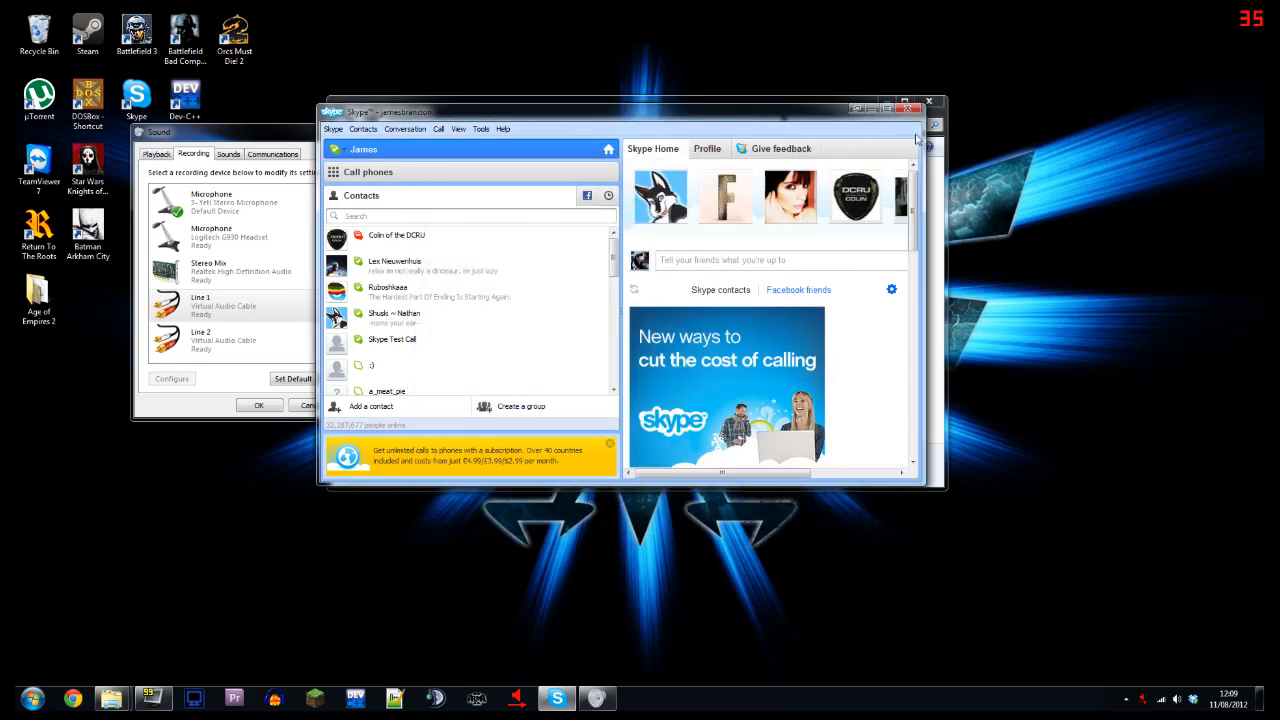
- Close Skype, set Dxtory to record Line 1 at PCM 44100 Hz 16-bit stereo, minimize
click(111, 697)
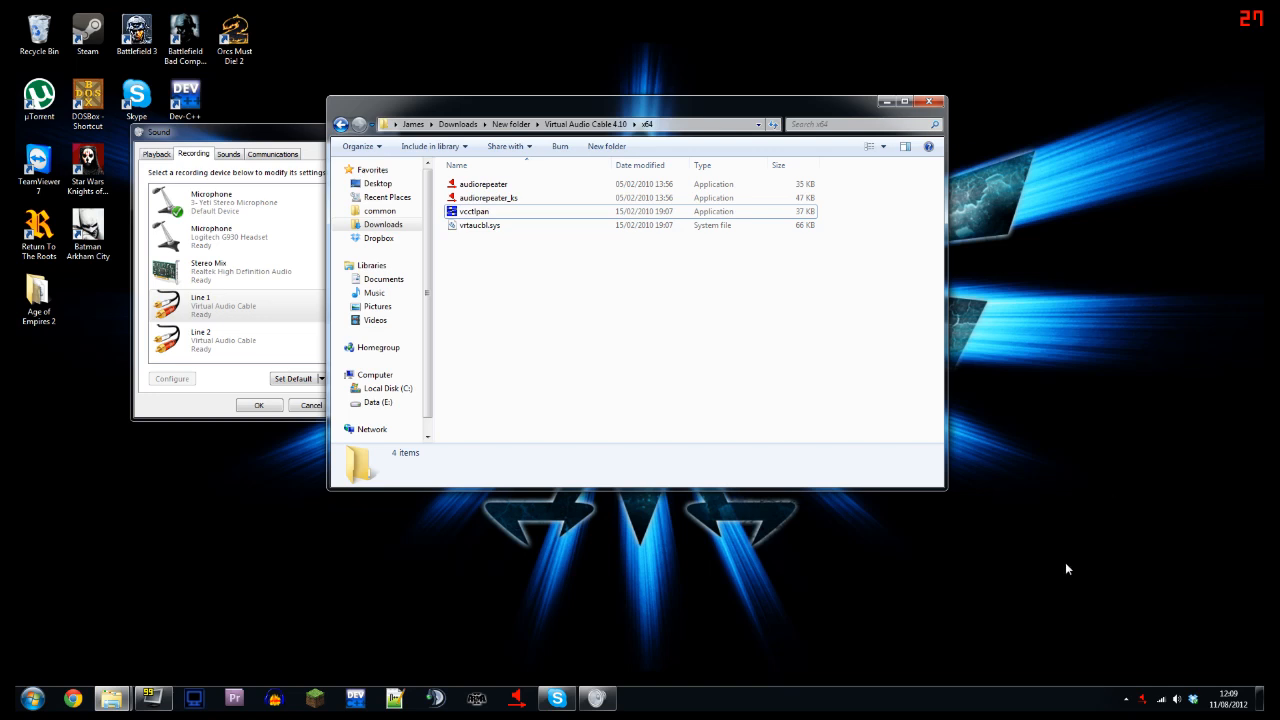
mouse_move(417, 559)
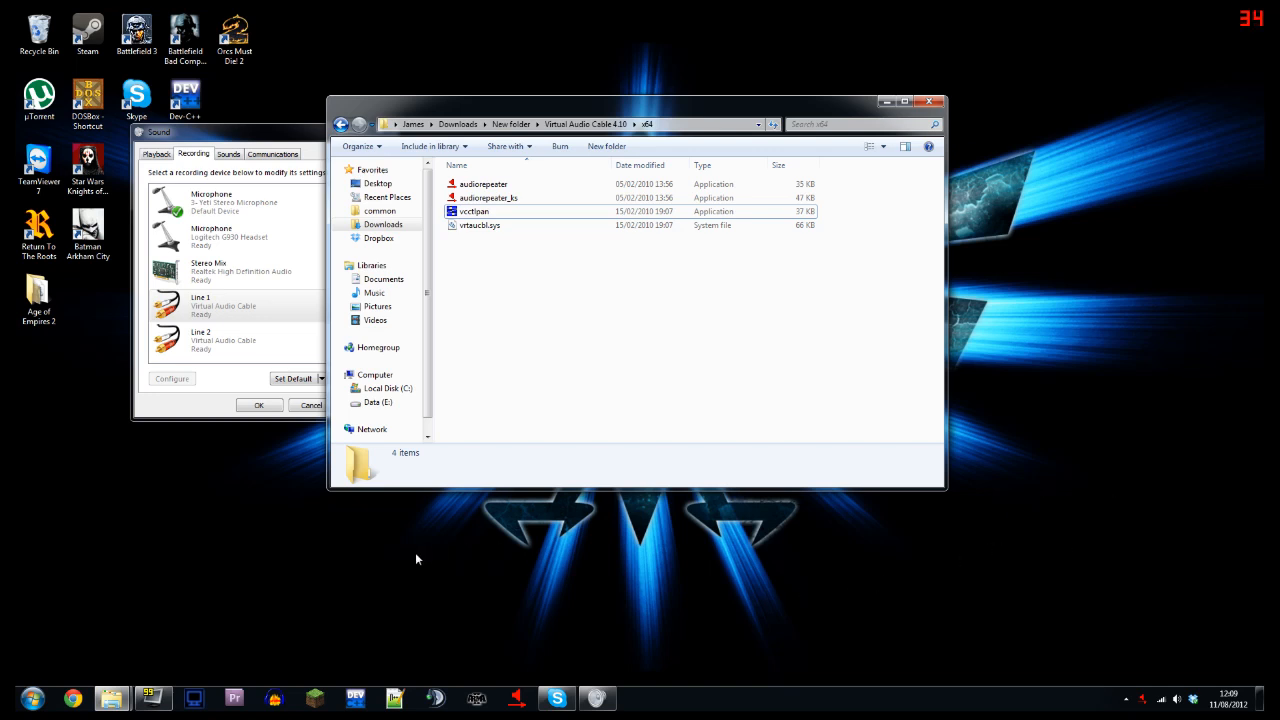
mouse_move(317, 590)
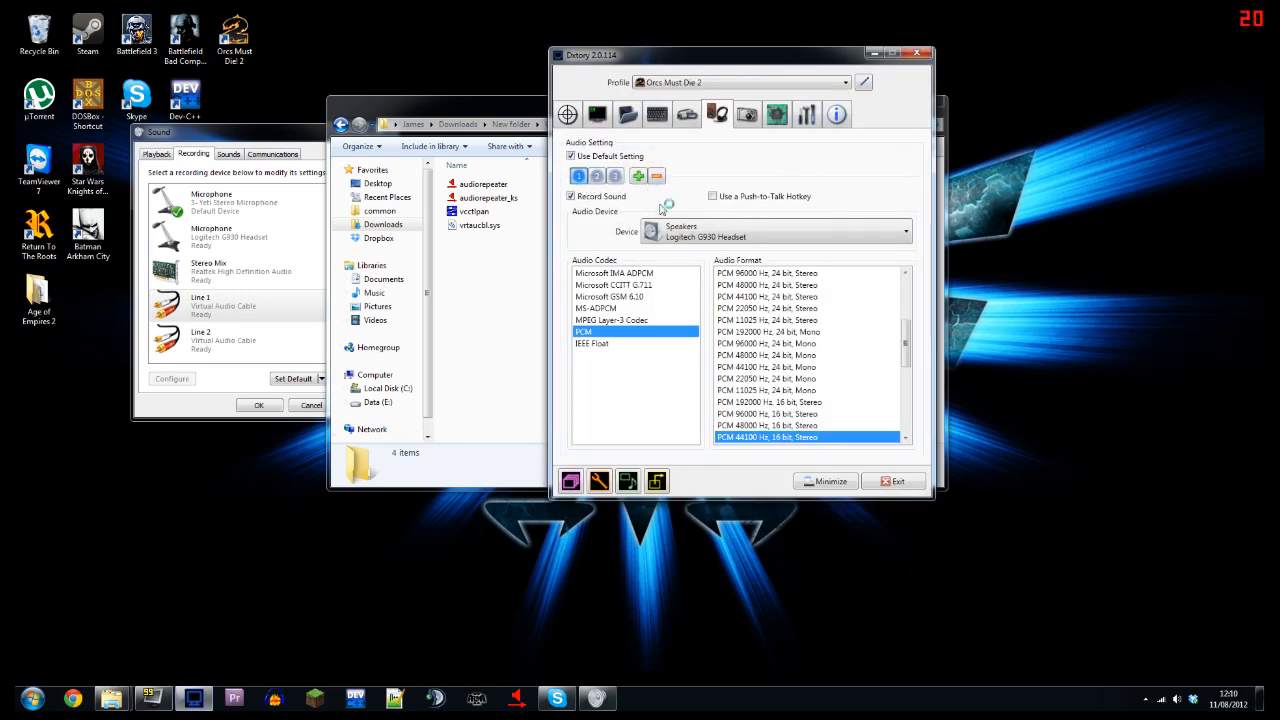
click(903, 231)
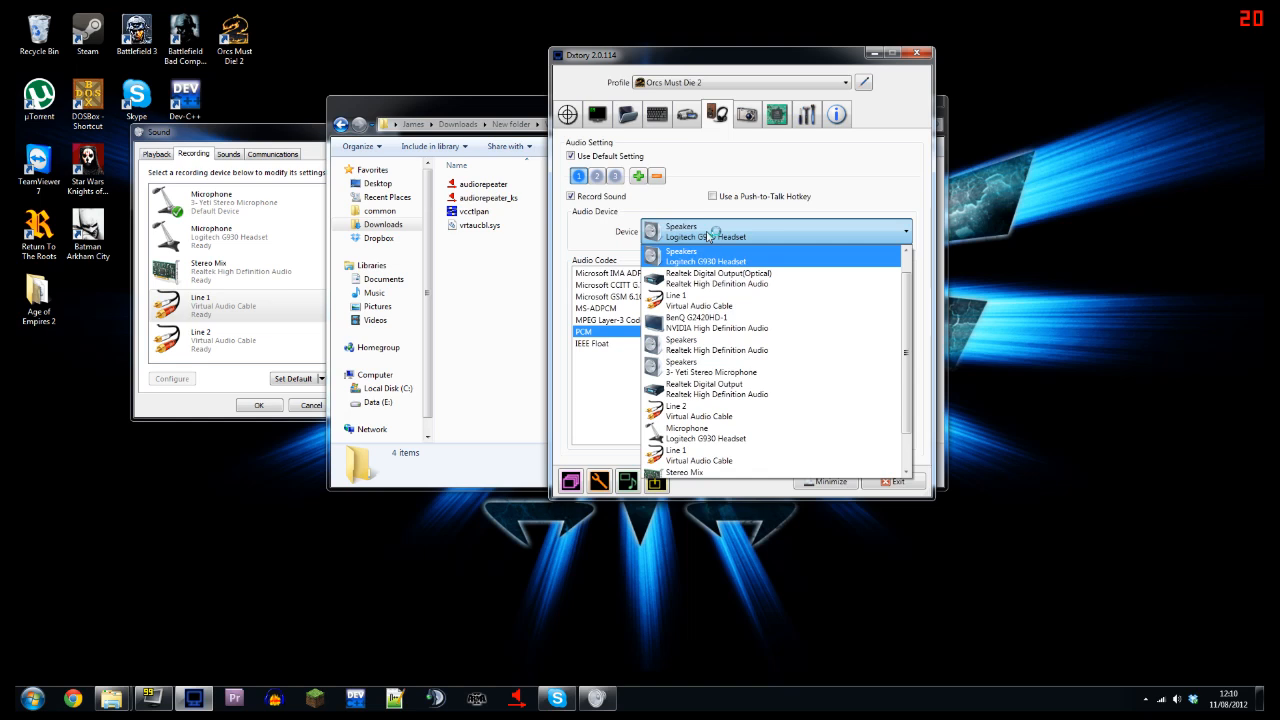
mouse_move(699, 262)
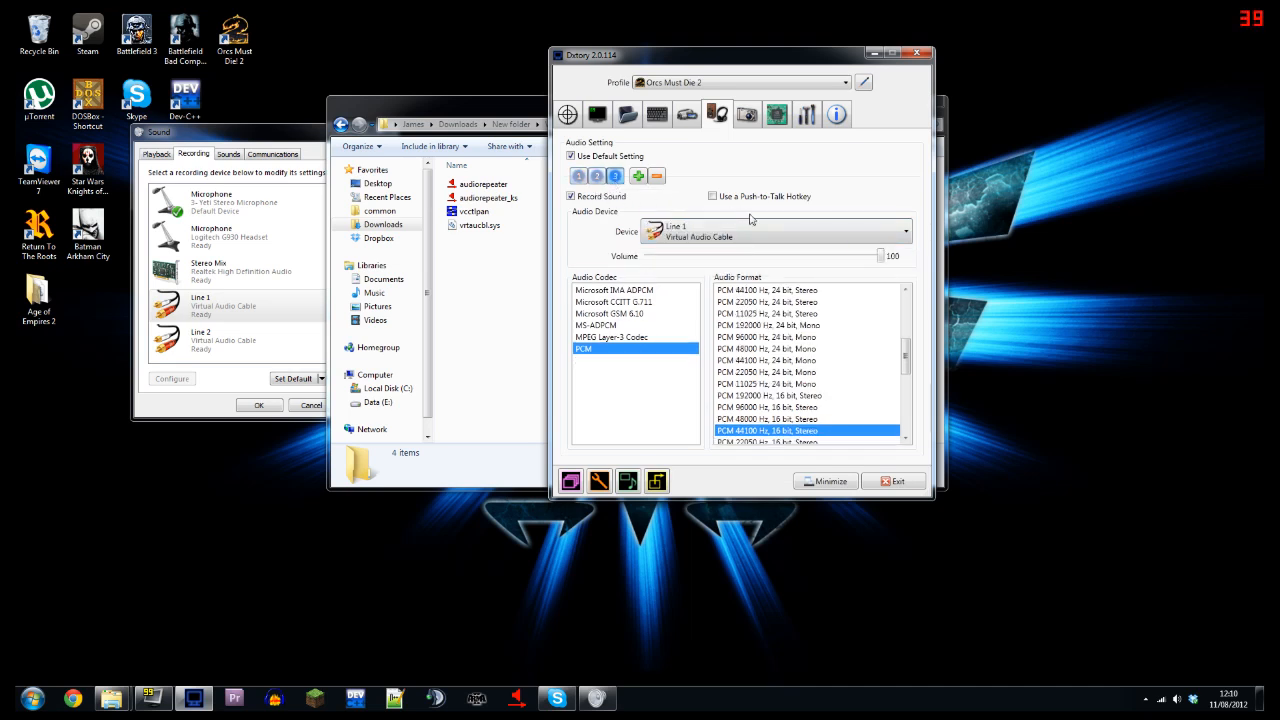
click(903, 231)
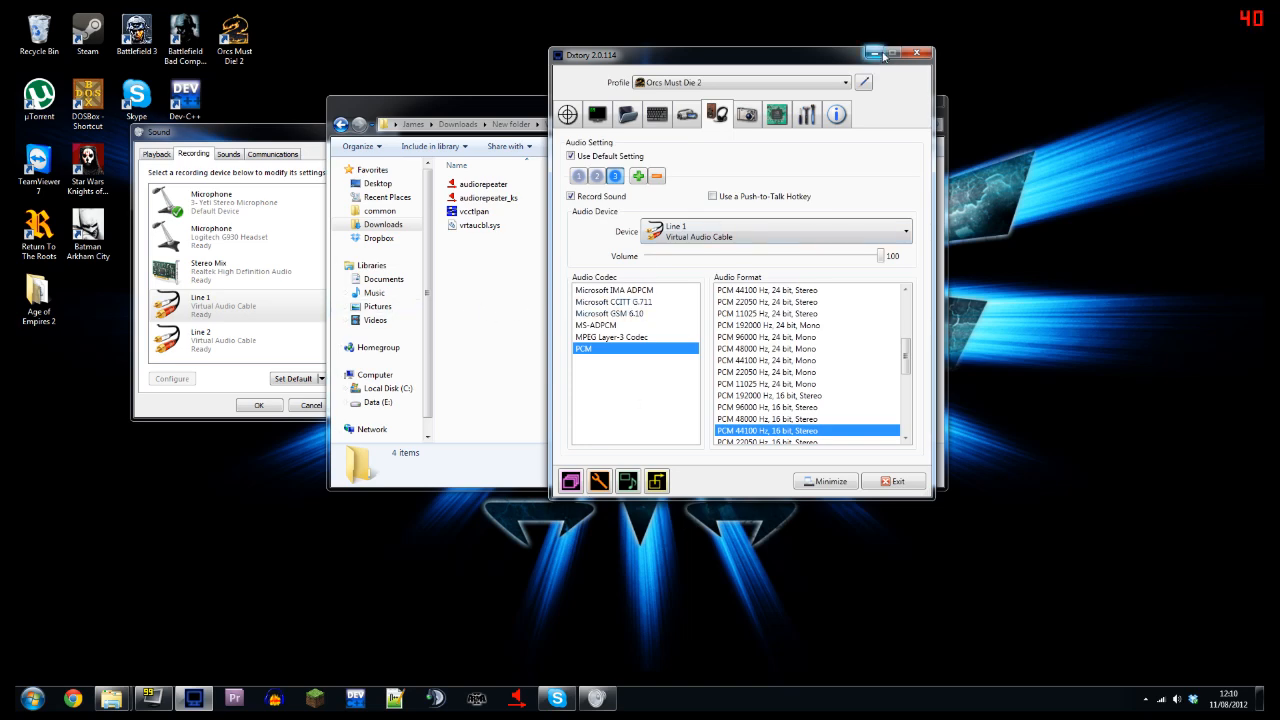
click(873, 54)
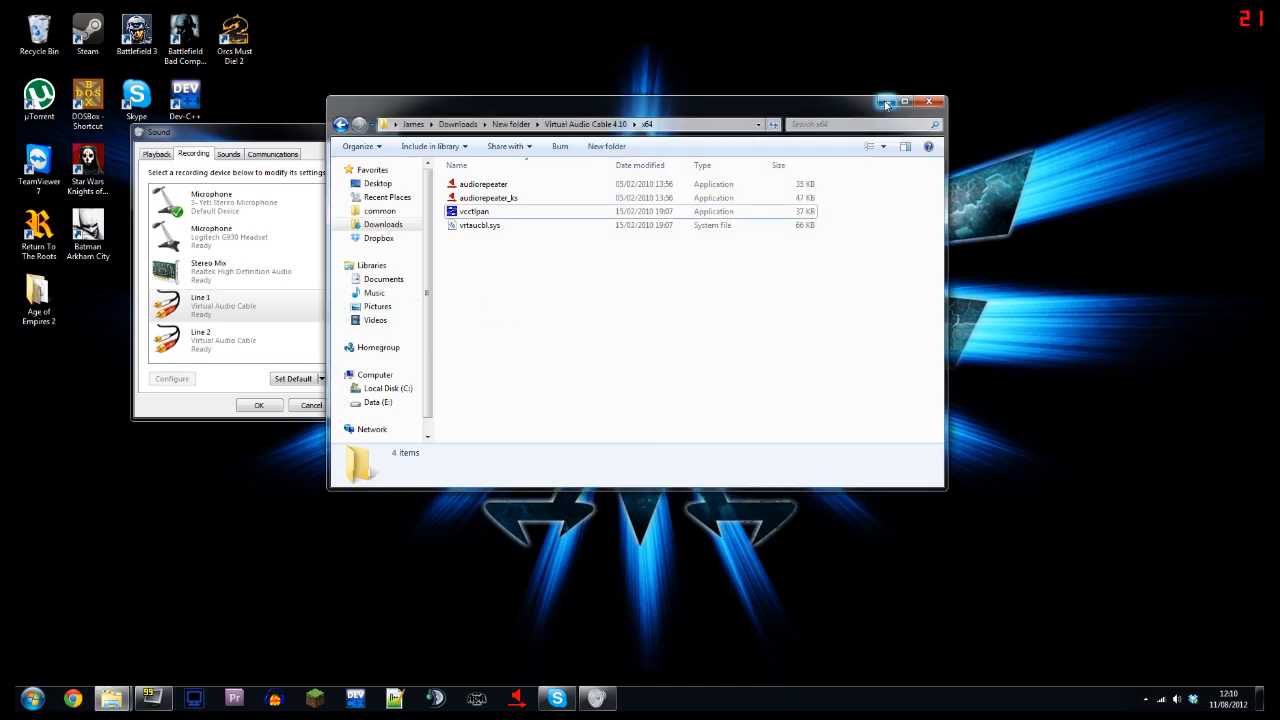
- Open the OMD2 folder from the Game Footage window, showing three WAV streams
click(929, 102)
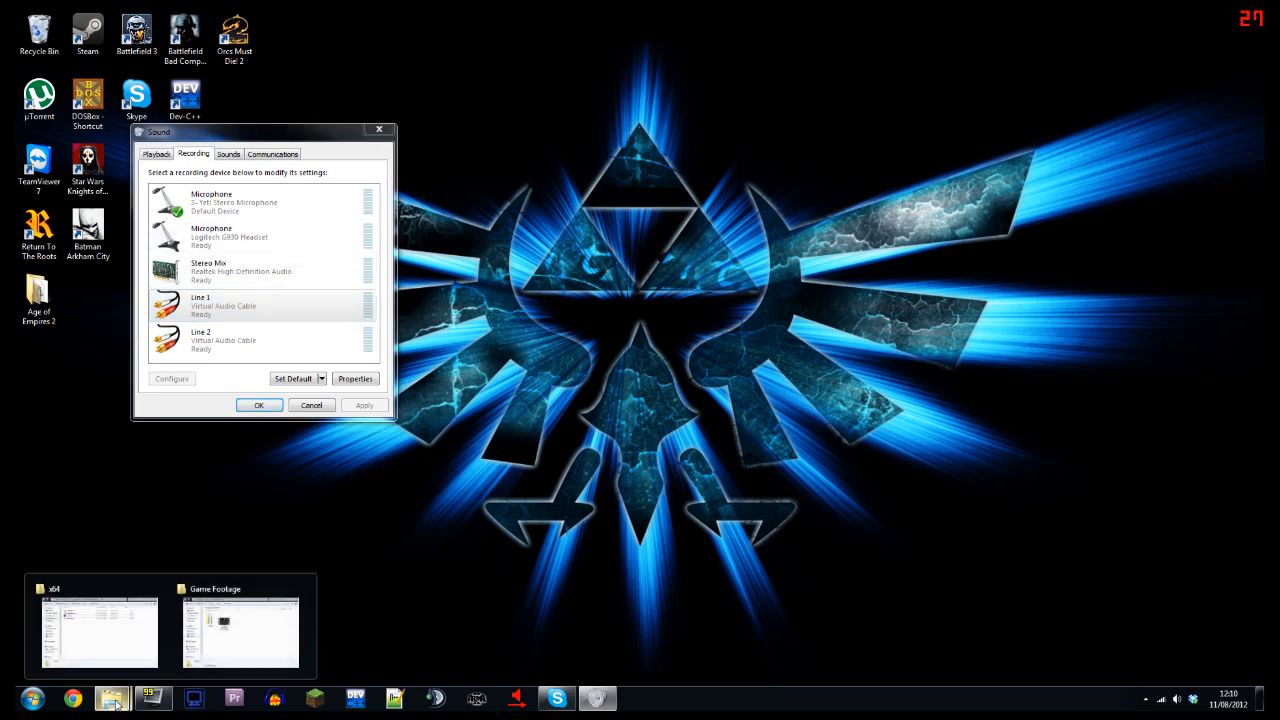
click(240, 630)
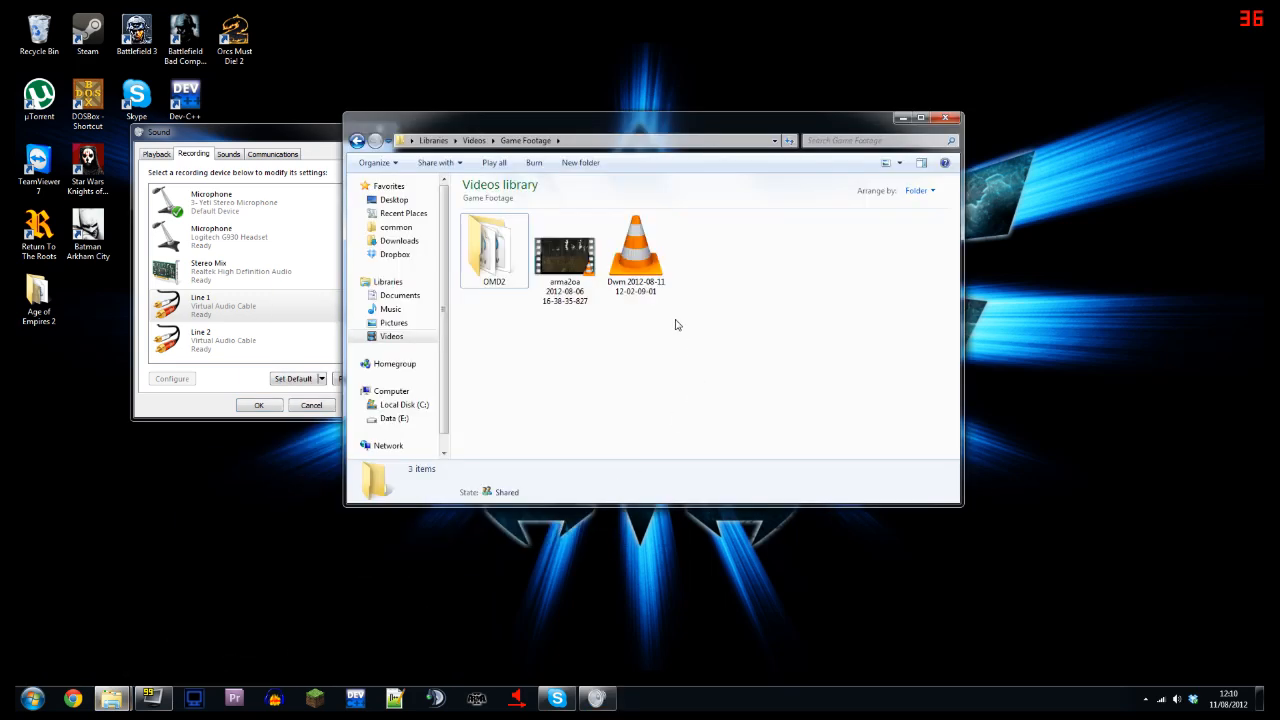
double_click(494, 248)
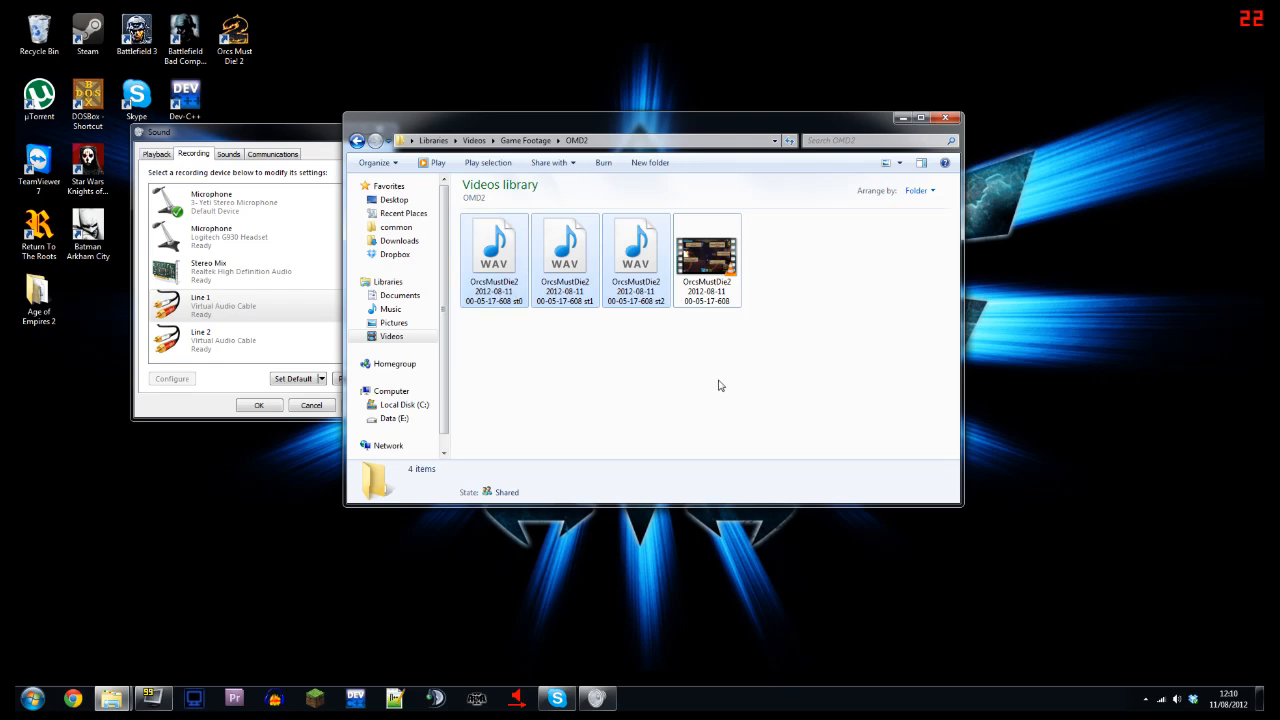
mouse_move(707, 250)
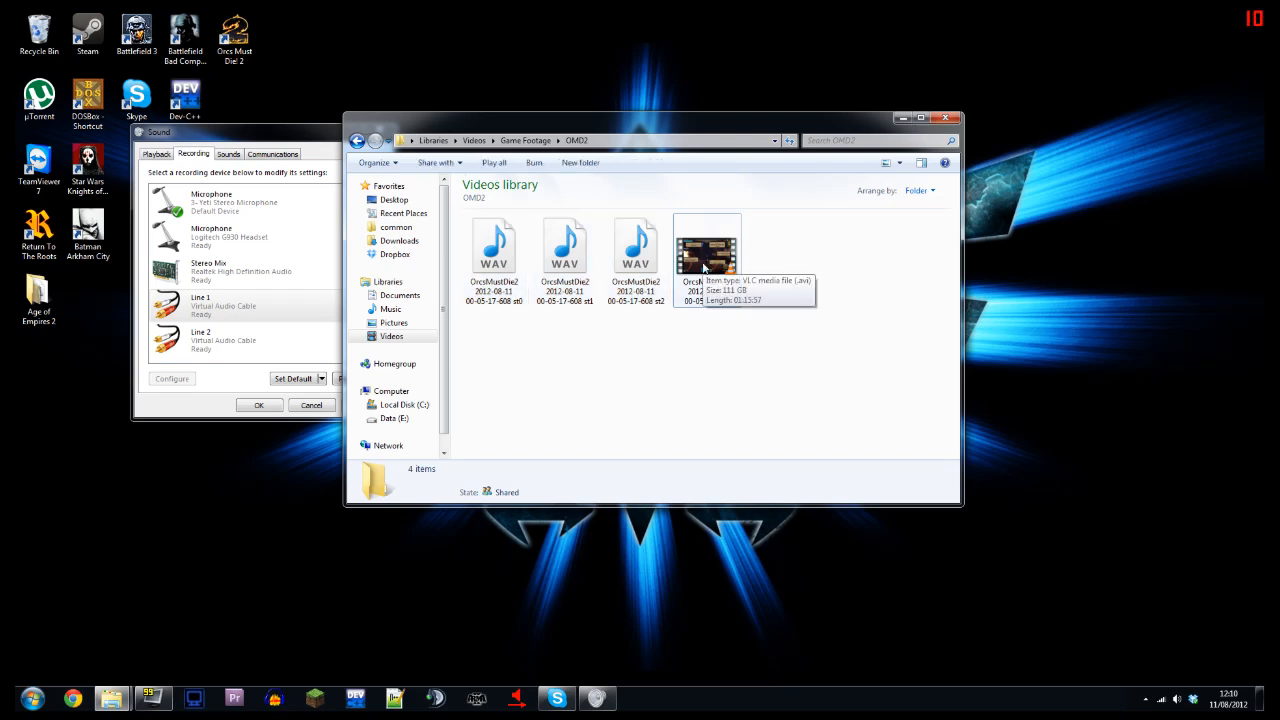
- Play the recorded game AVI briefly in VLC, then close it
click(708, 250)
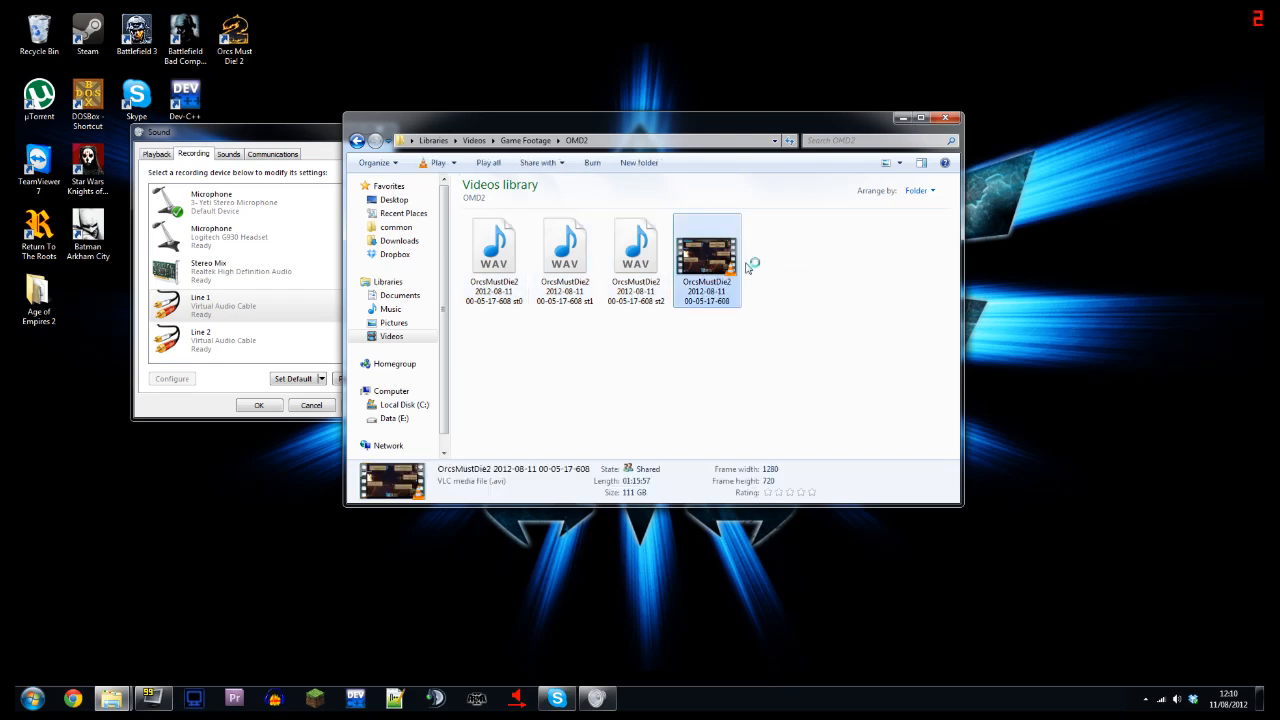
double_click(707, 250)
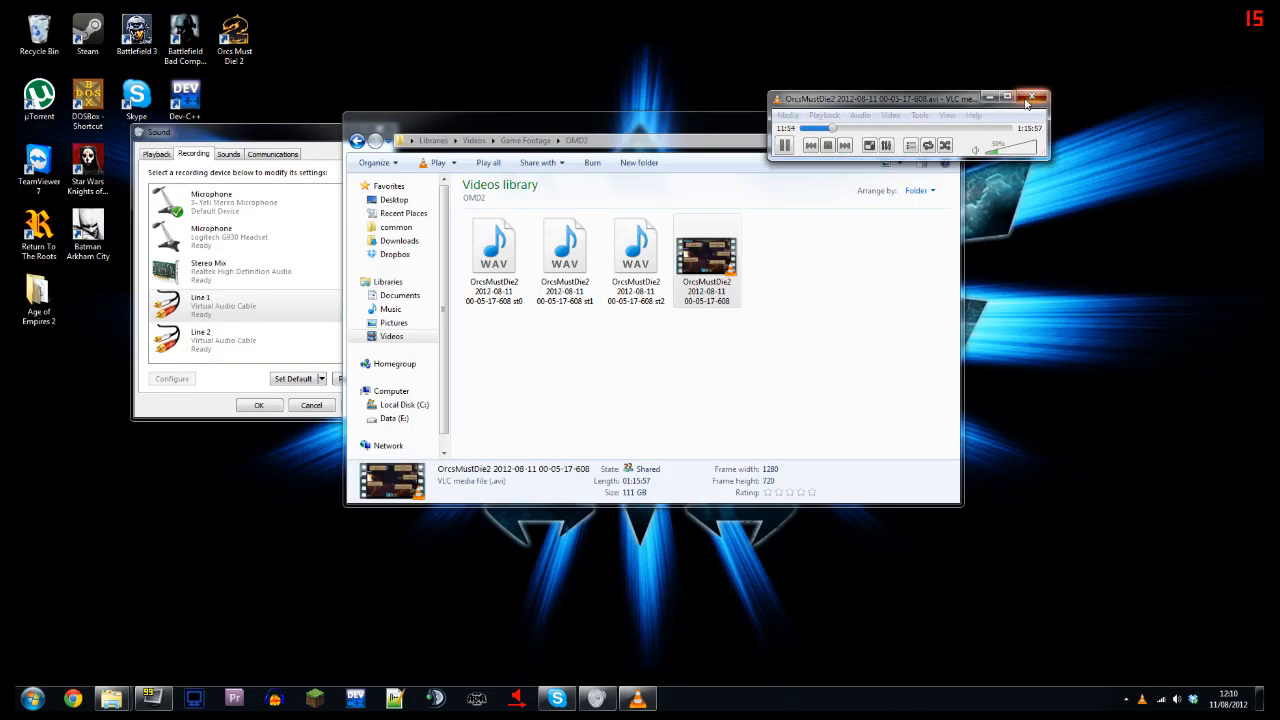
click(1033, 98)
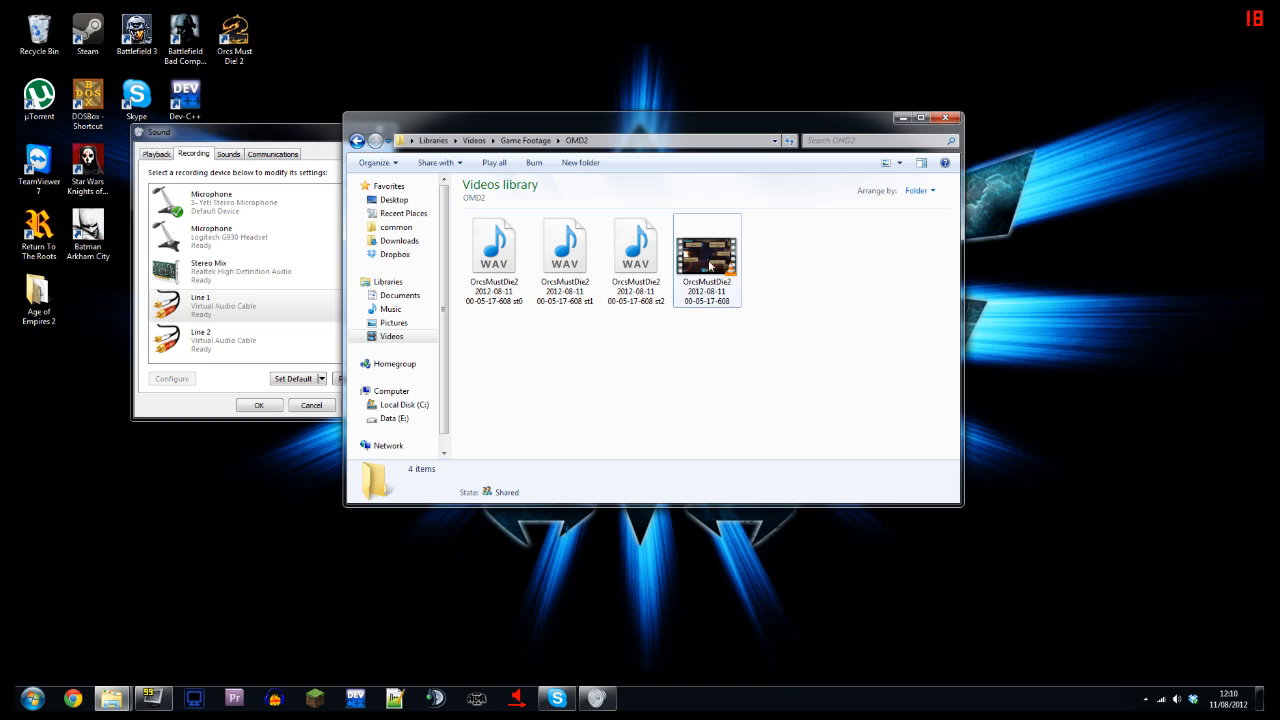
right_click(707, 255)
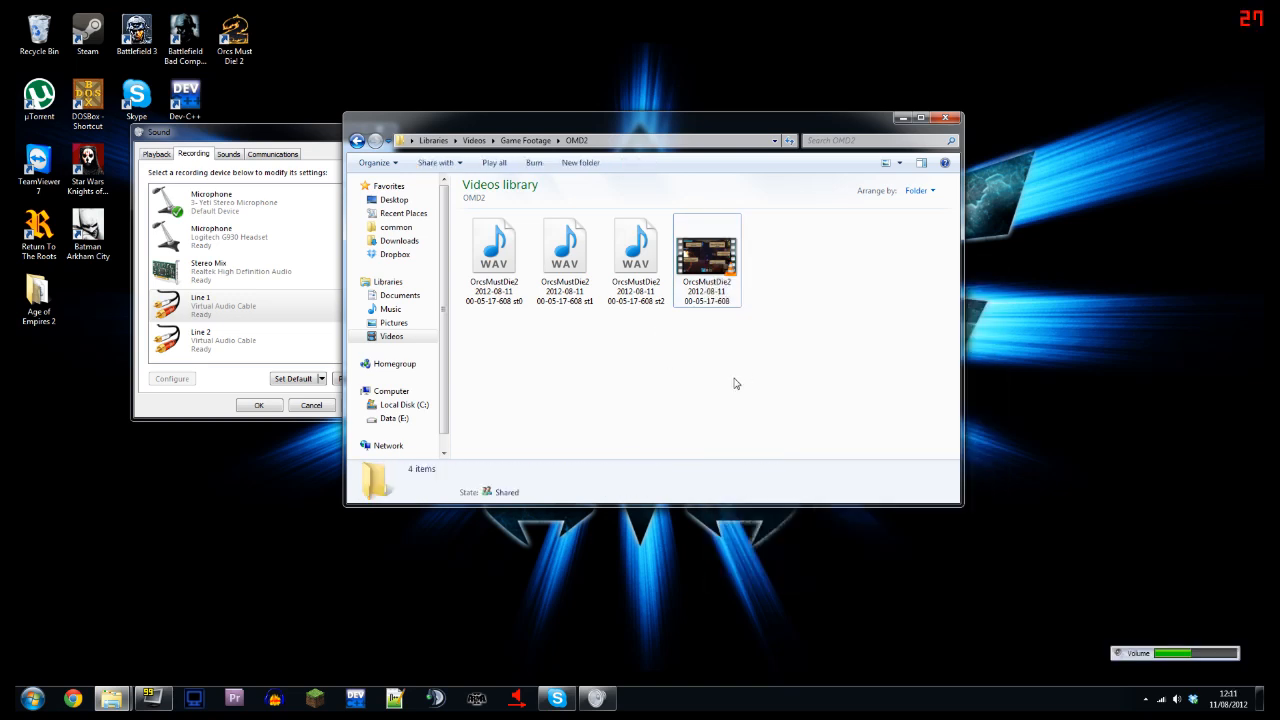
click(493, 250)
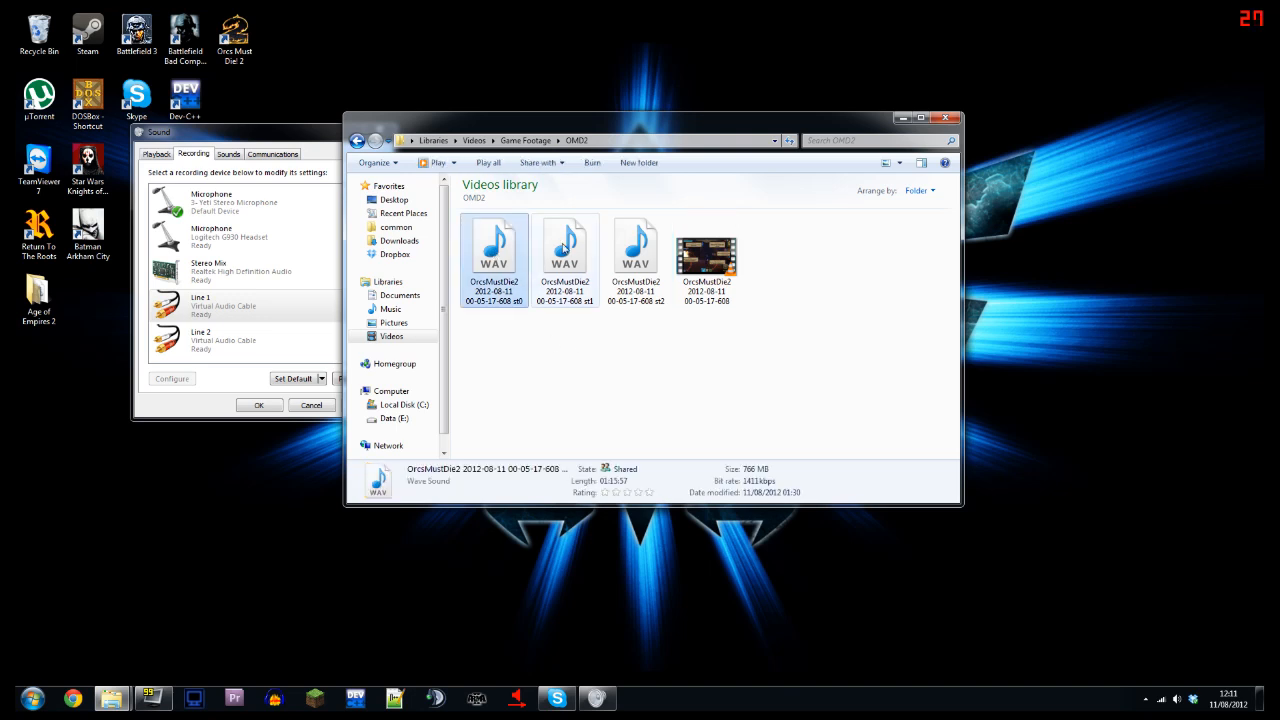
click(636, 250)
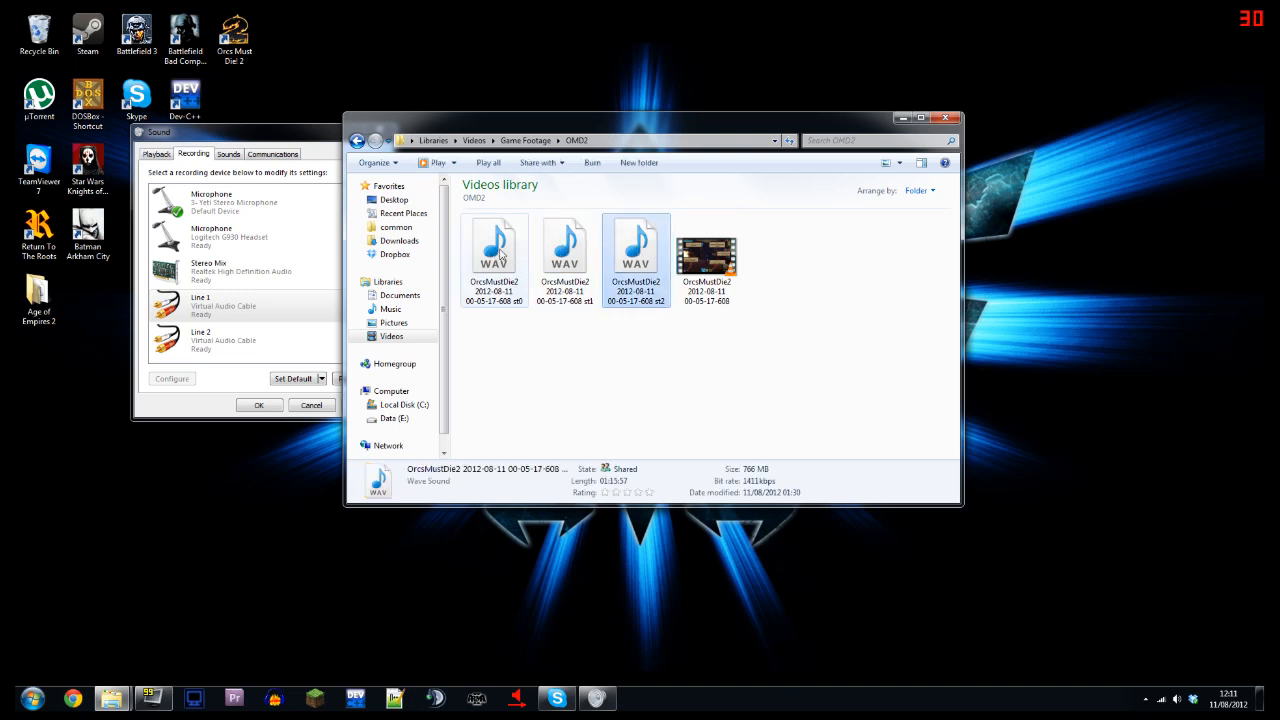
double_click(493, 245)
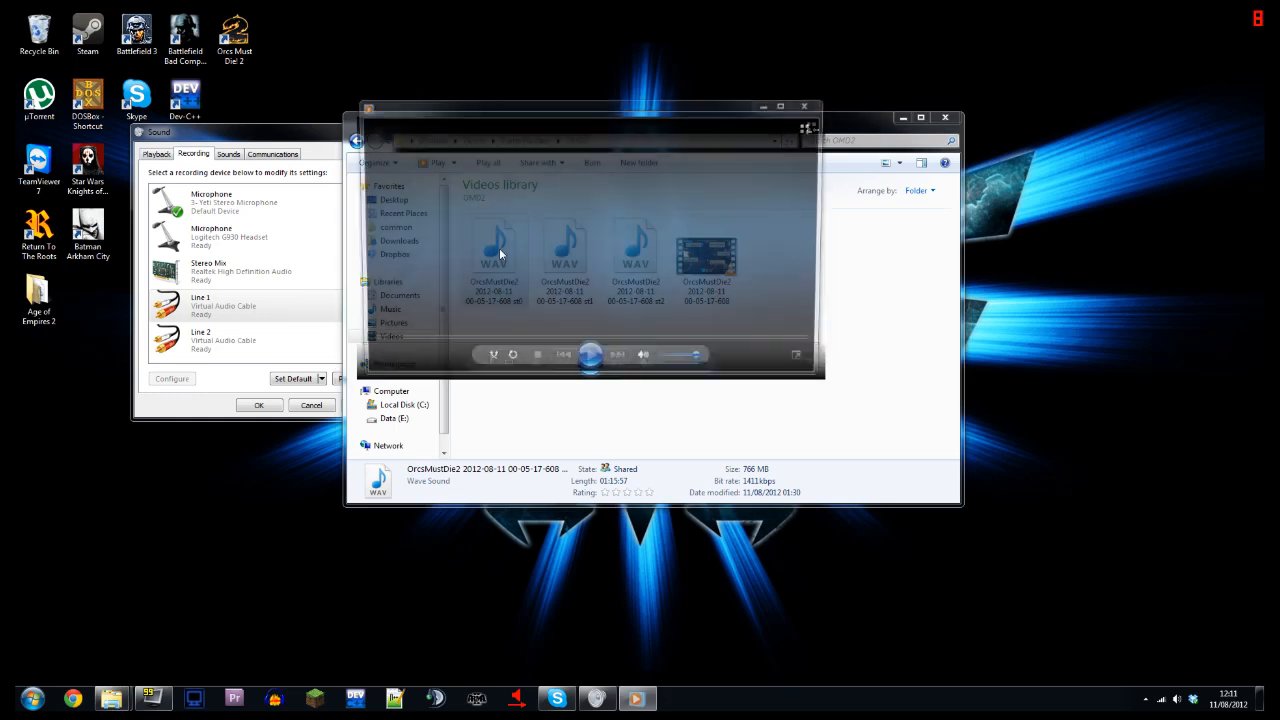
double_click(493, 245)
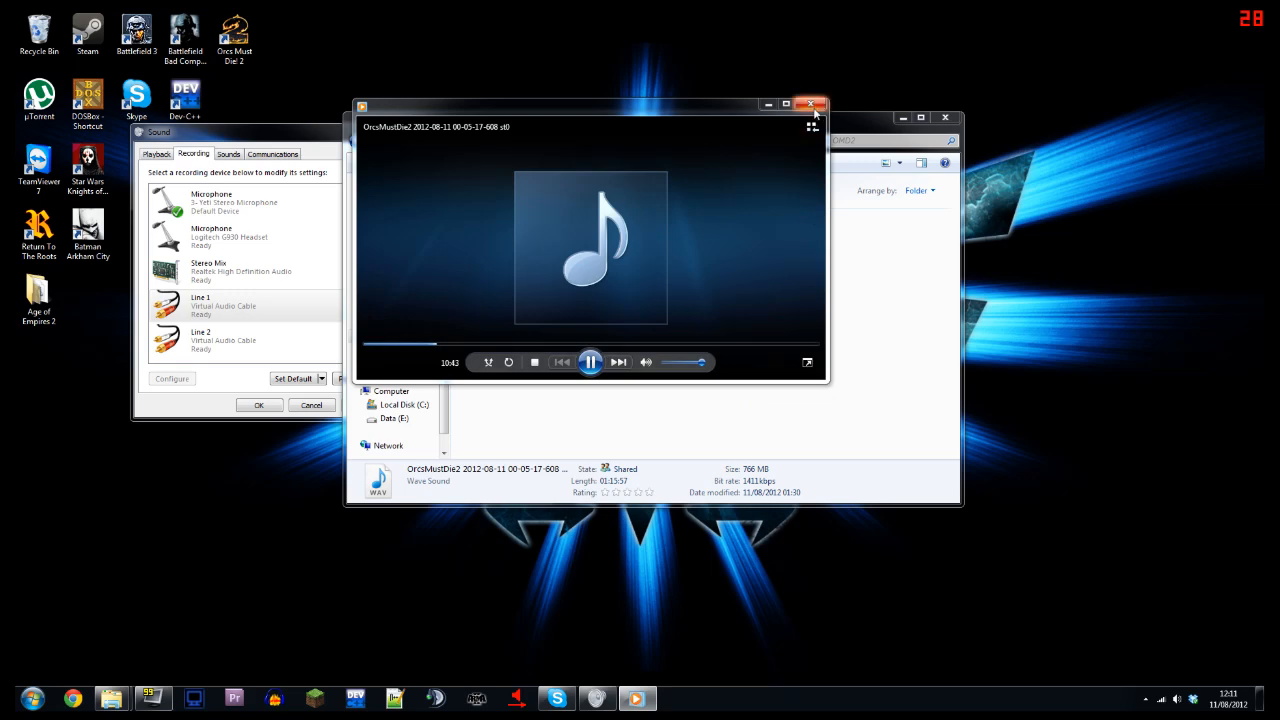
click(811, 104)
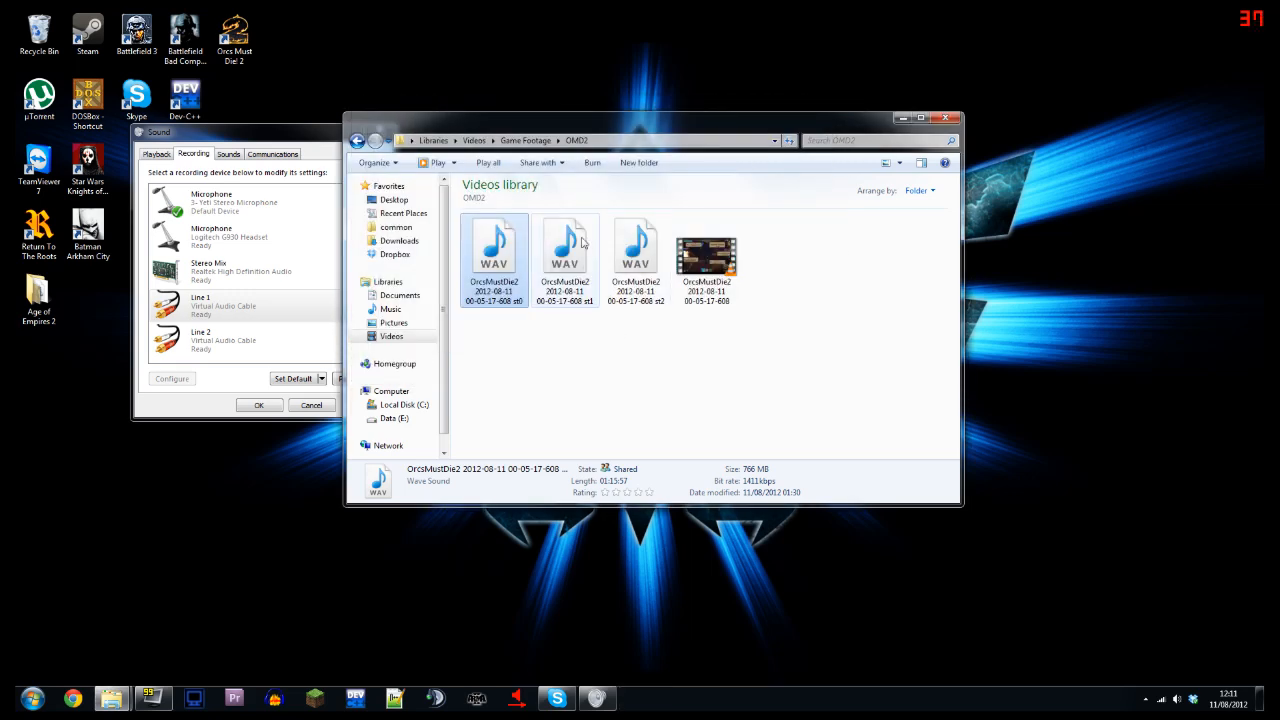
double_click(565, 245)
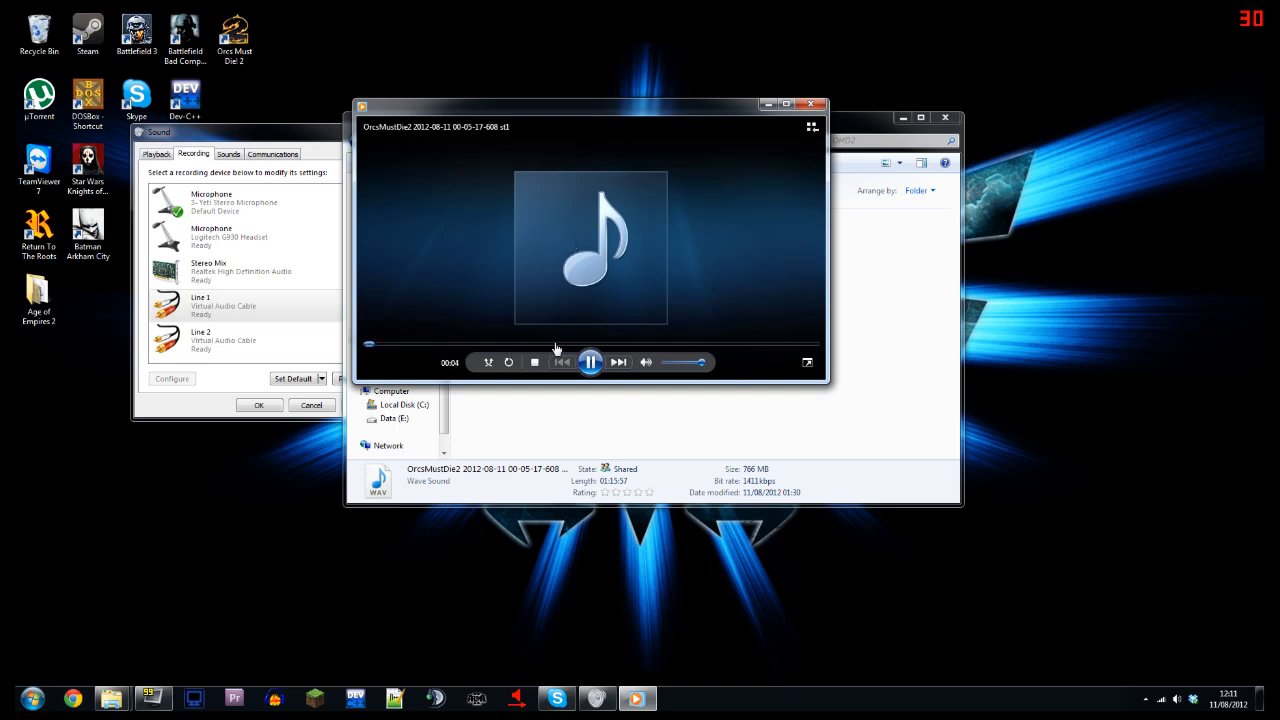
drag(372, 344, 558, 344)
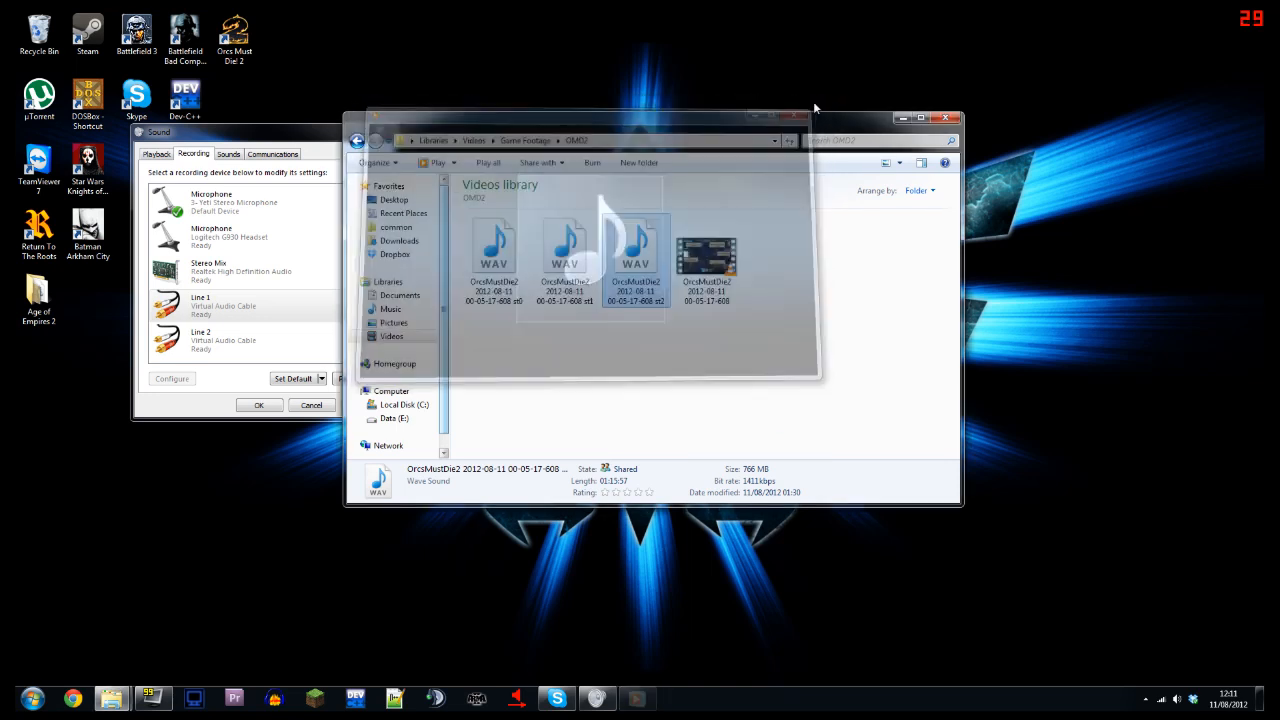
click(710, 352)
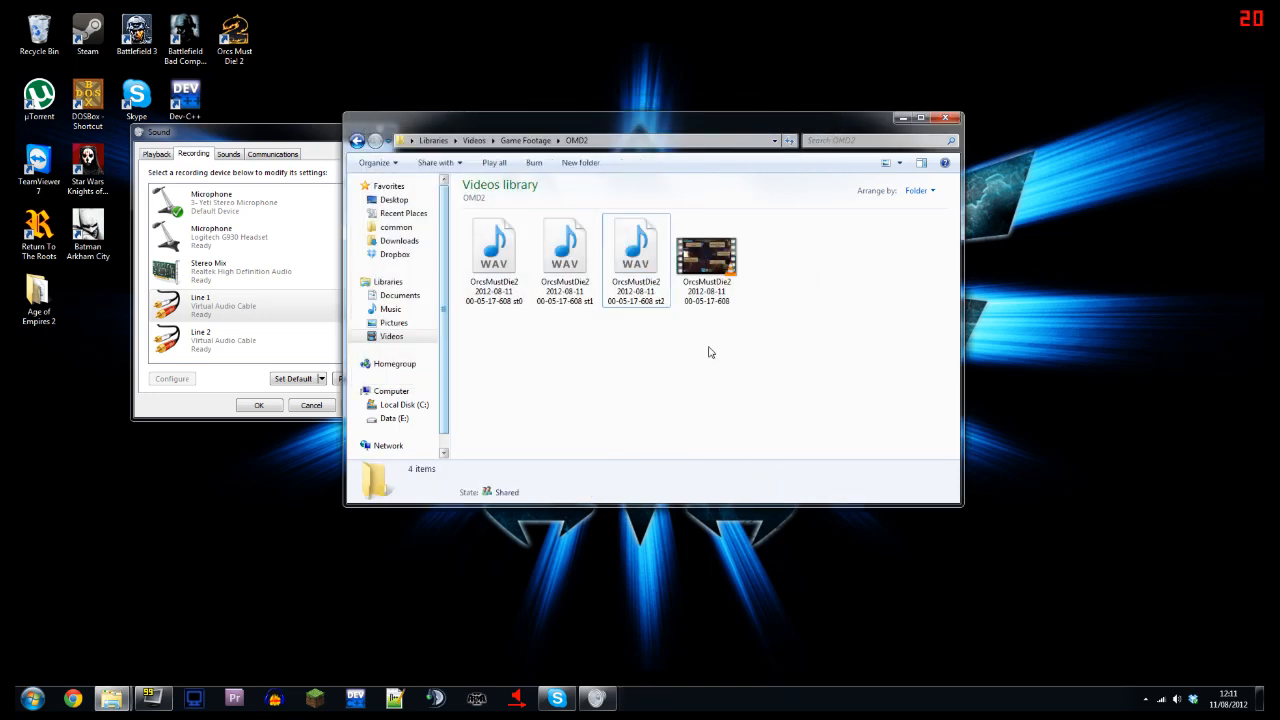
mouse_move(785, 332)
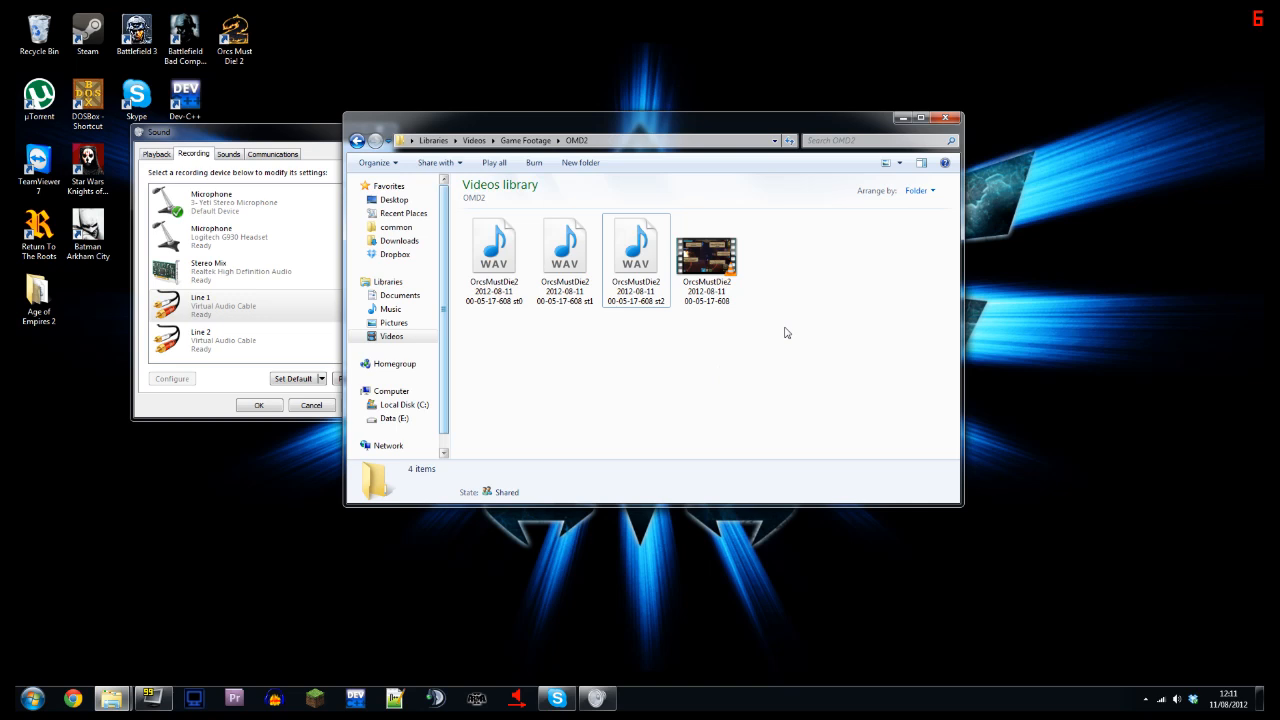
click(707, 255)
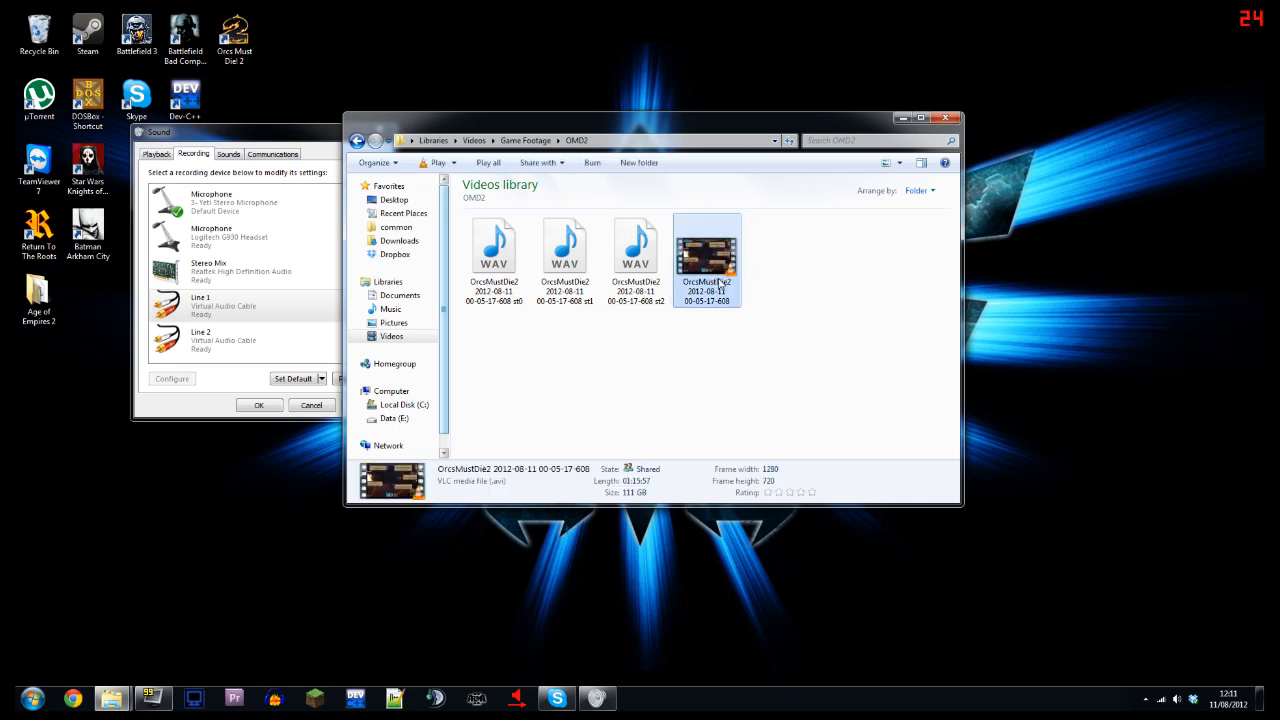
mouse_move(1025, 389)
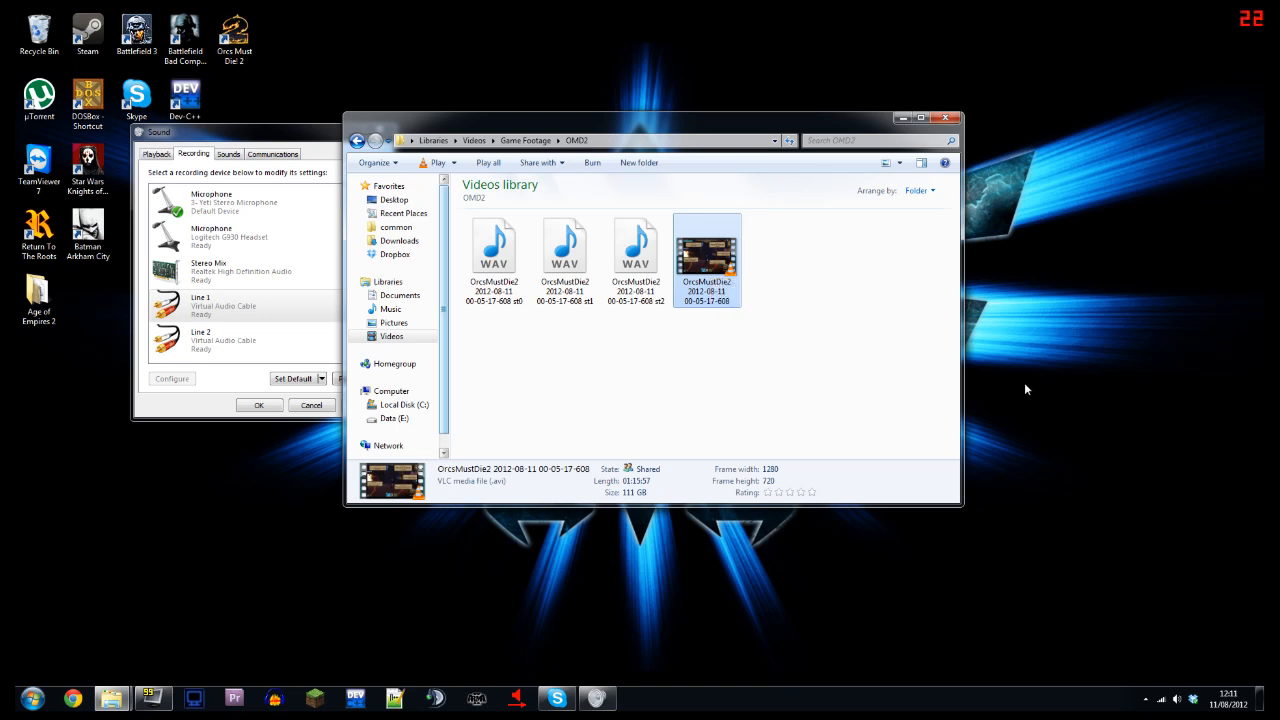
mouse_move(293, 635)
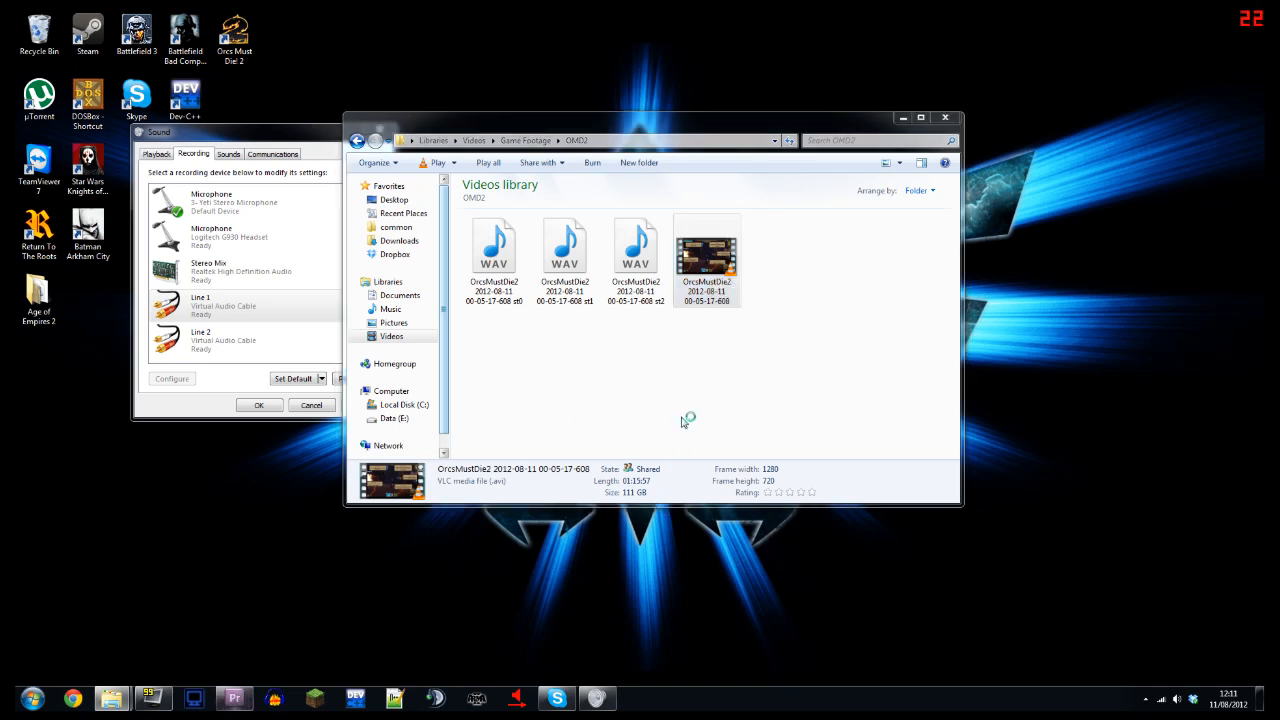
mouse_move(705, 392)
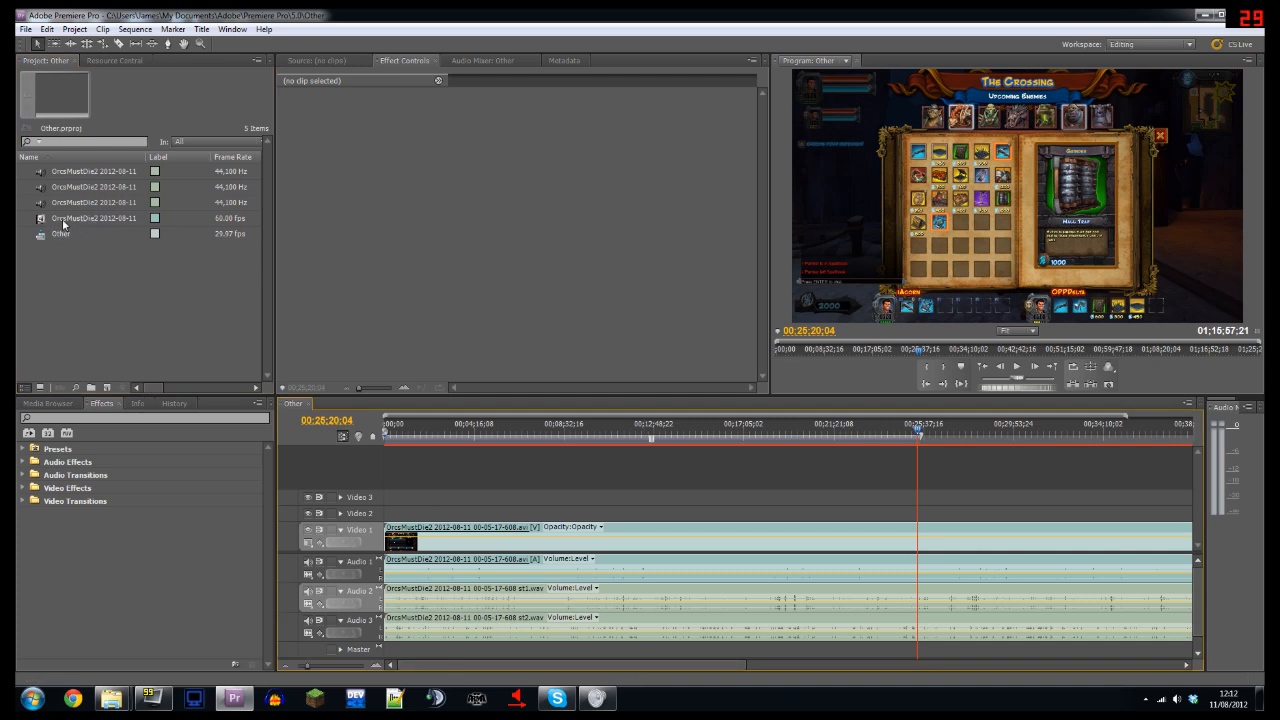
- Inspect the recorded AVI clip's details in the Project panel, then deselect it
click(93, 218)
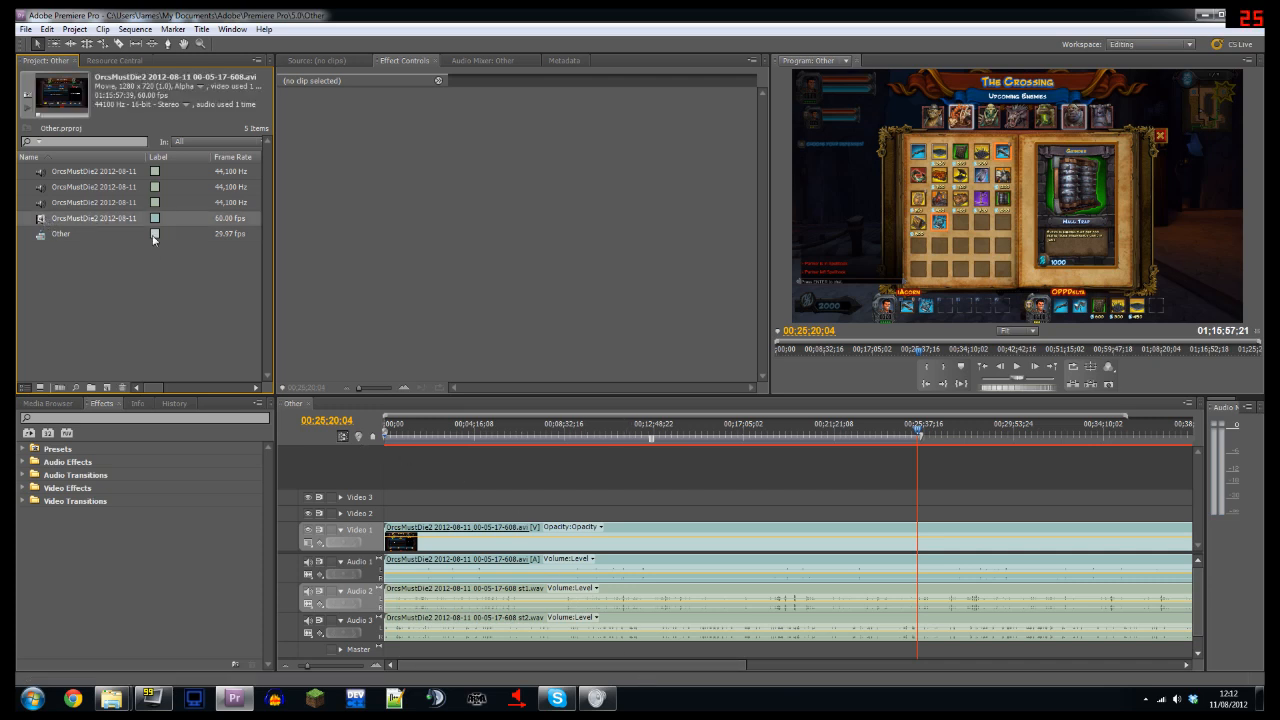
click(93, 171)
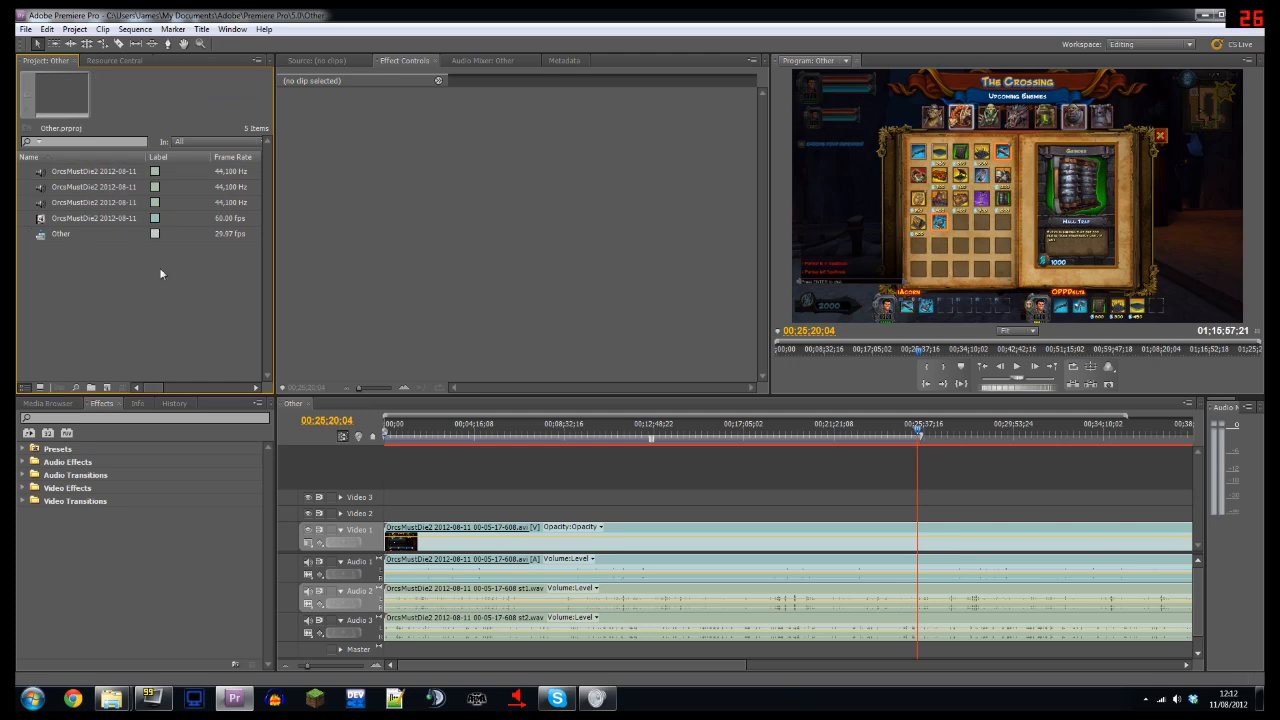
mouse_move(234, 623)
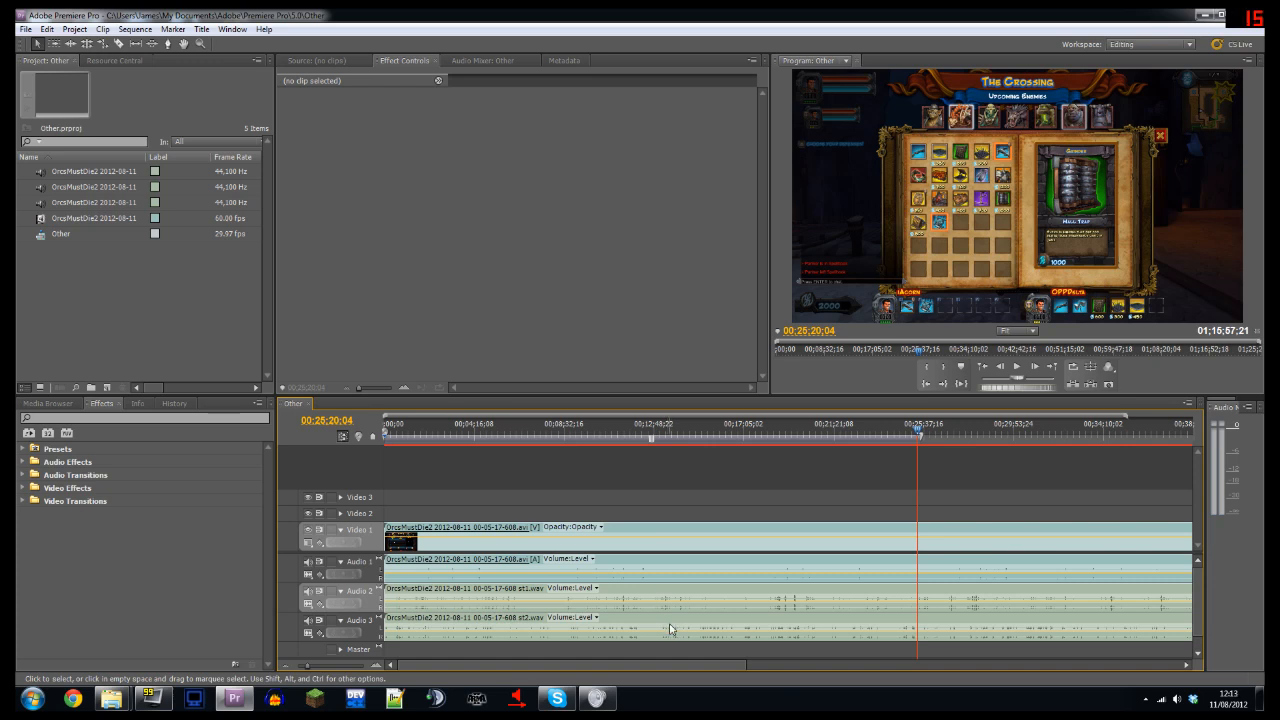
mouse_move(672, 627)
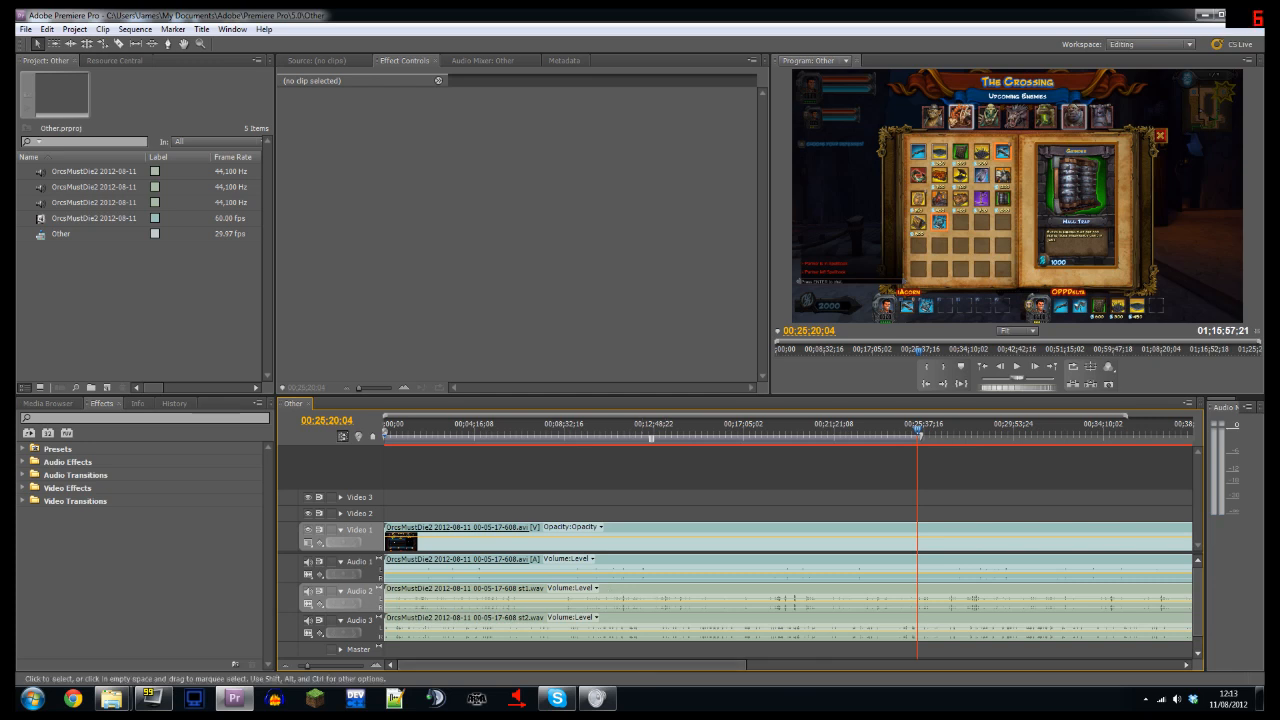
mouse_move(645, 555)
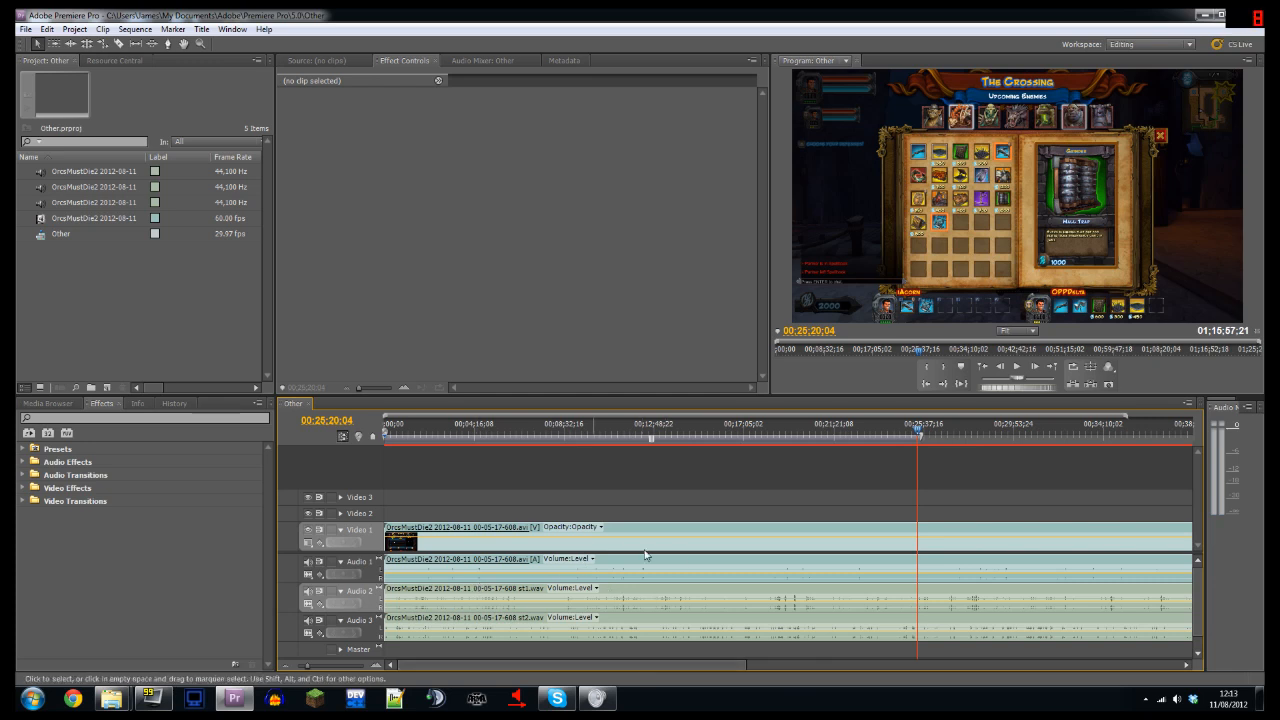
mouse_move(862, 474)
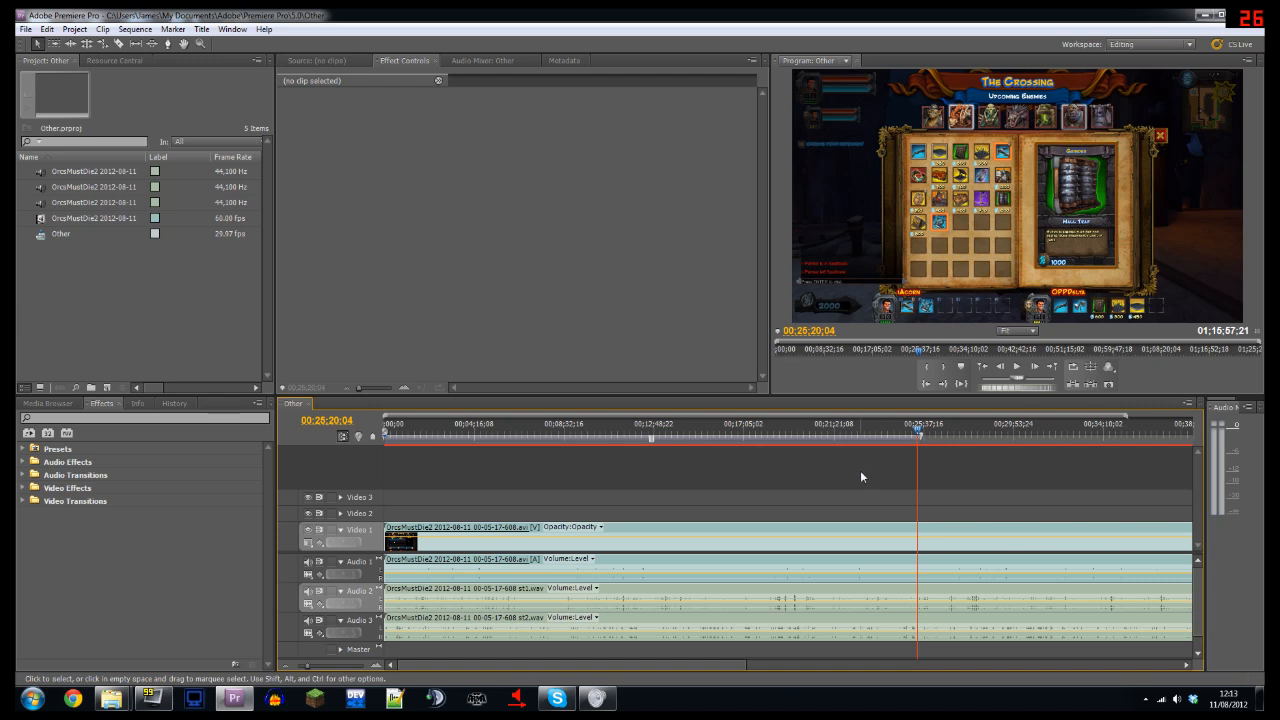
mouse_move(876, 497)
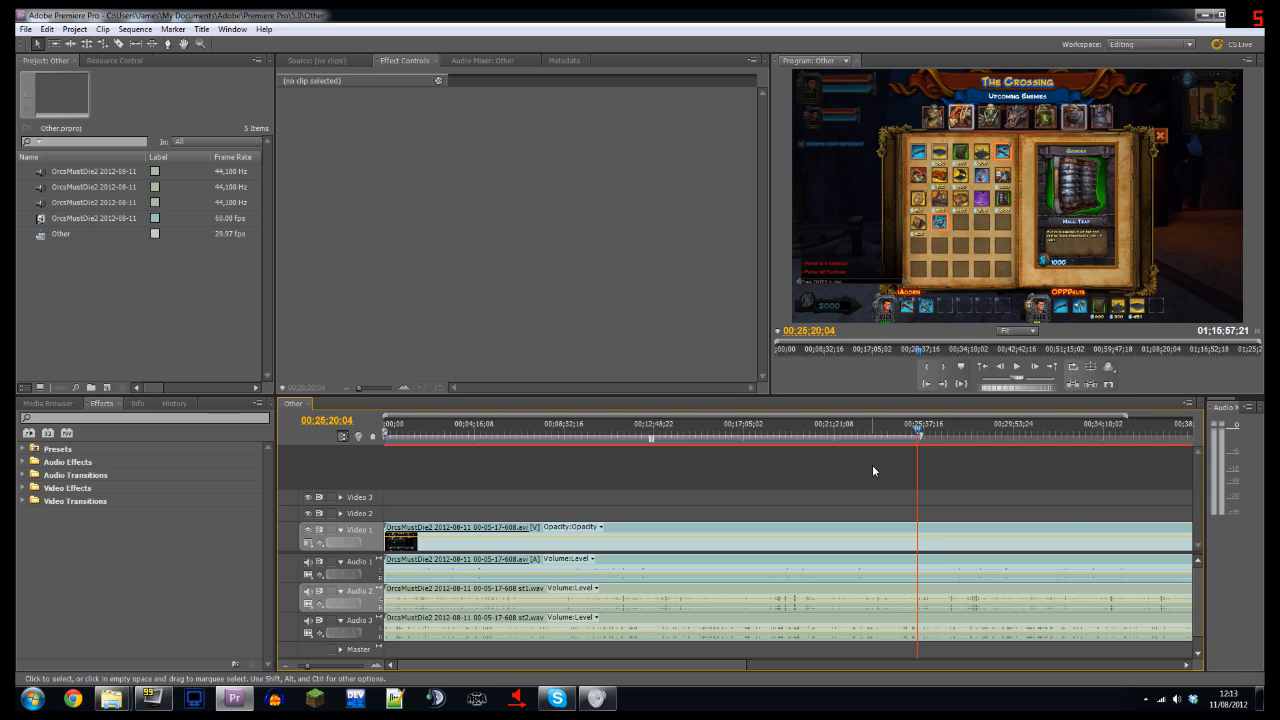
mouse_move(870, 474)
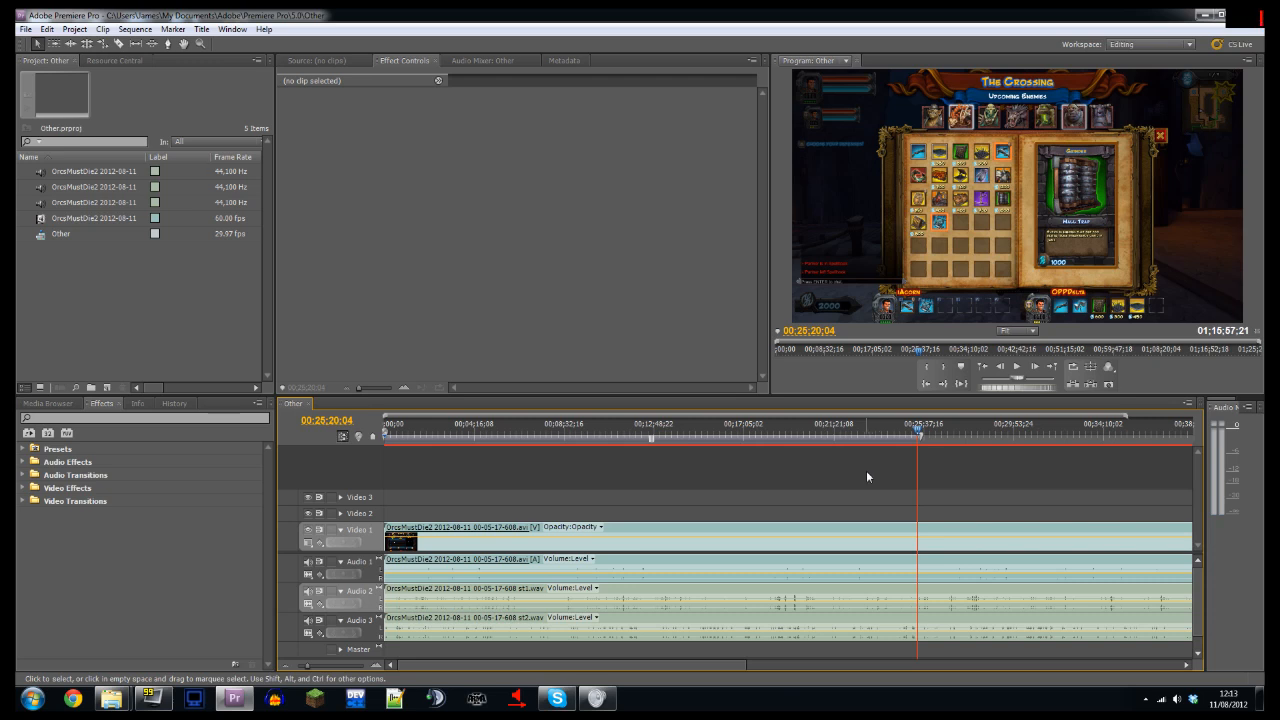